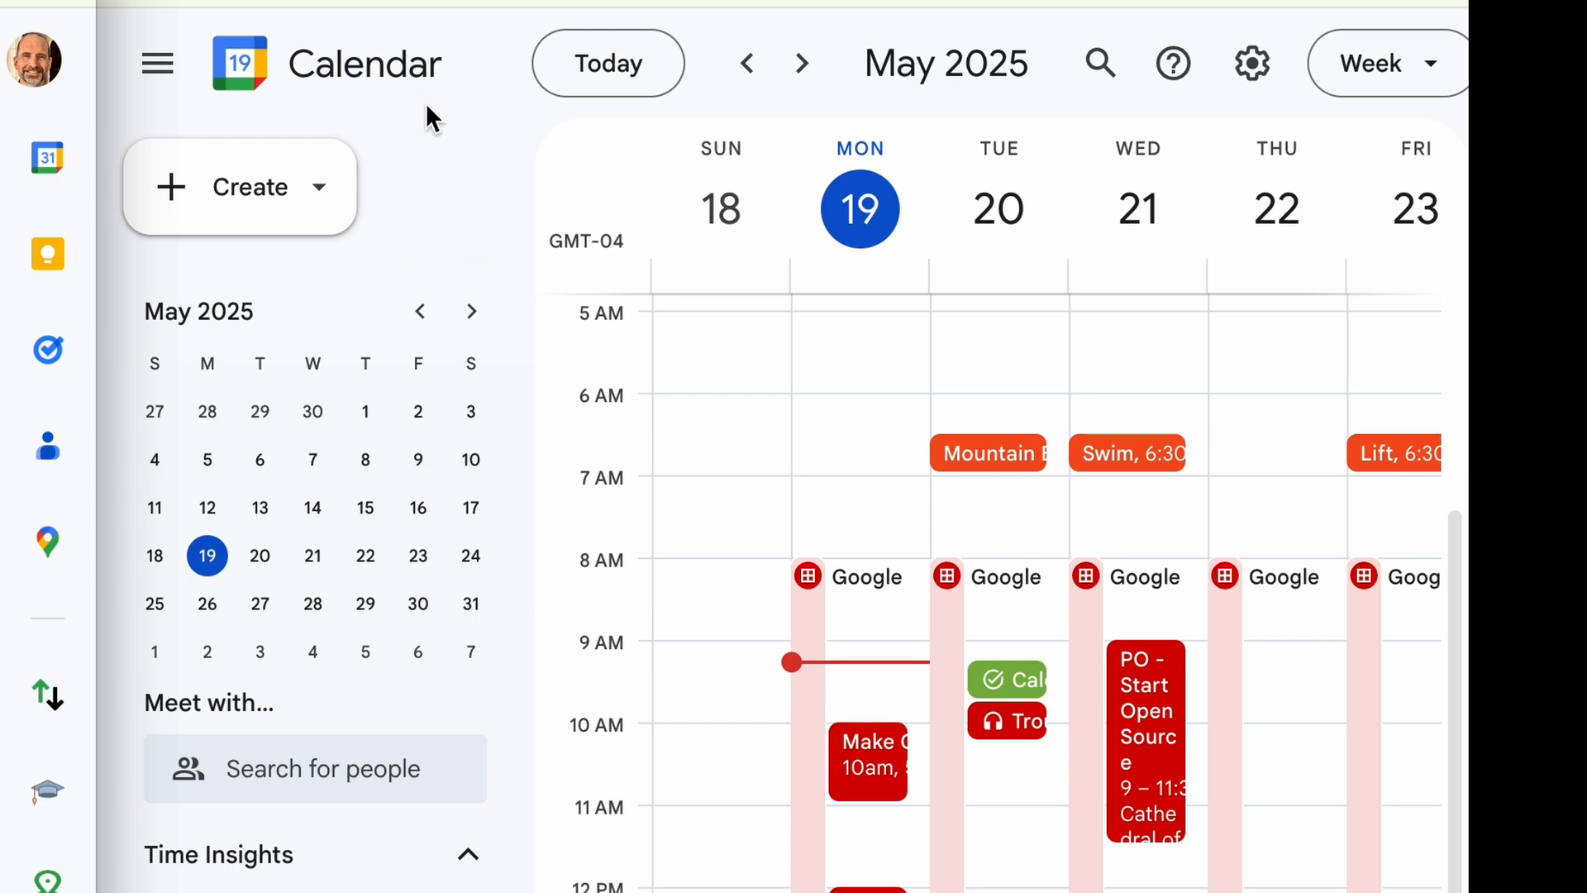
mouse_move(533, 266)
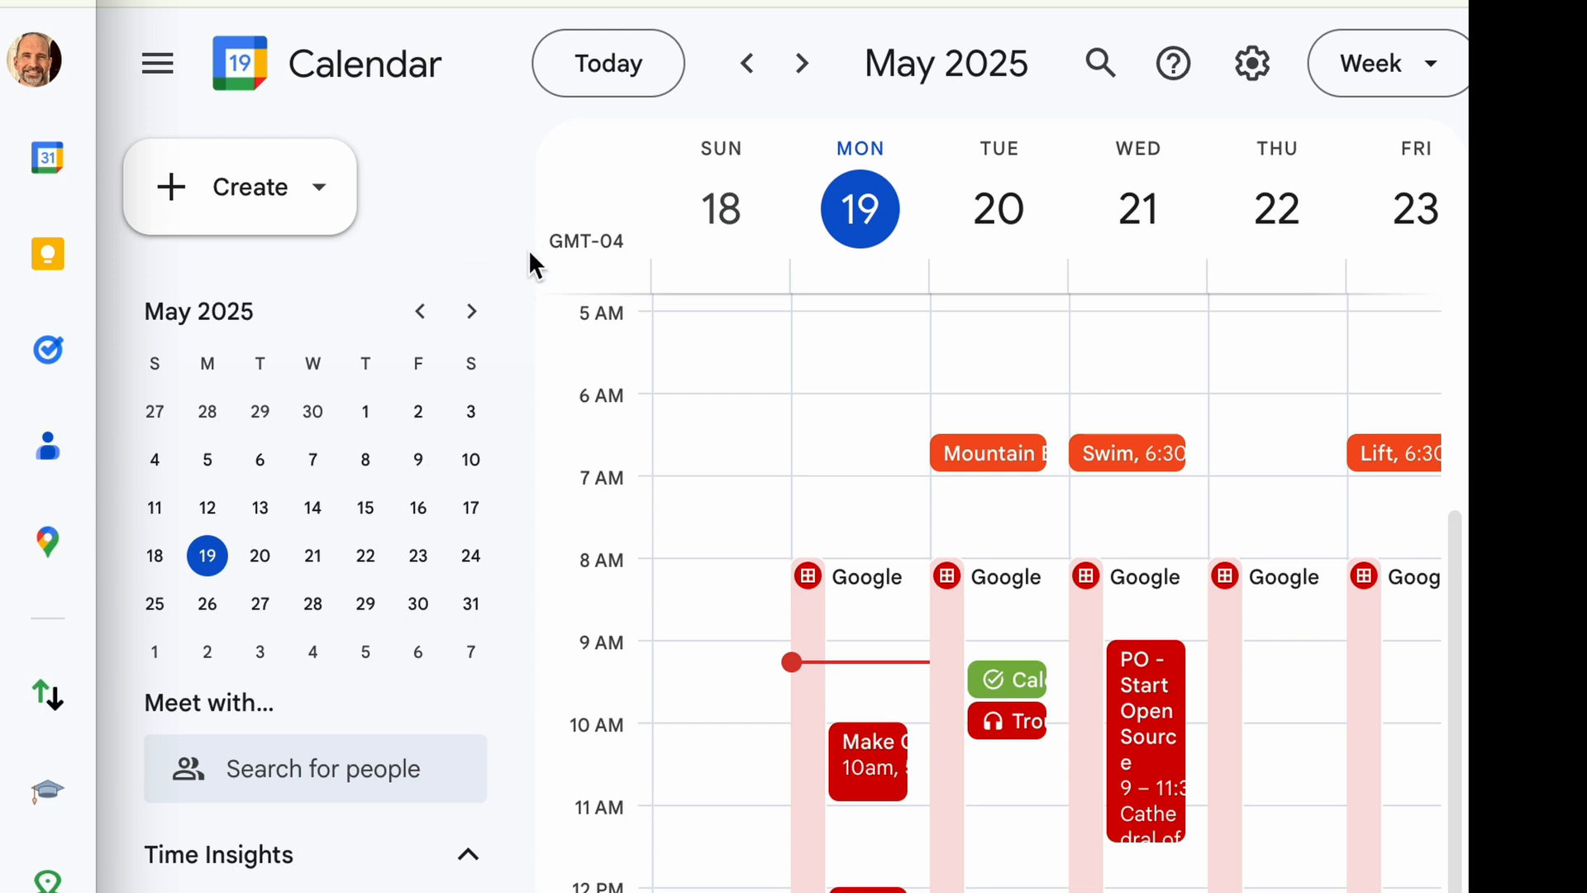
mouse_move(390, 790)
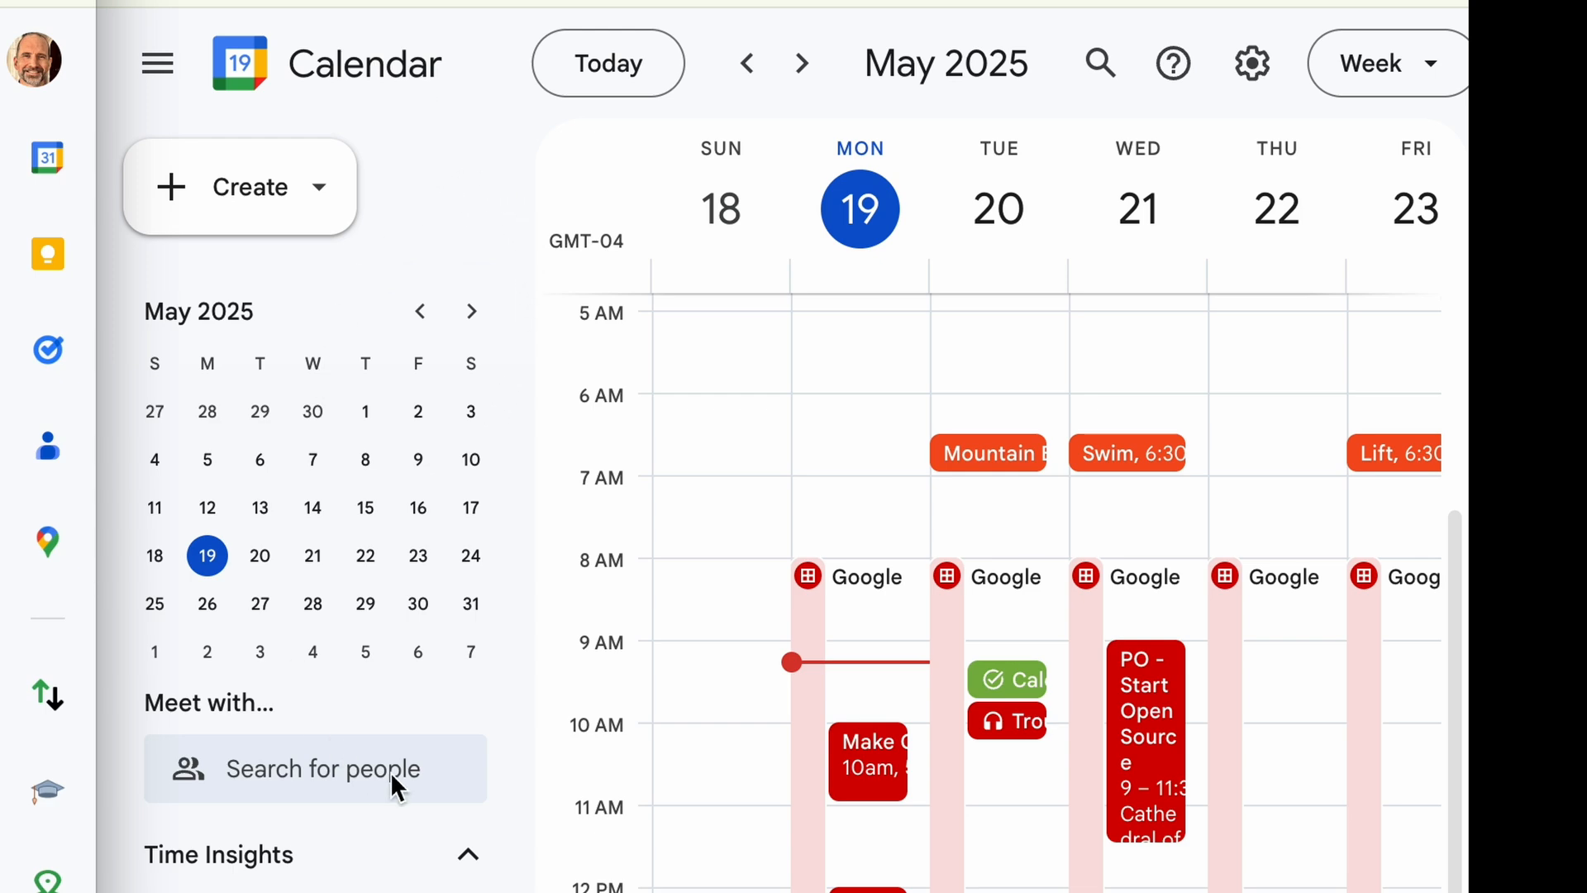
mouse_move(565, 737)
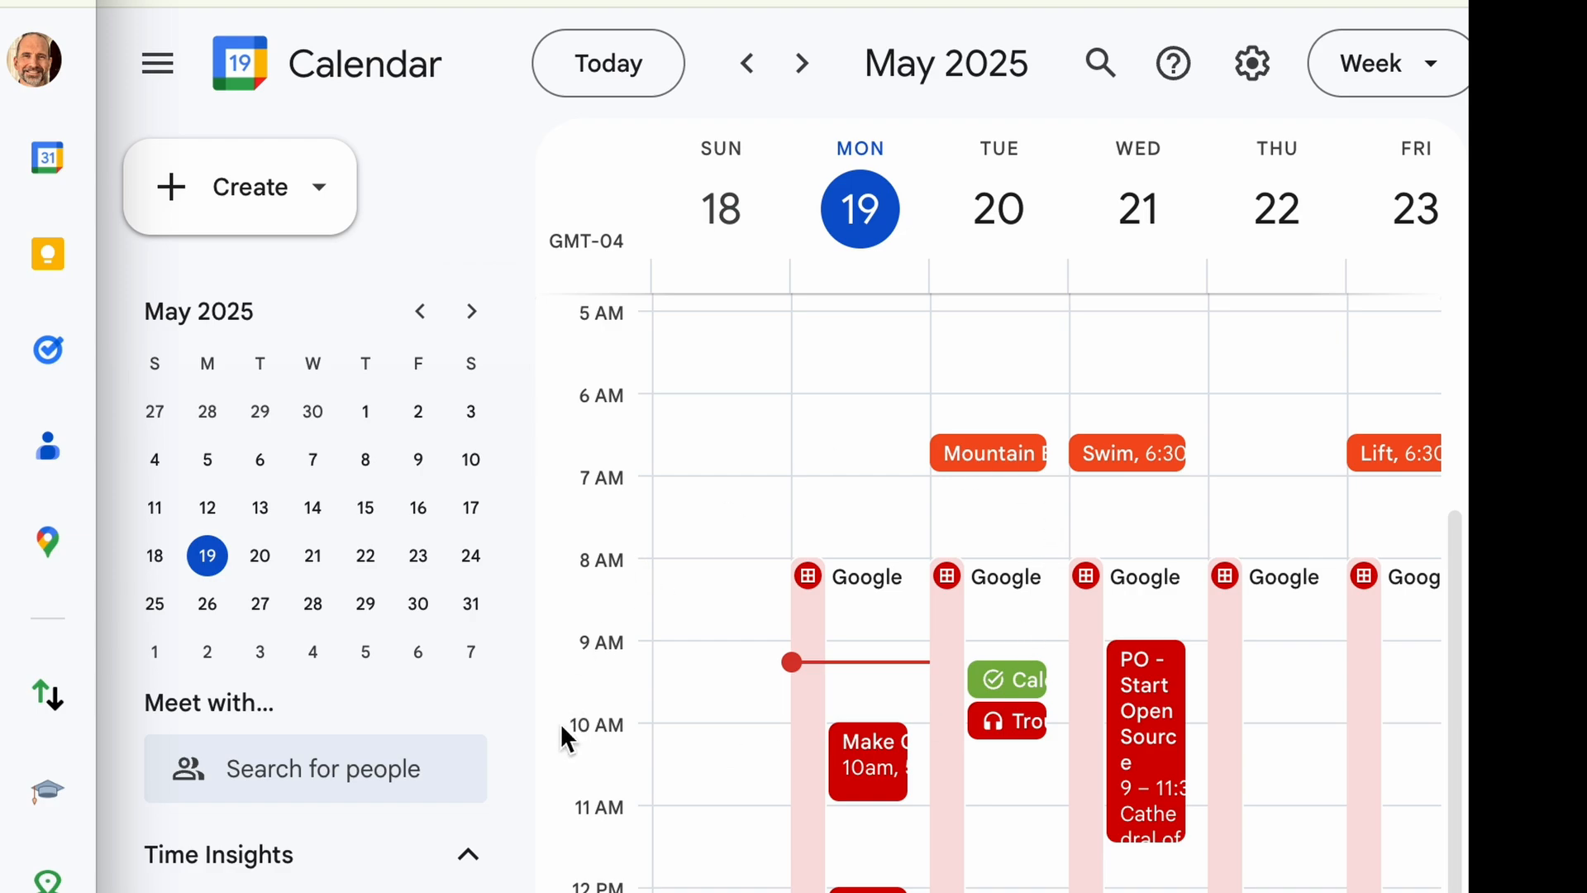
Step: Start a calendar event smart chip in A5 and search 'hank' to find Hank's Diary Barn
scroll(down, 3)
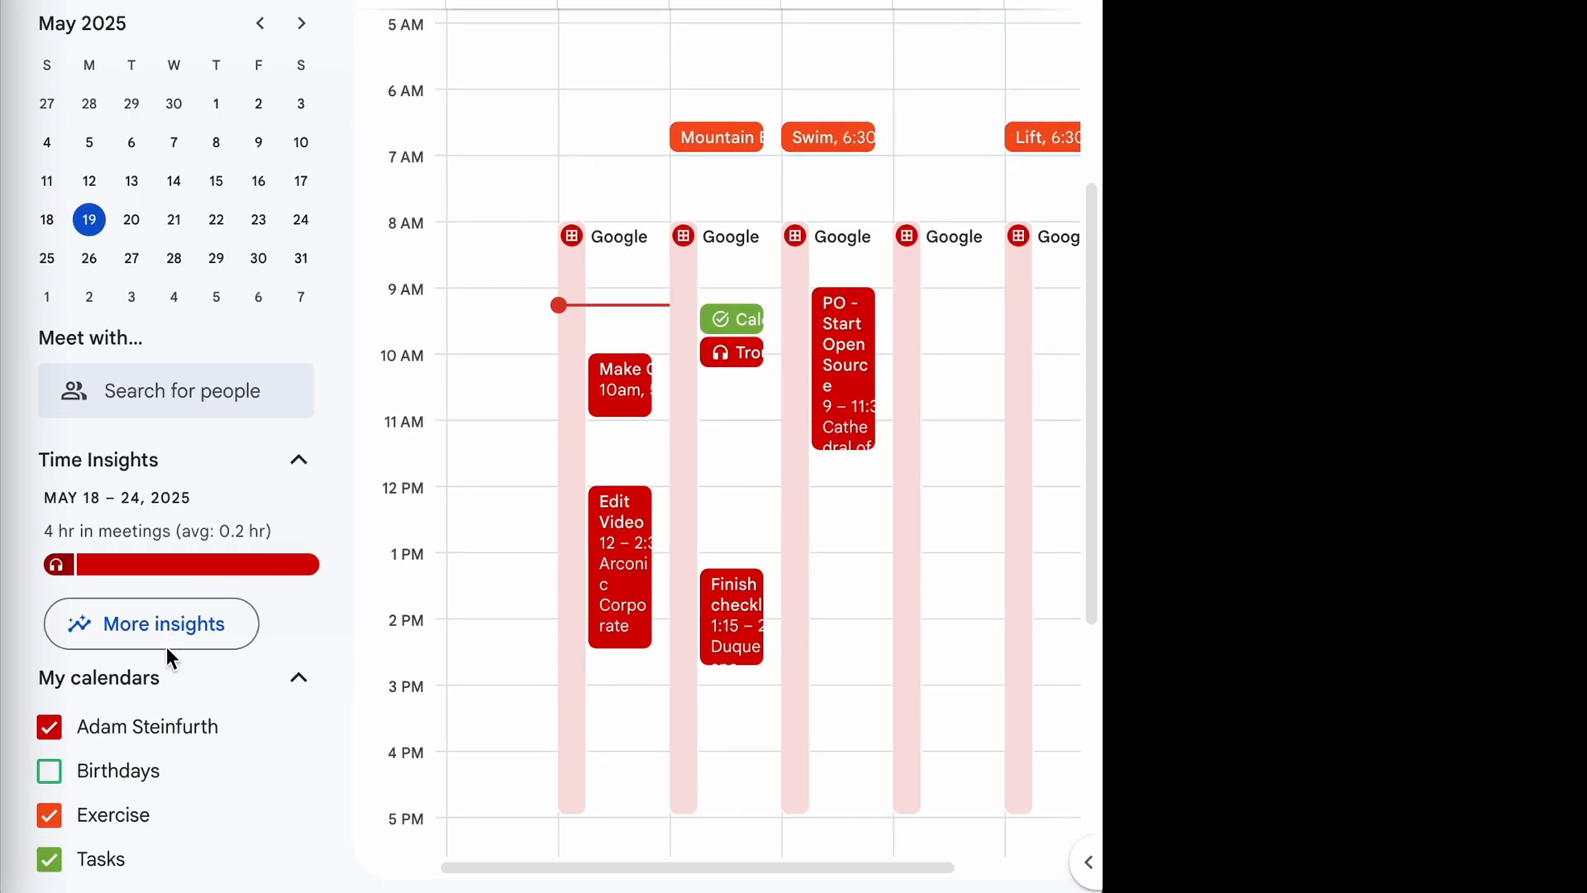
mouse_move(135, 815)
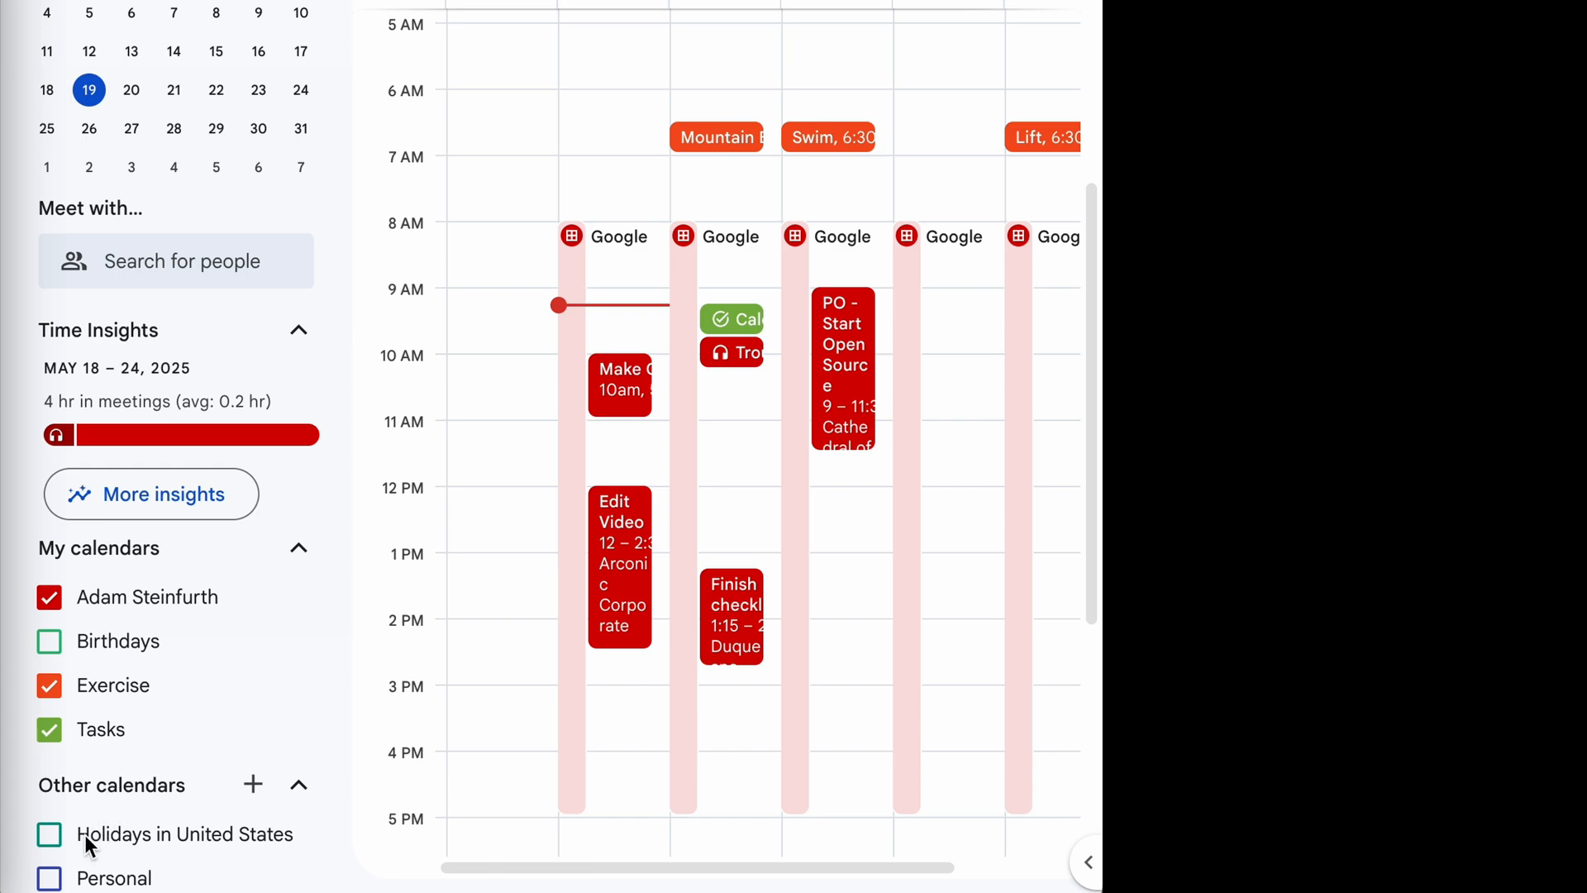
mouse_move(127, 884)
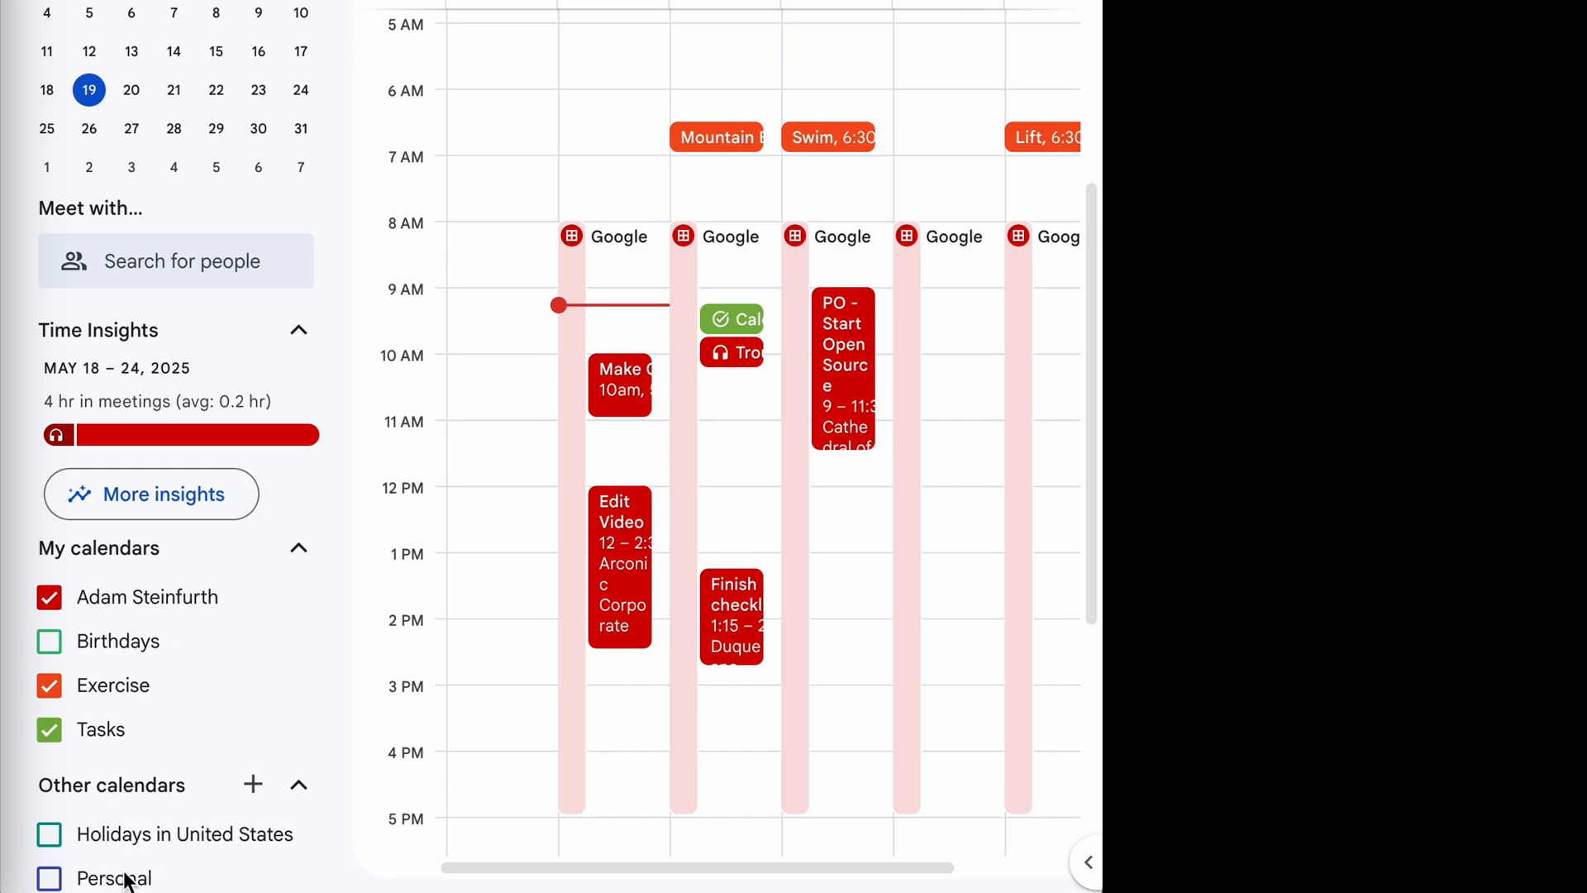
mouse_move(86, 617)
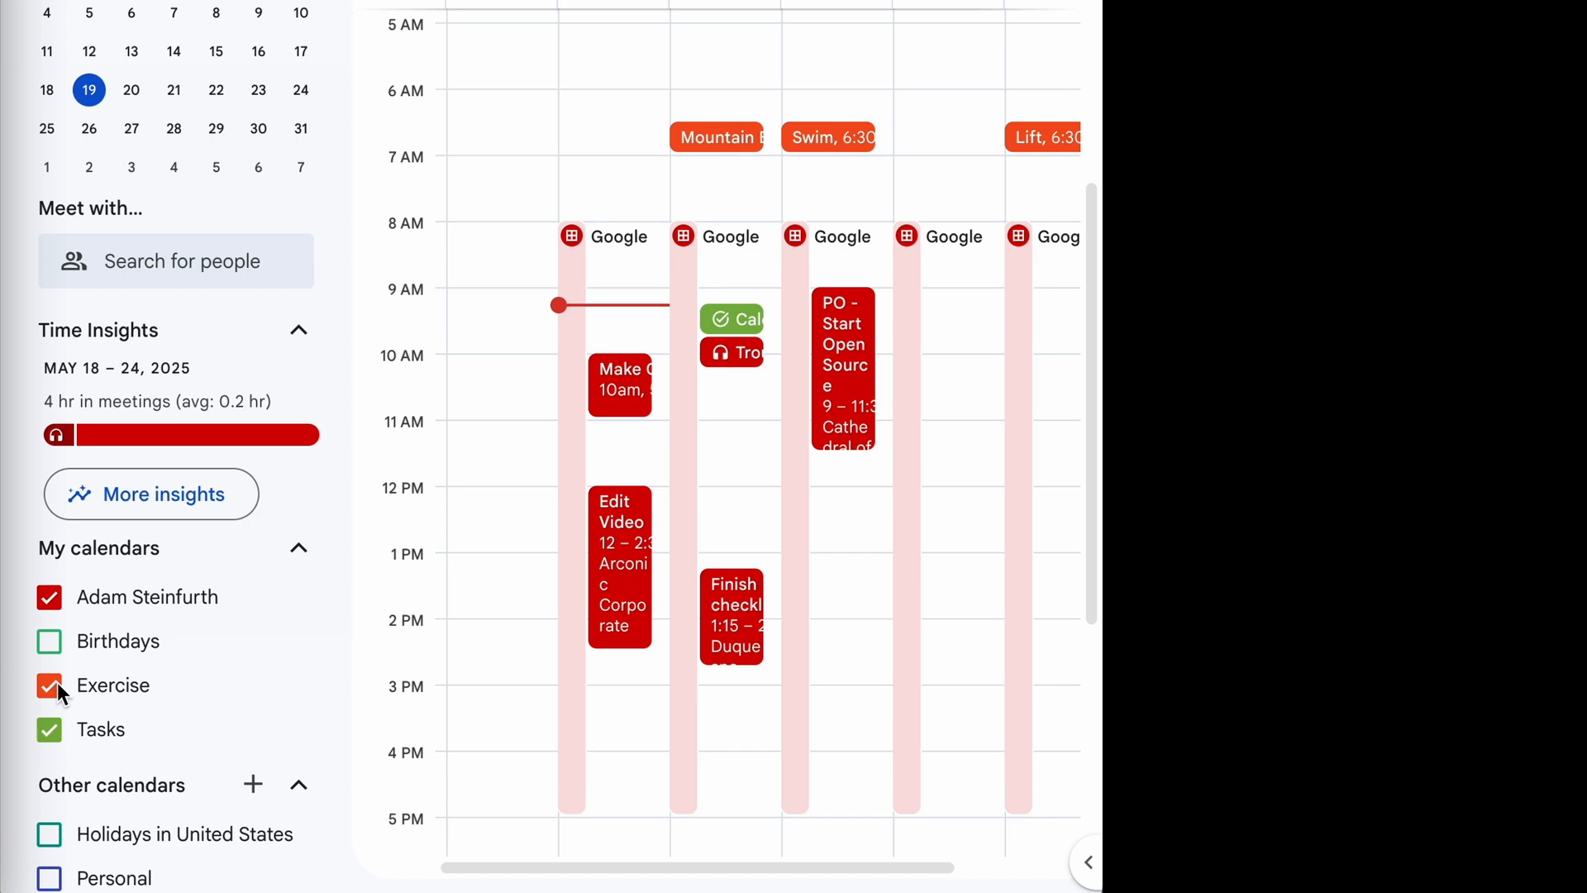
mouse_move(96, 694)
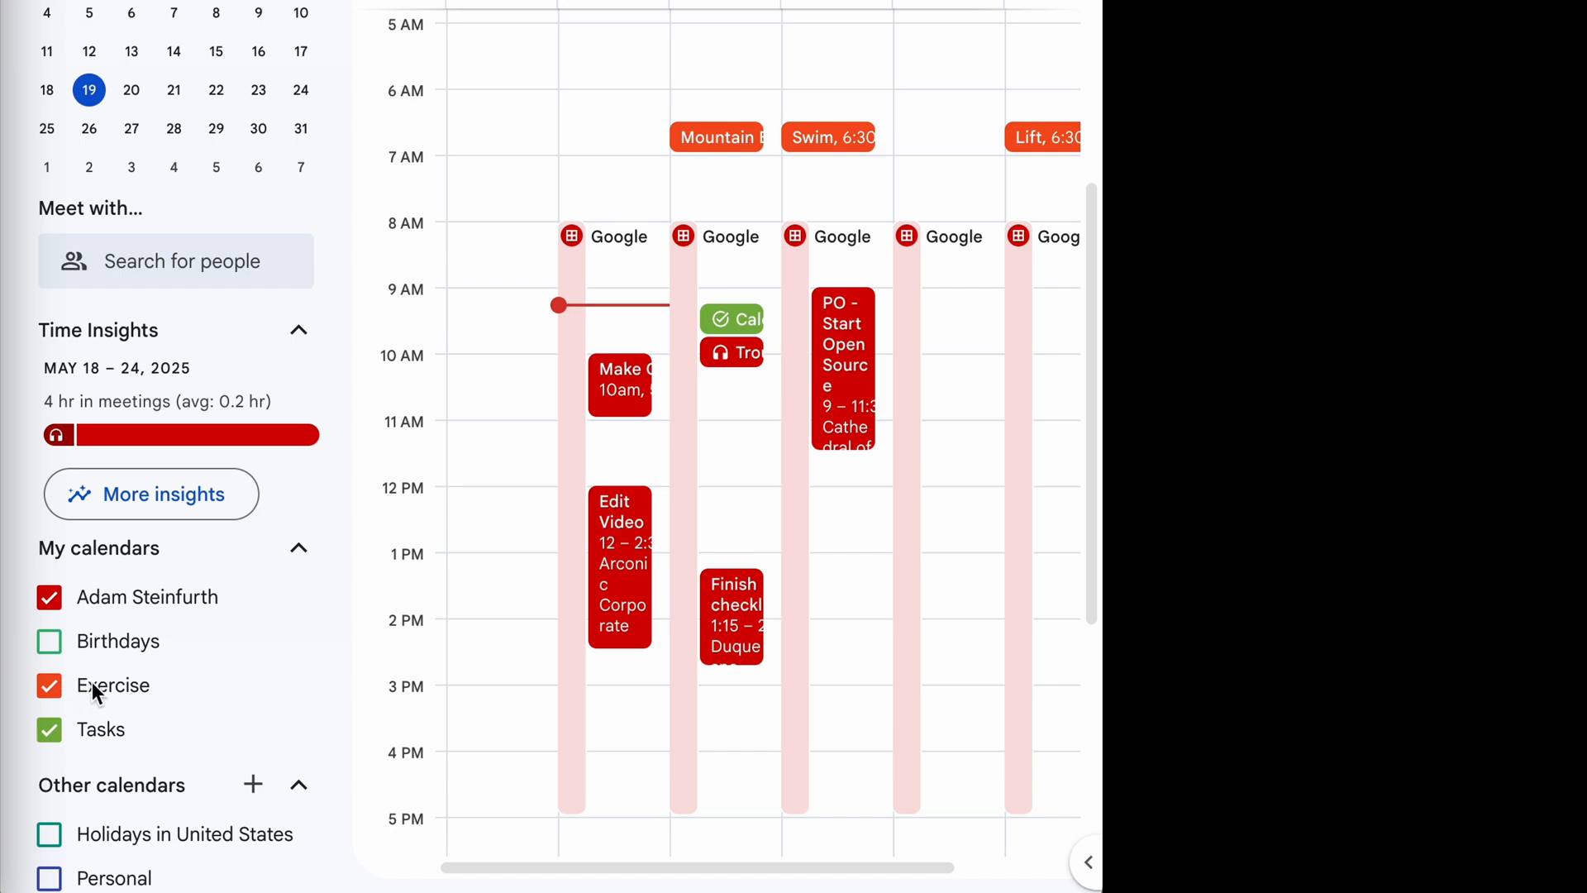
mouse_move(775, 140)
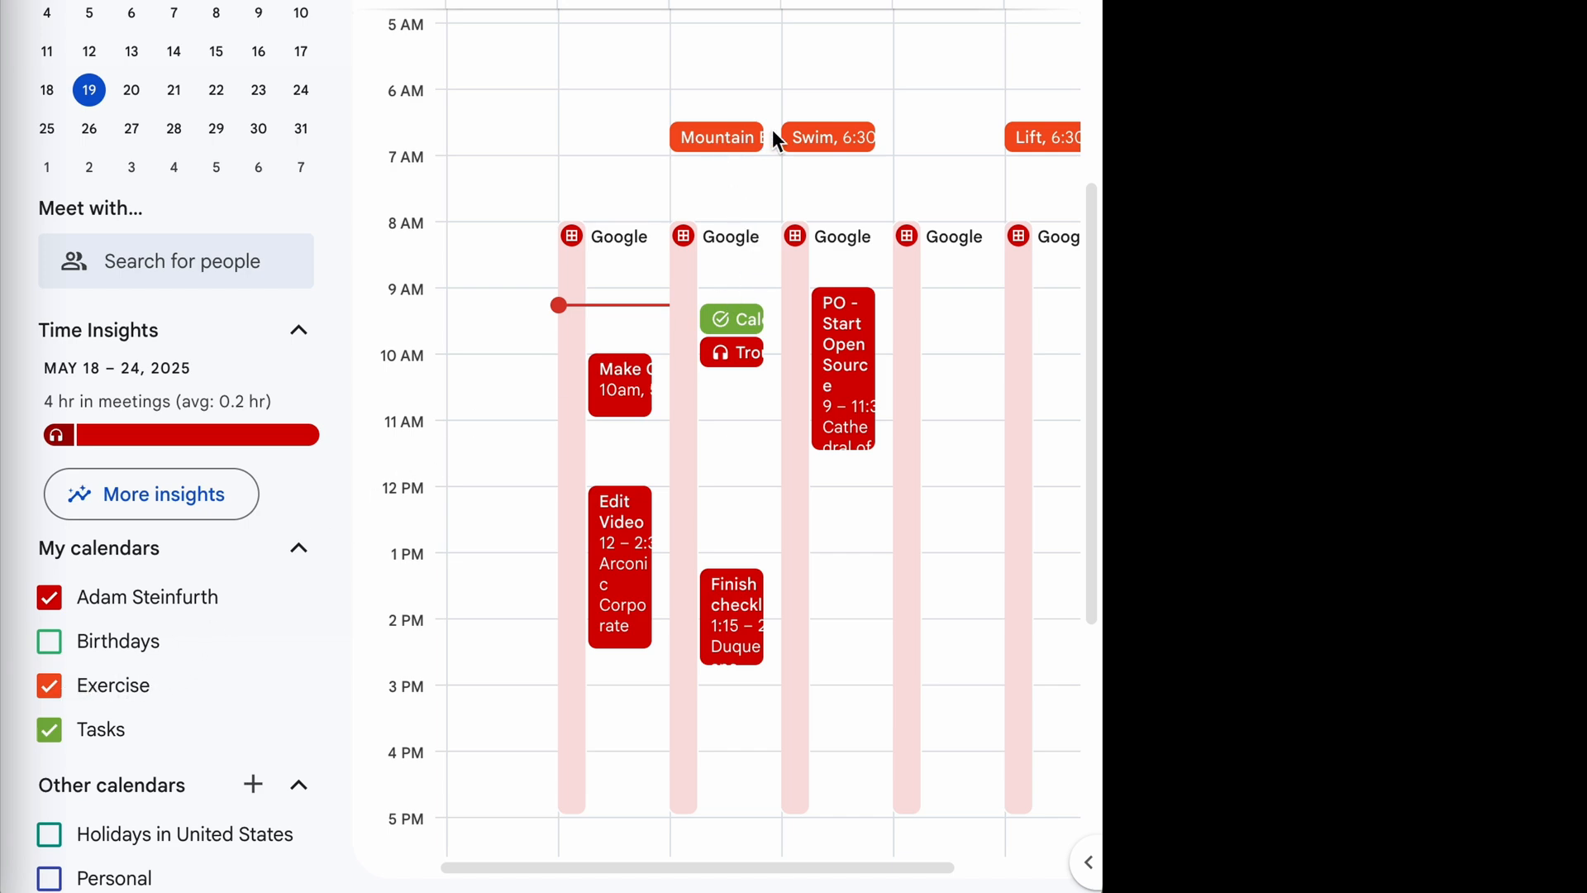
mouse_move(747, 152)
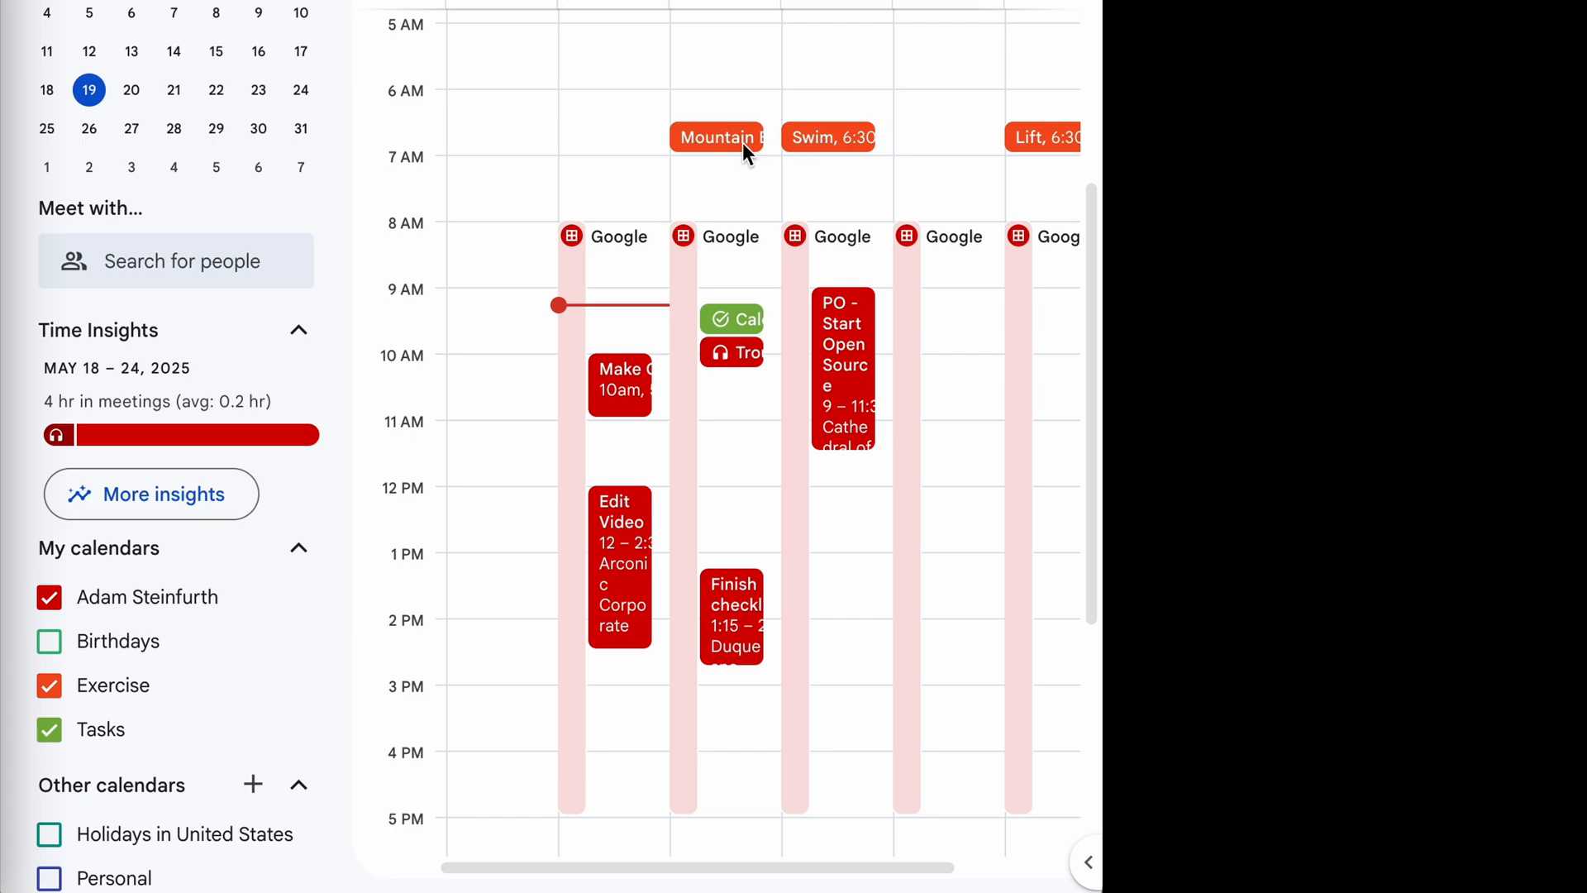
mouse_move(853, 150)
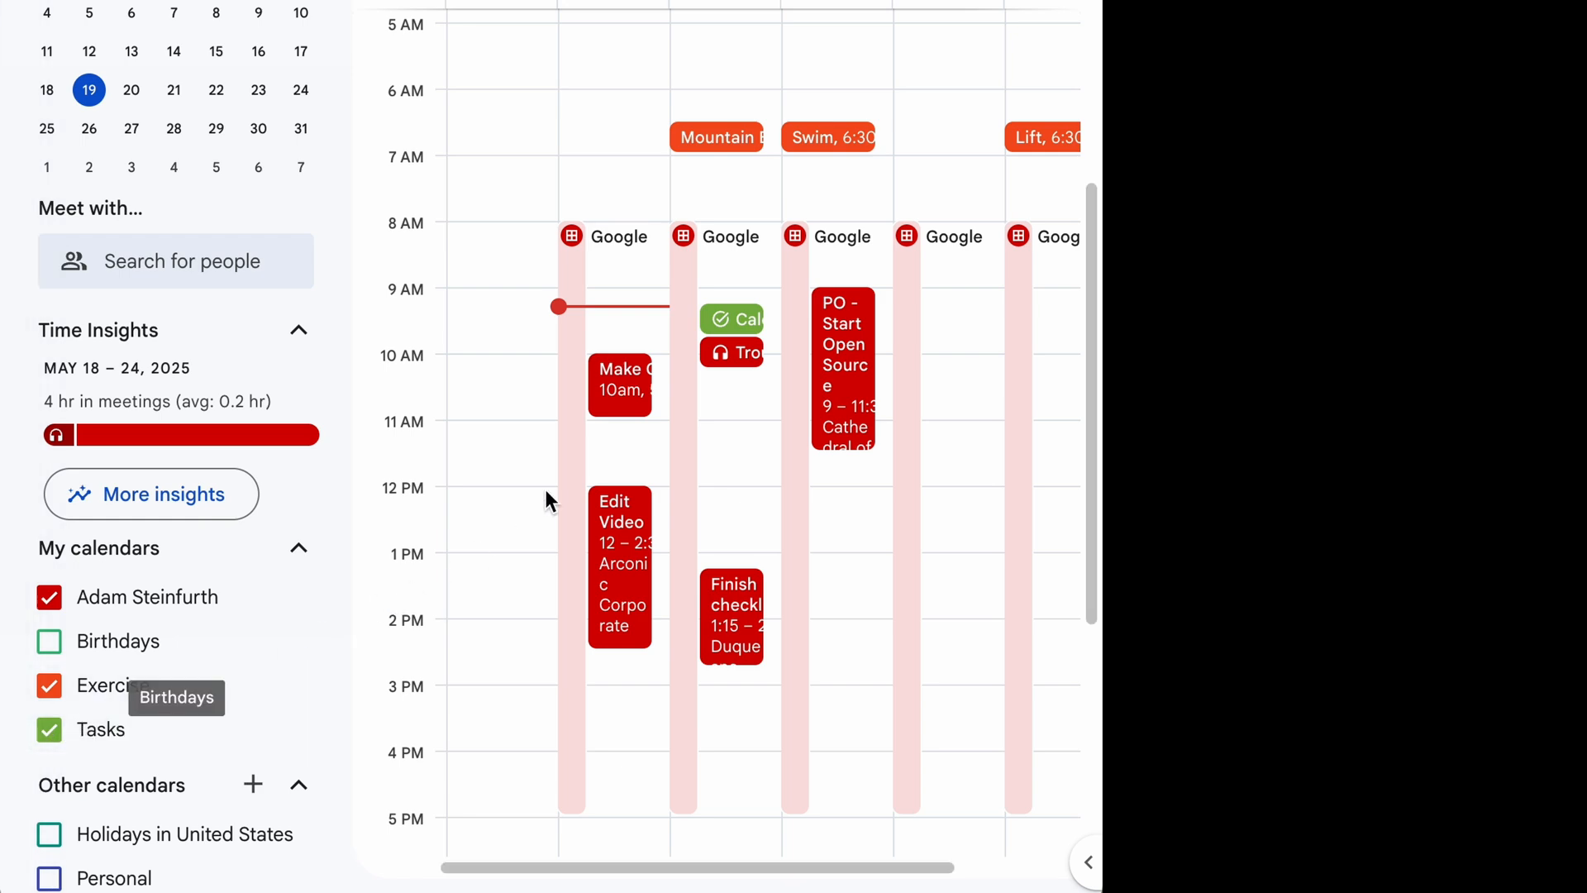
click(49, 729)
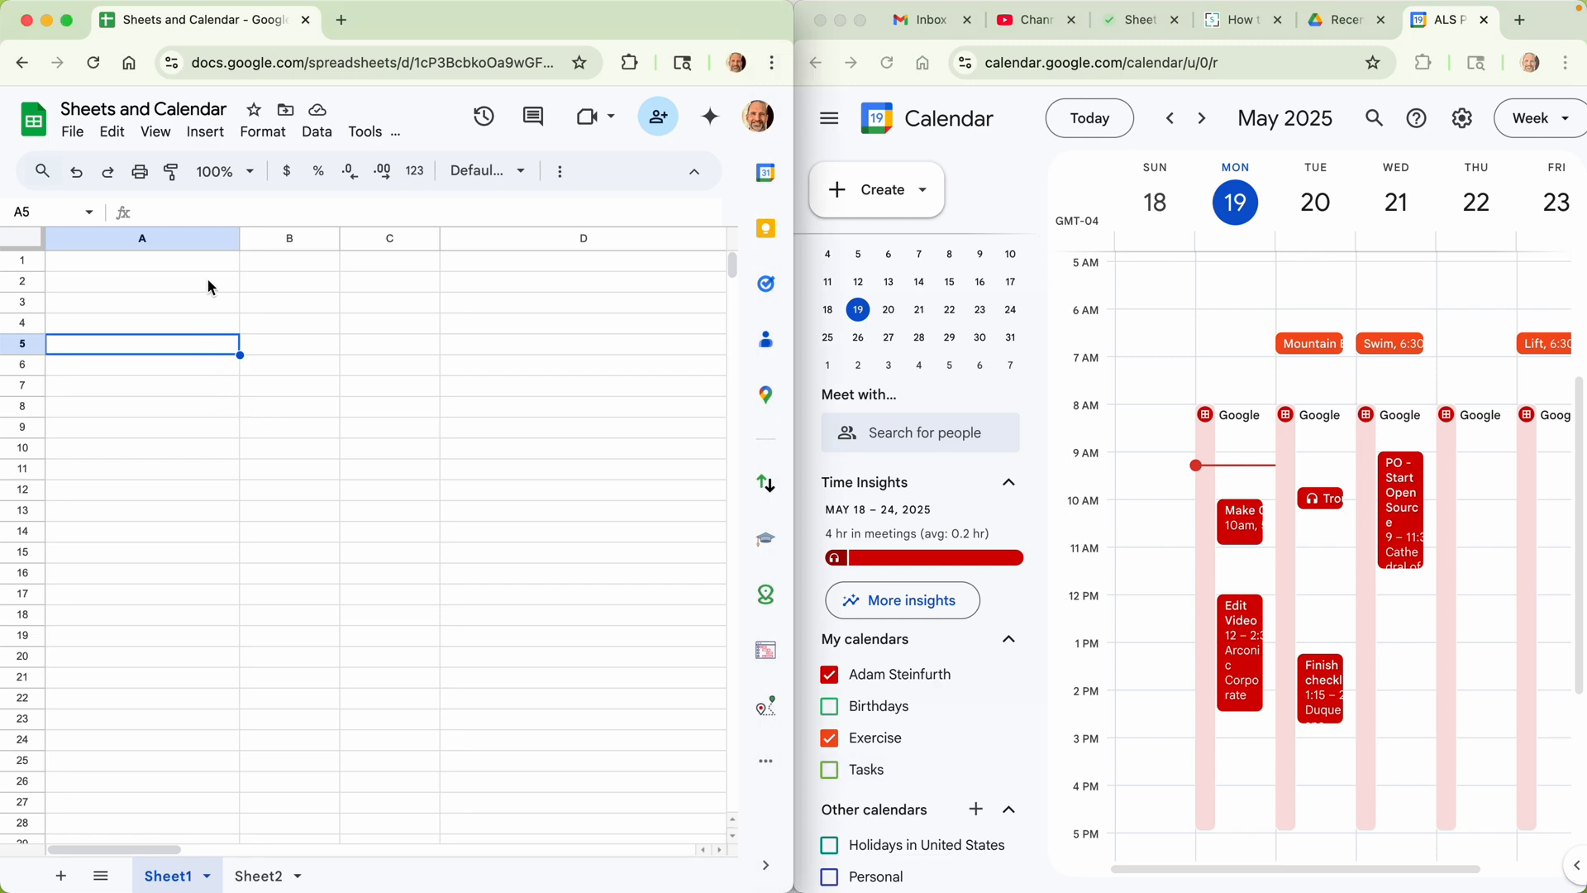
mouse_move(206, 362)
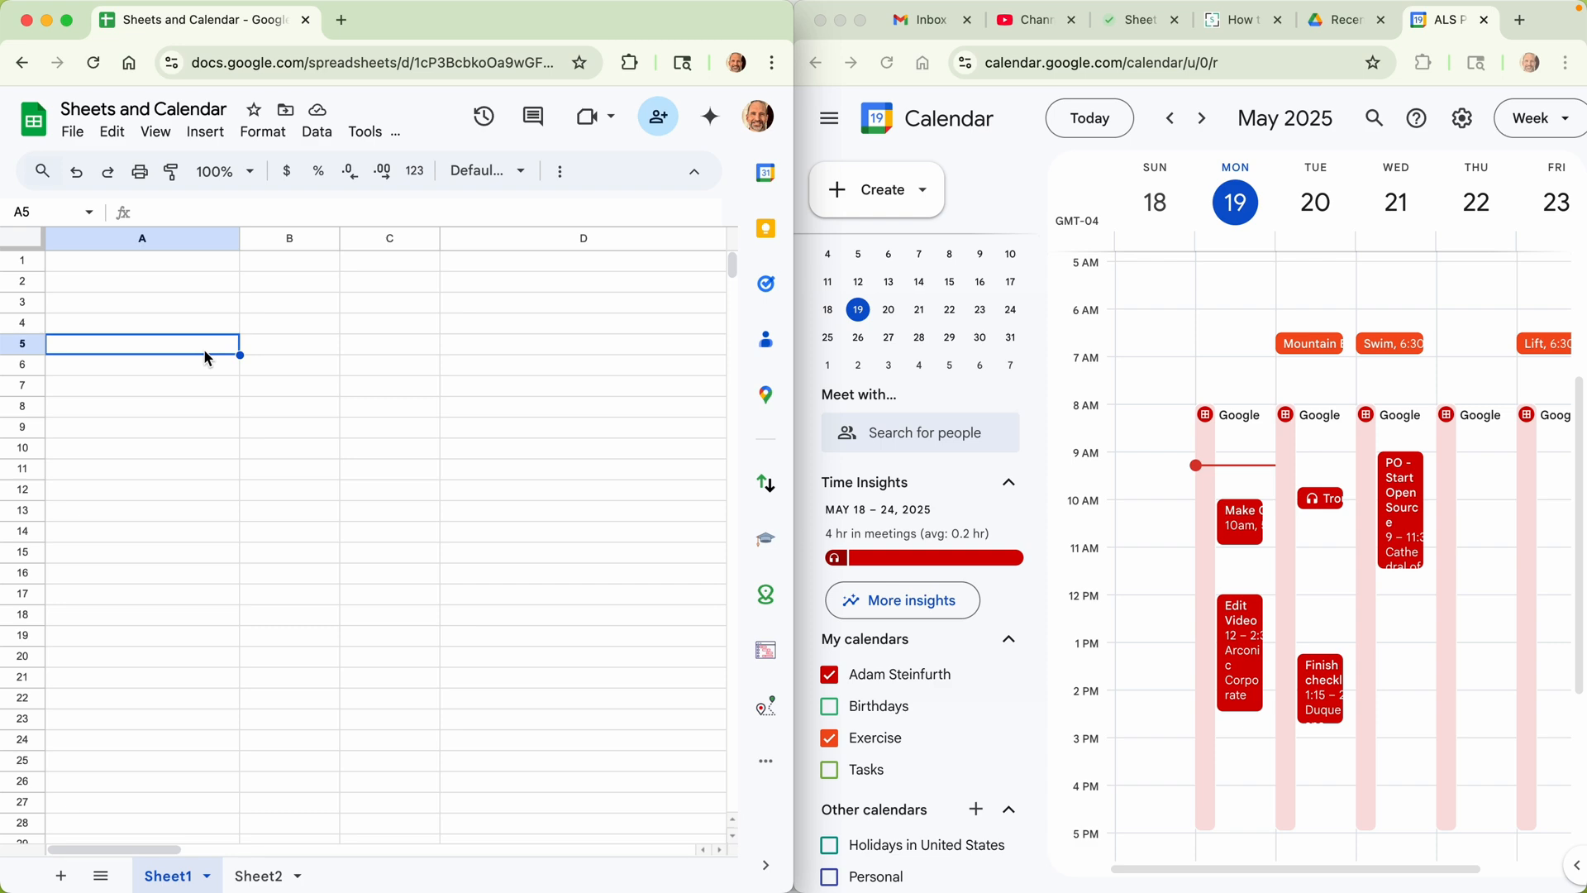
text(@)
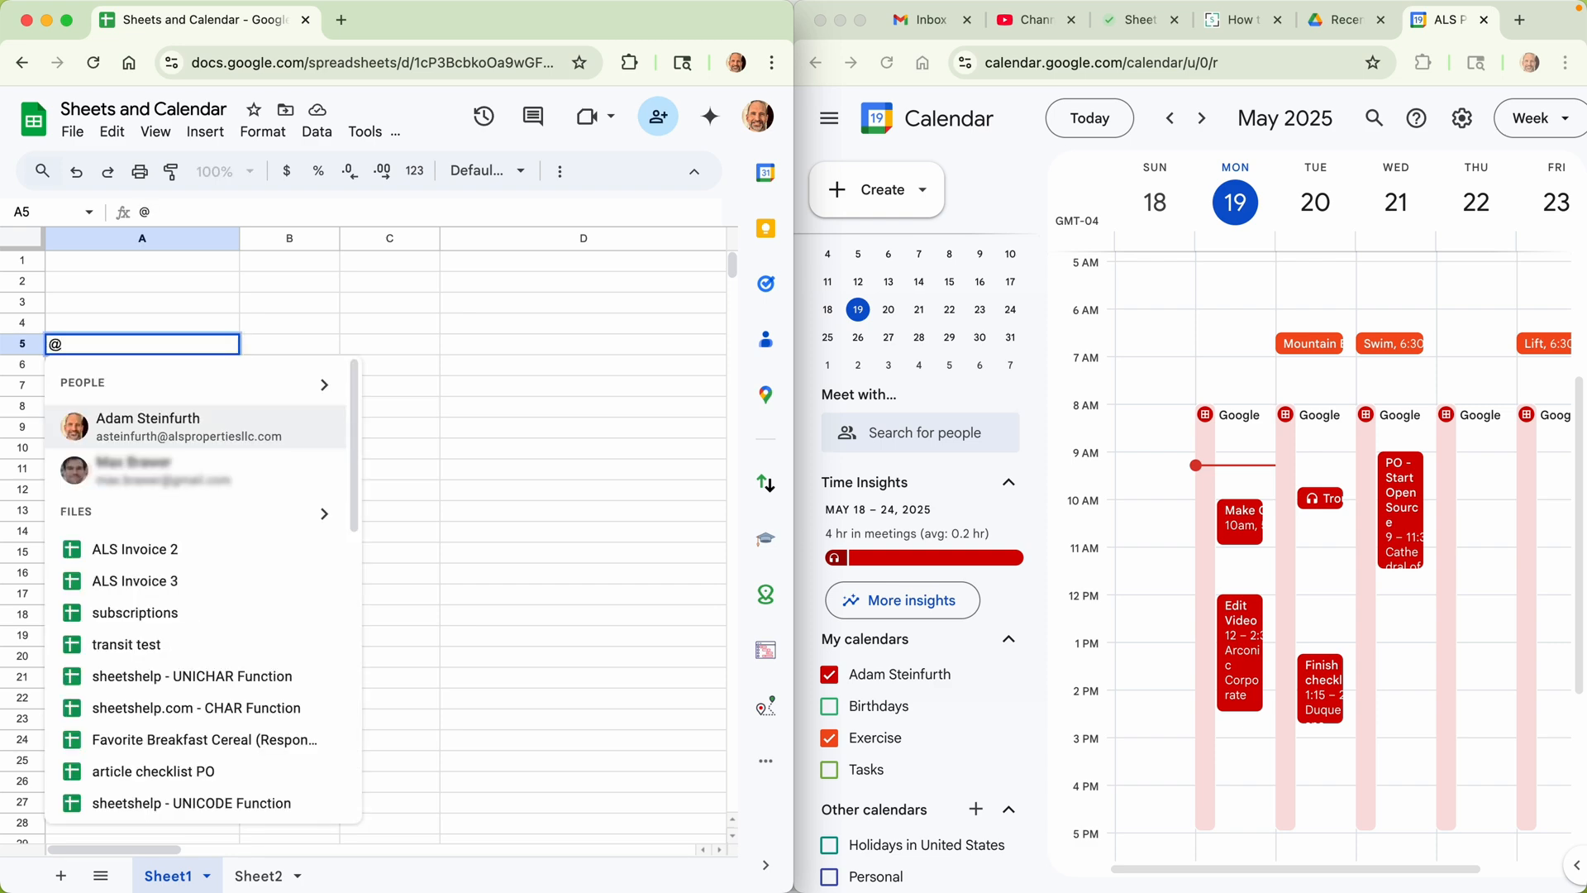
click(204, 130)
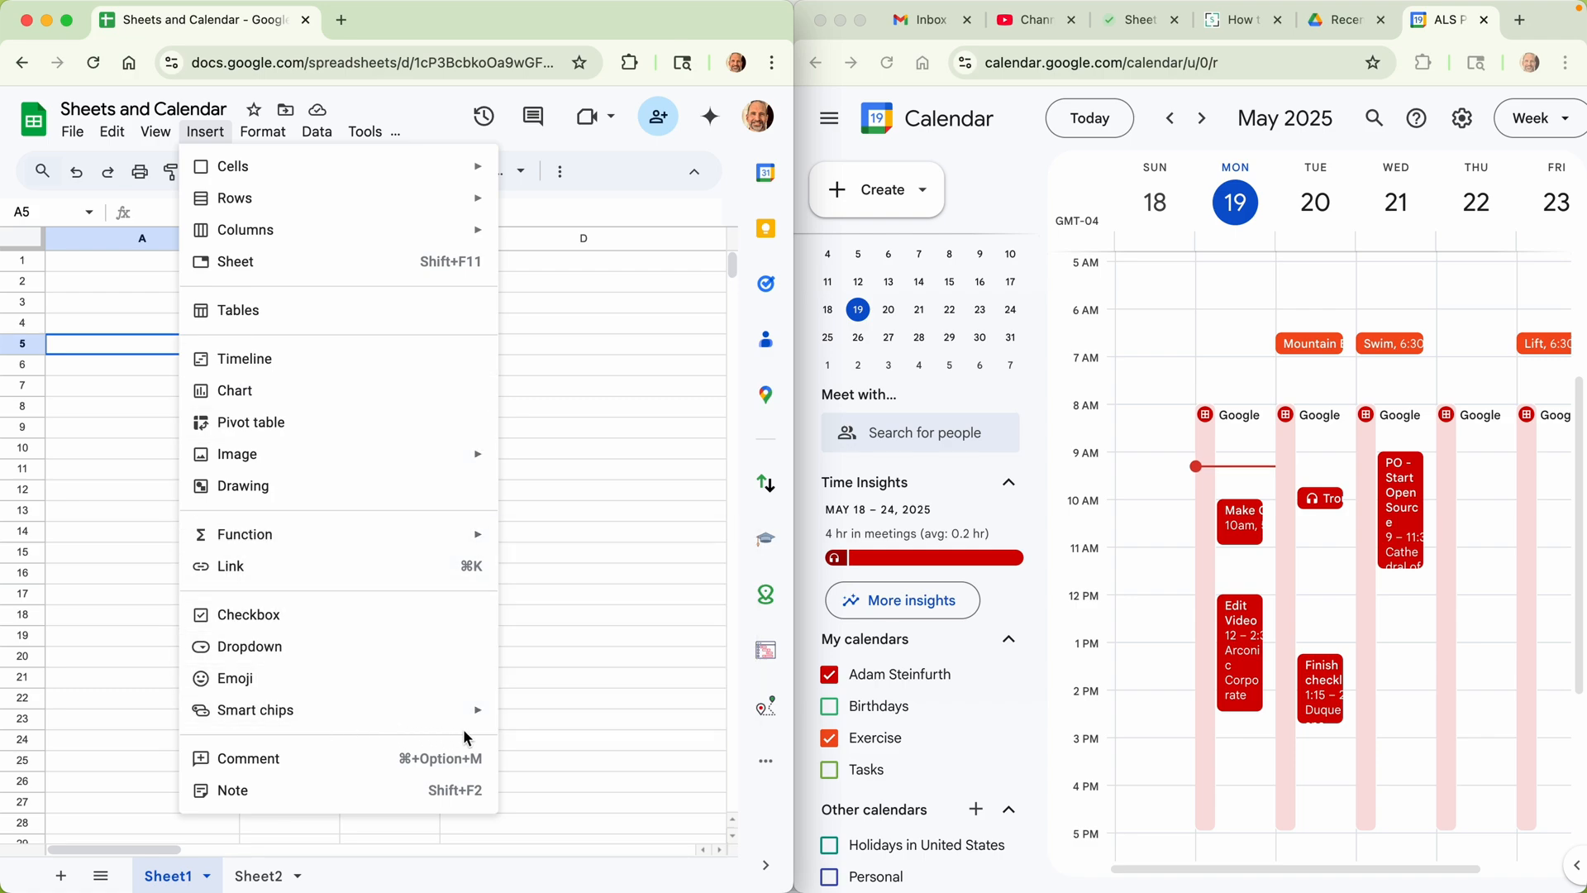
mouse_move(256, 710)
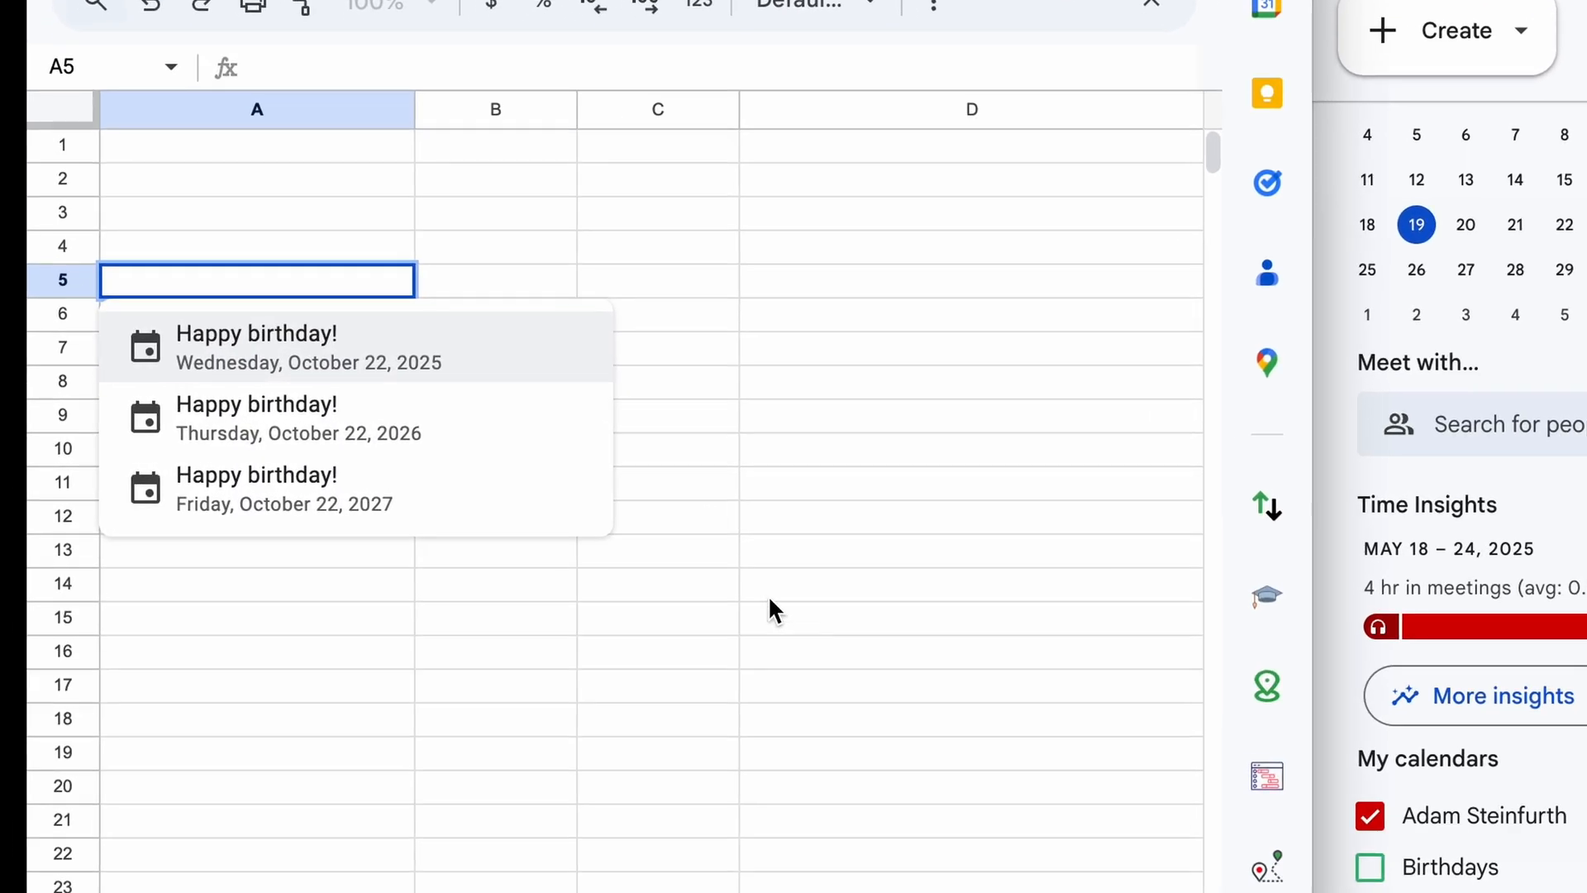
mouse_move(521, 382)
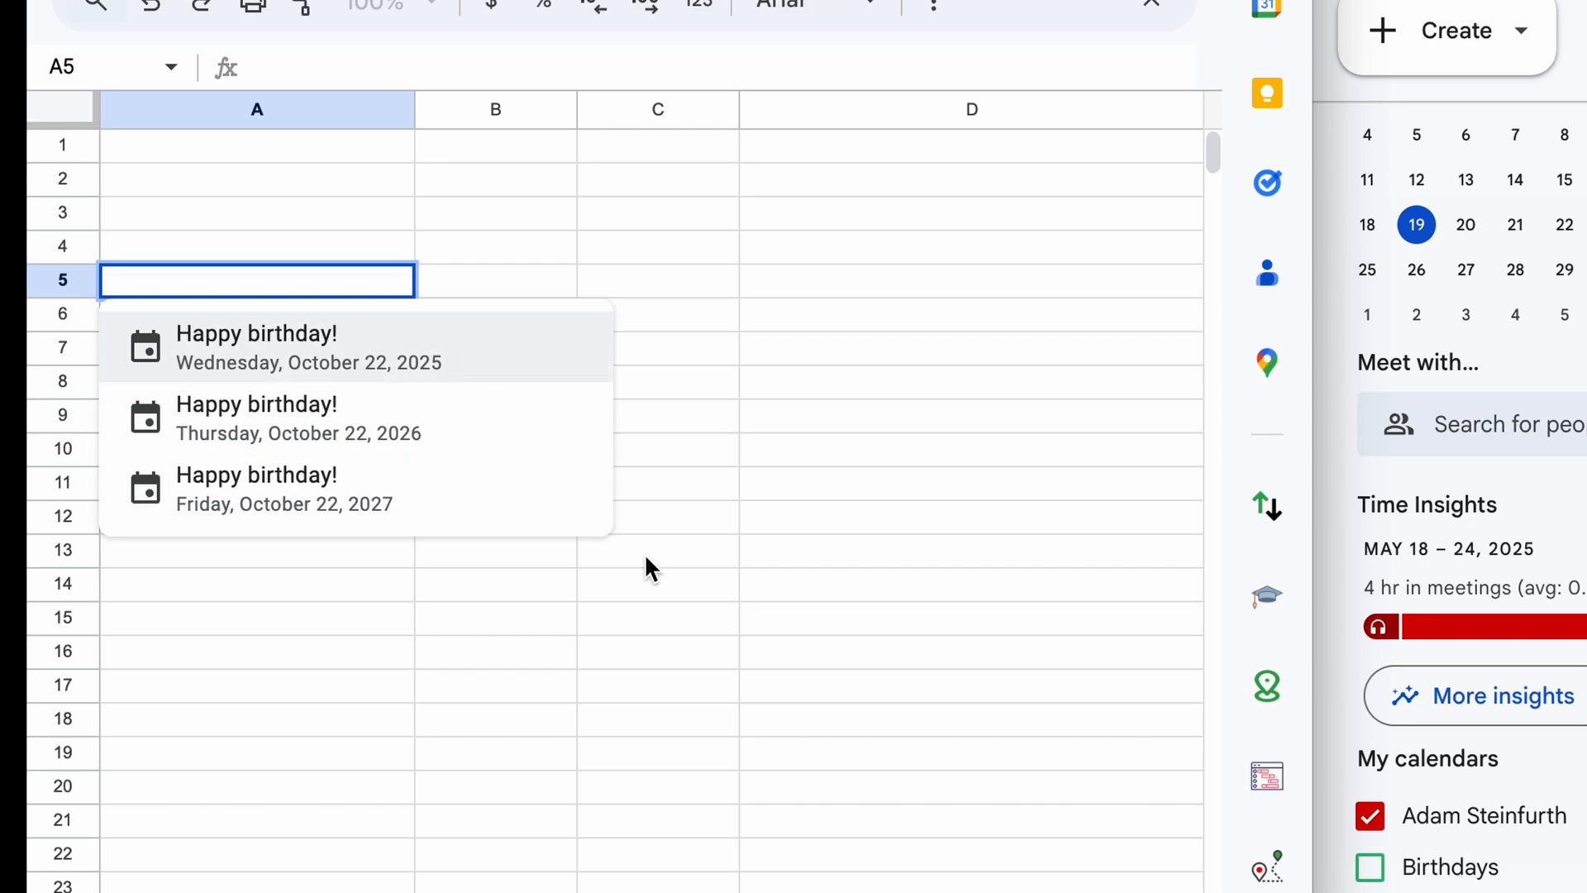
text(han)
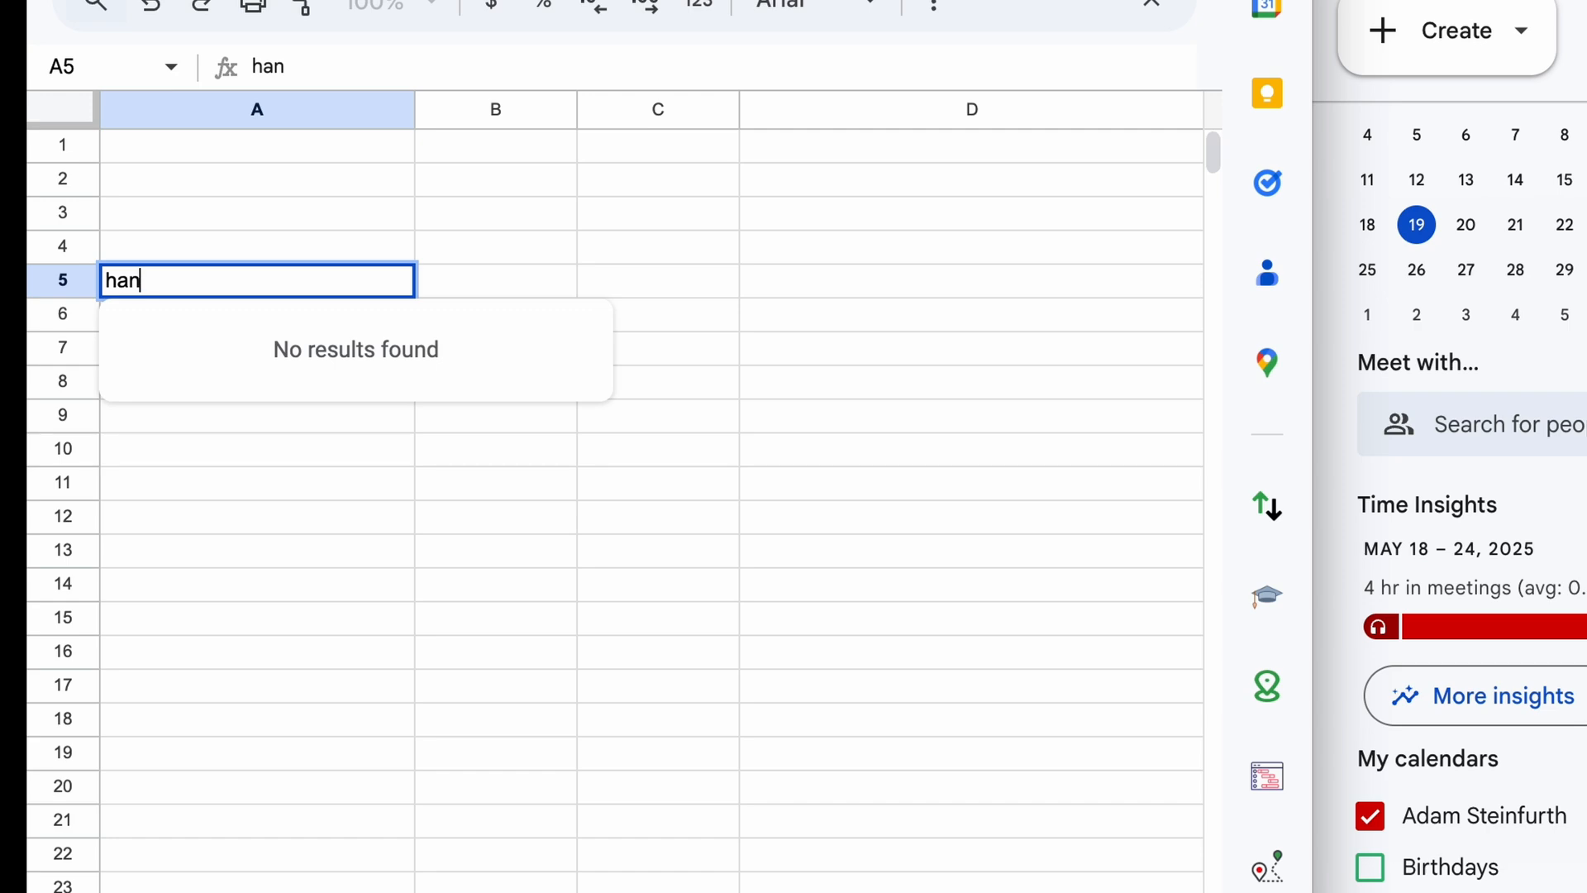
text(k)
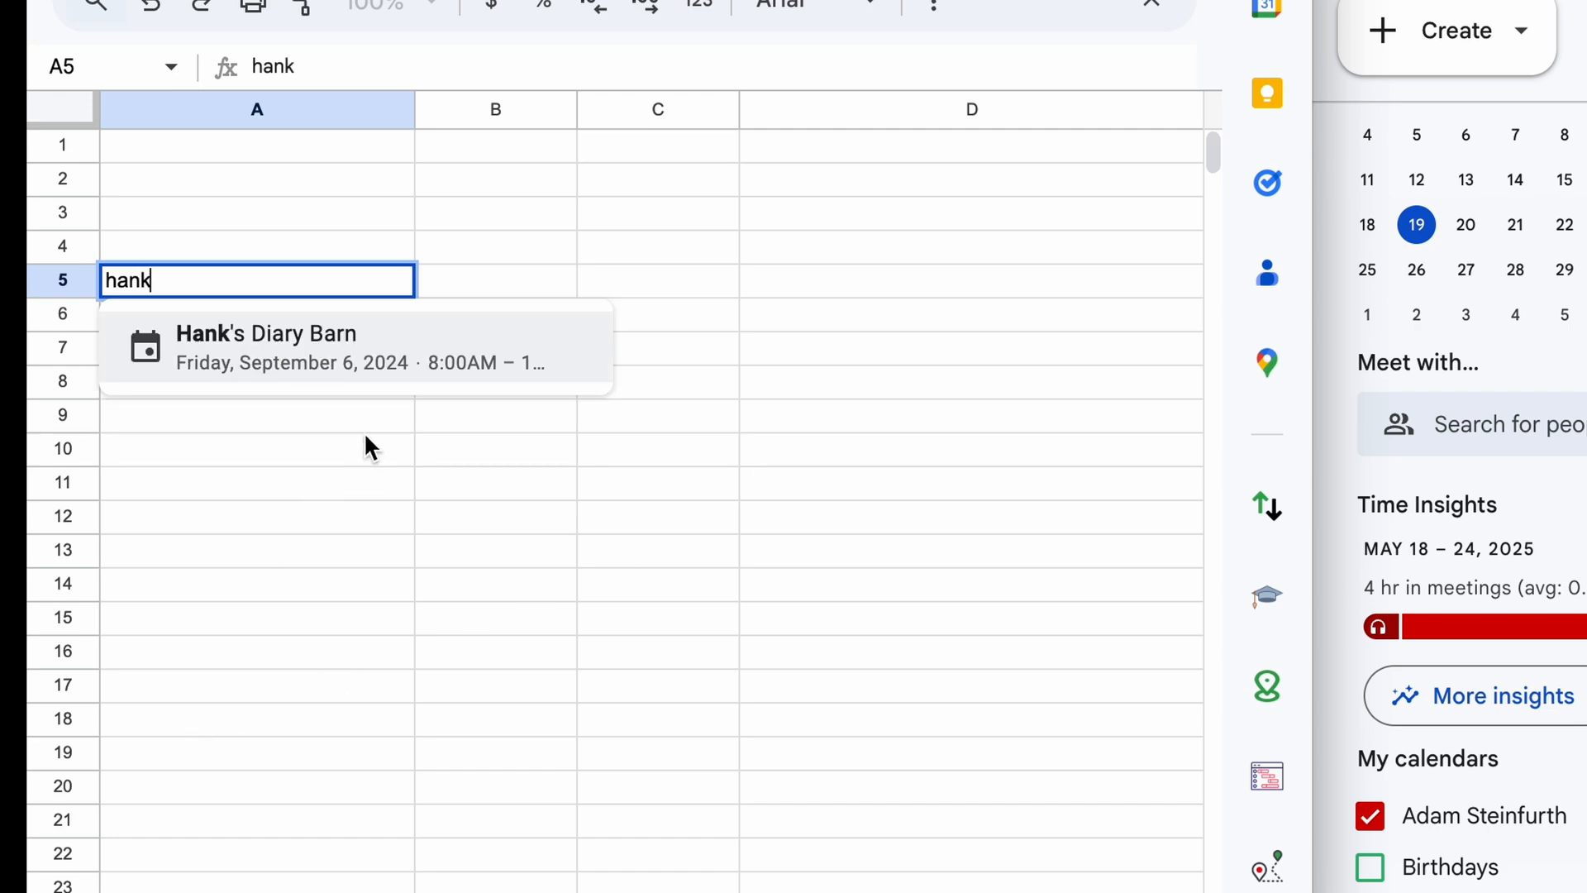
mouse_move(377, 375)
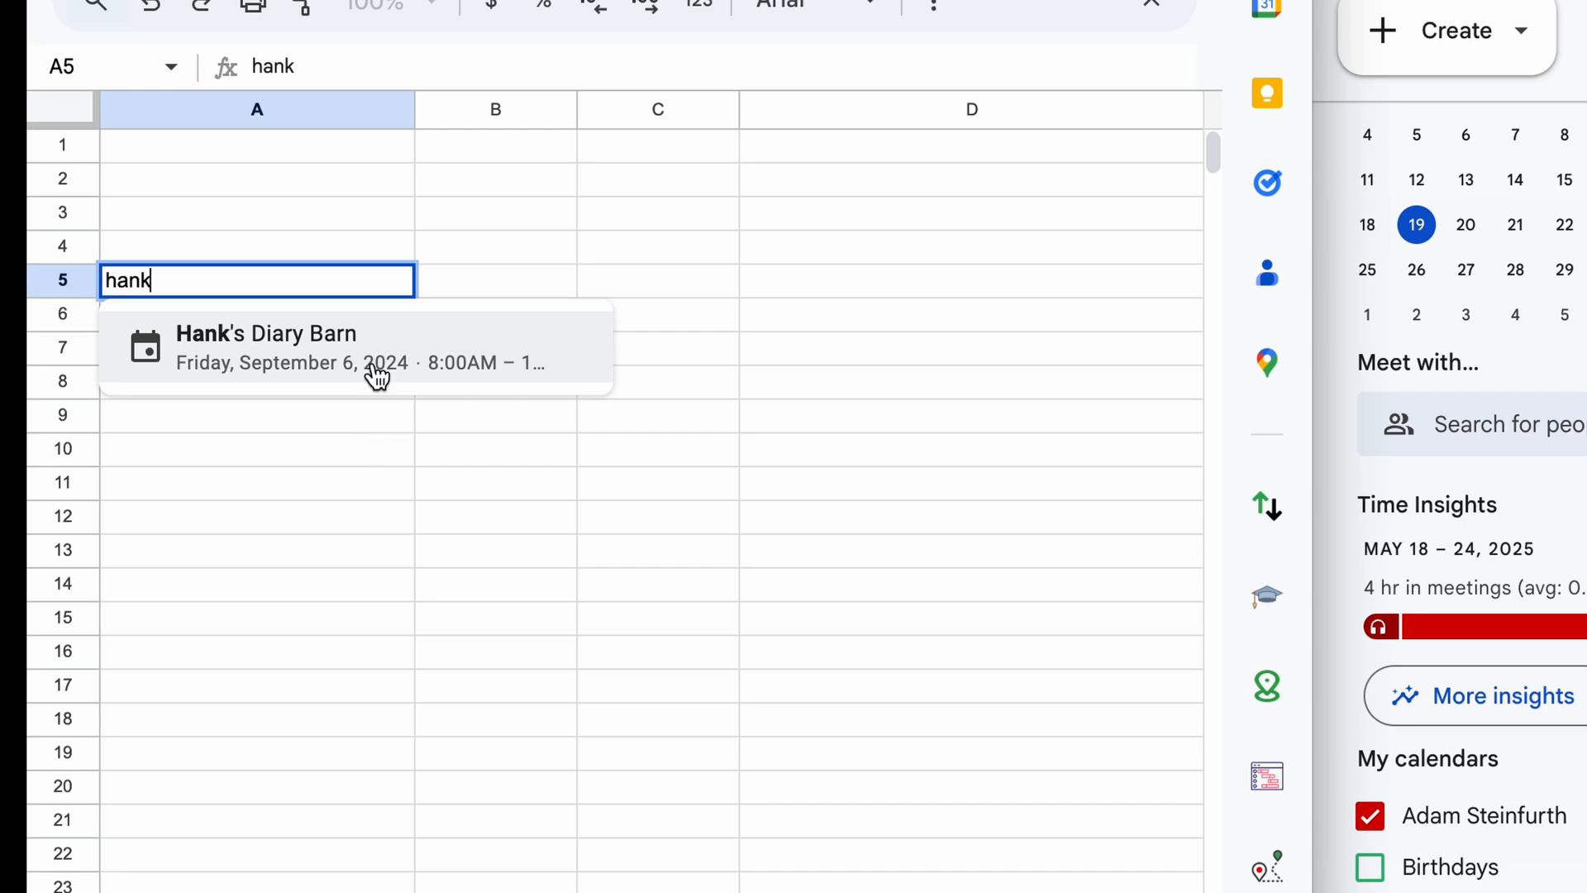
Step: Insert the Hank's Diary Barn chip into A5 and preview its Sep 6, 8:00–10:30 AM details
click(266, 347)
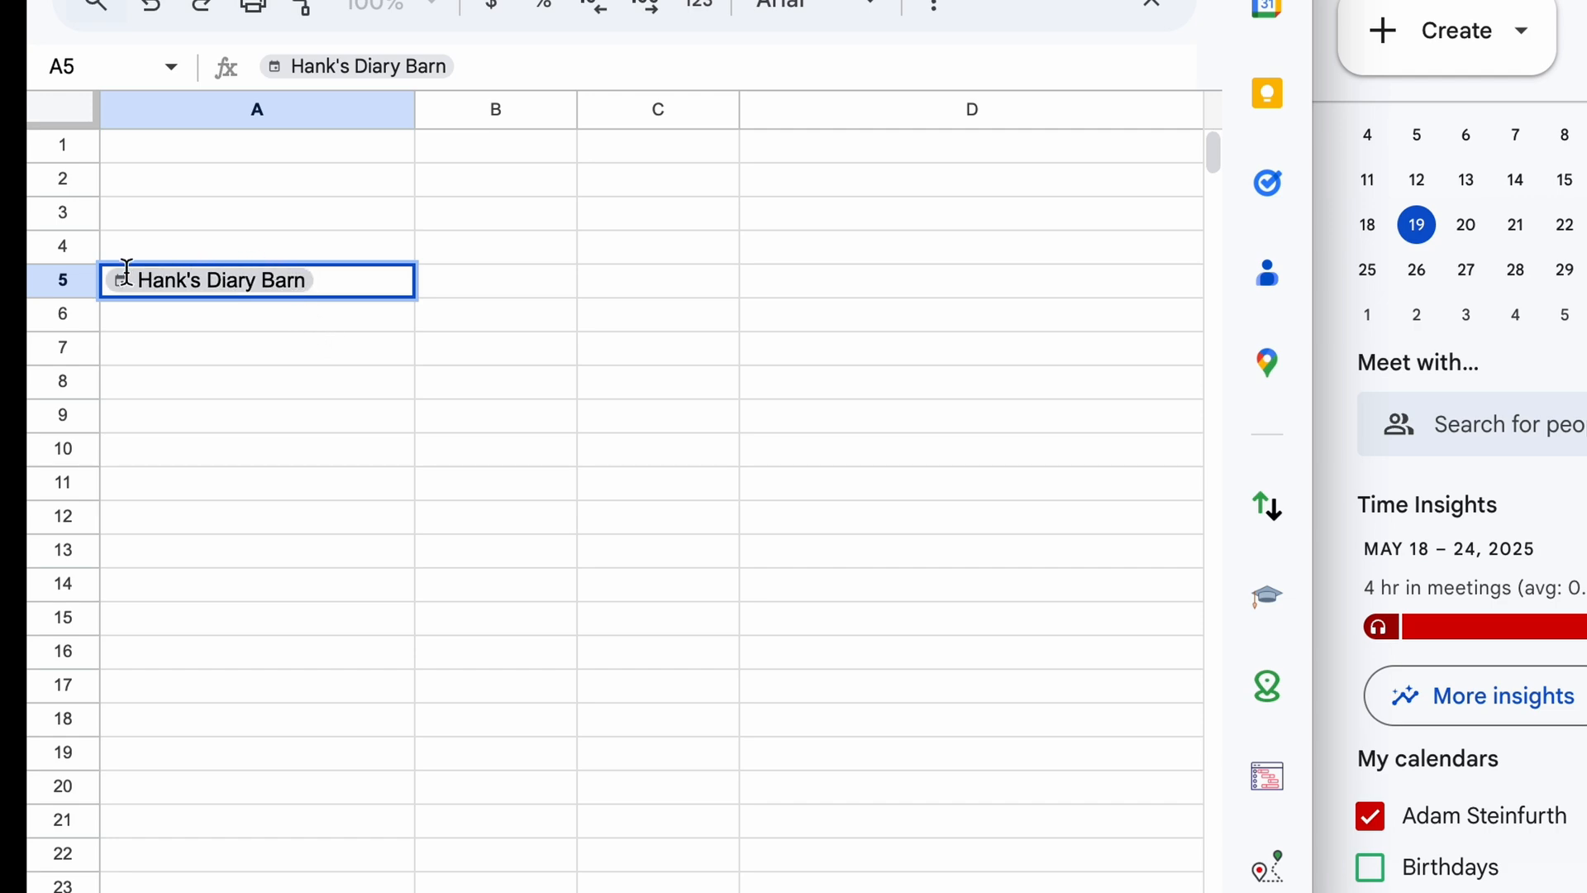
mouse_move(193, 280)
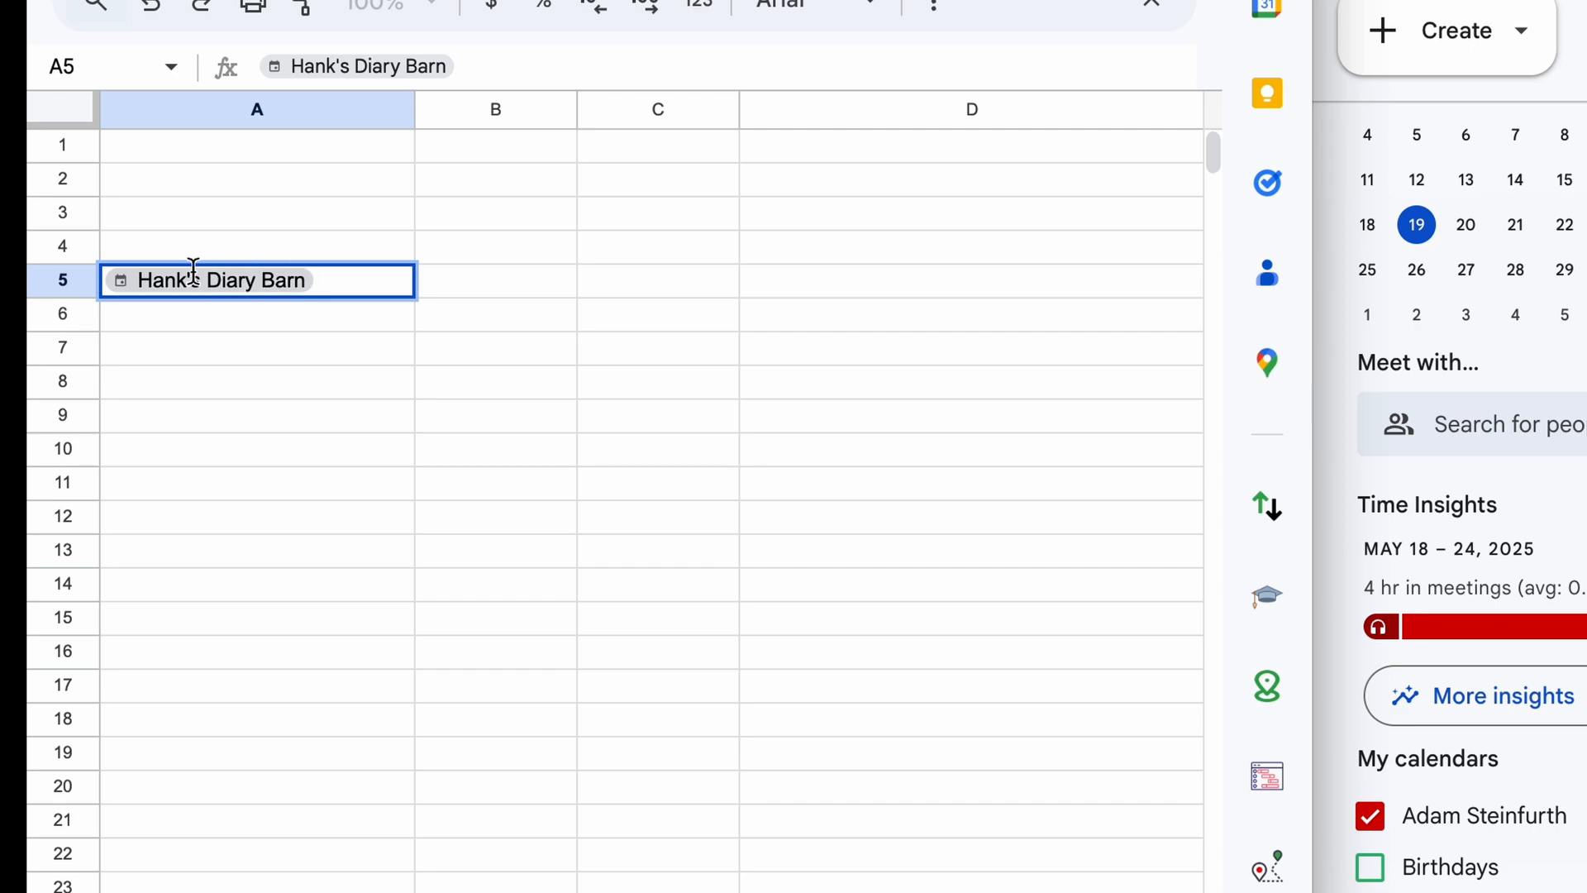
click(257, 347)
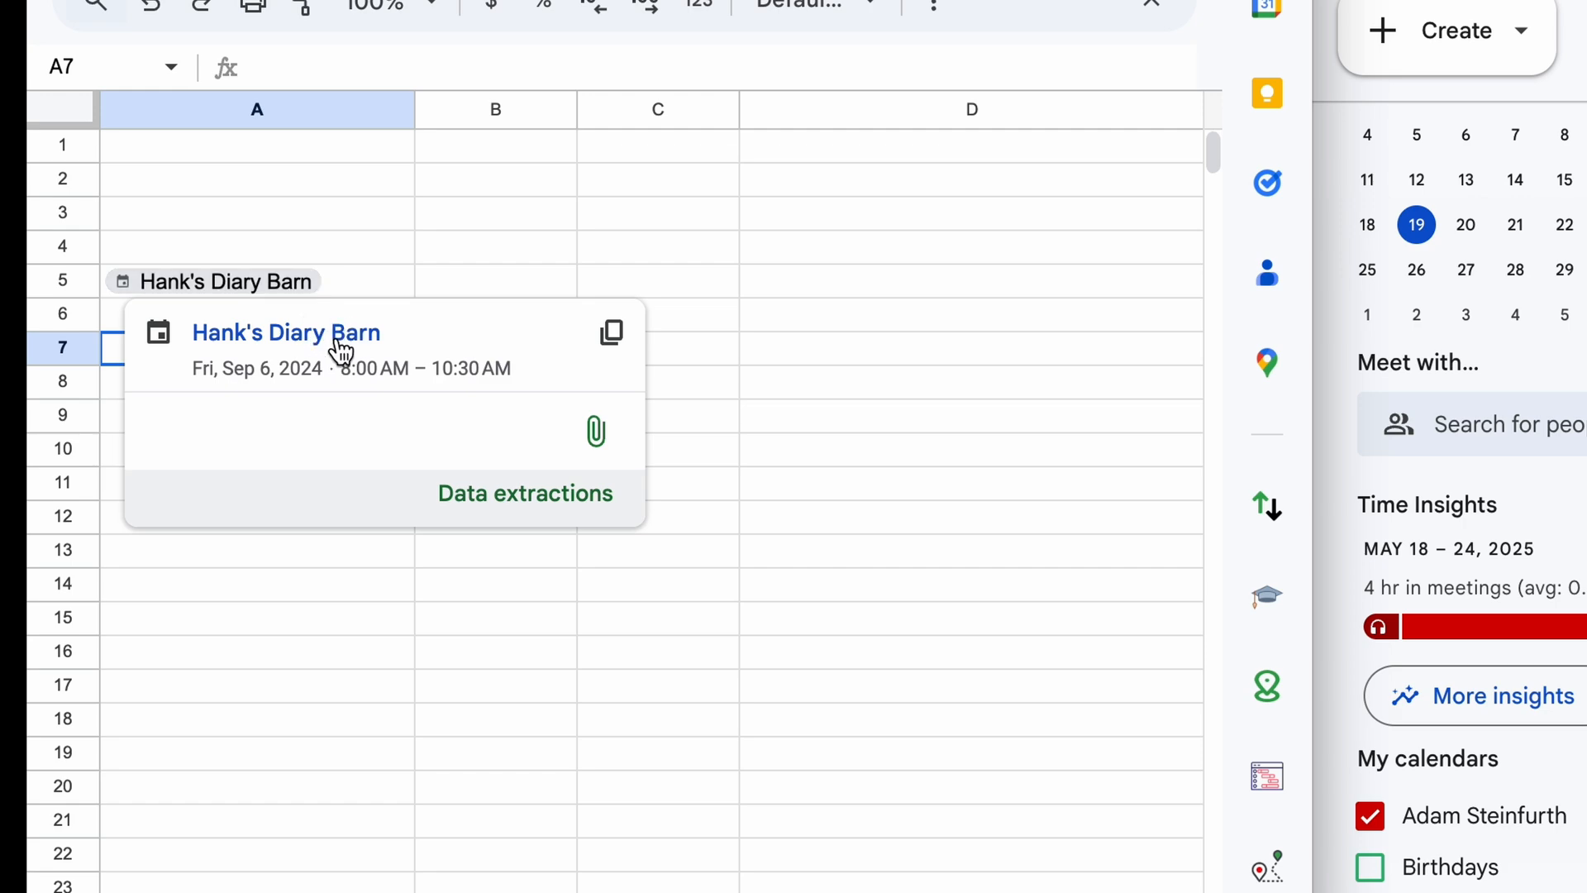
mouse_move(478, 406)
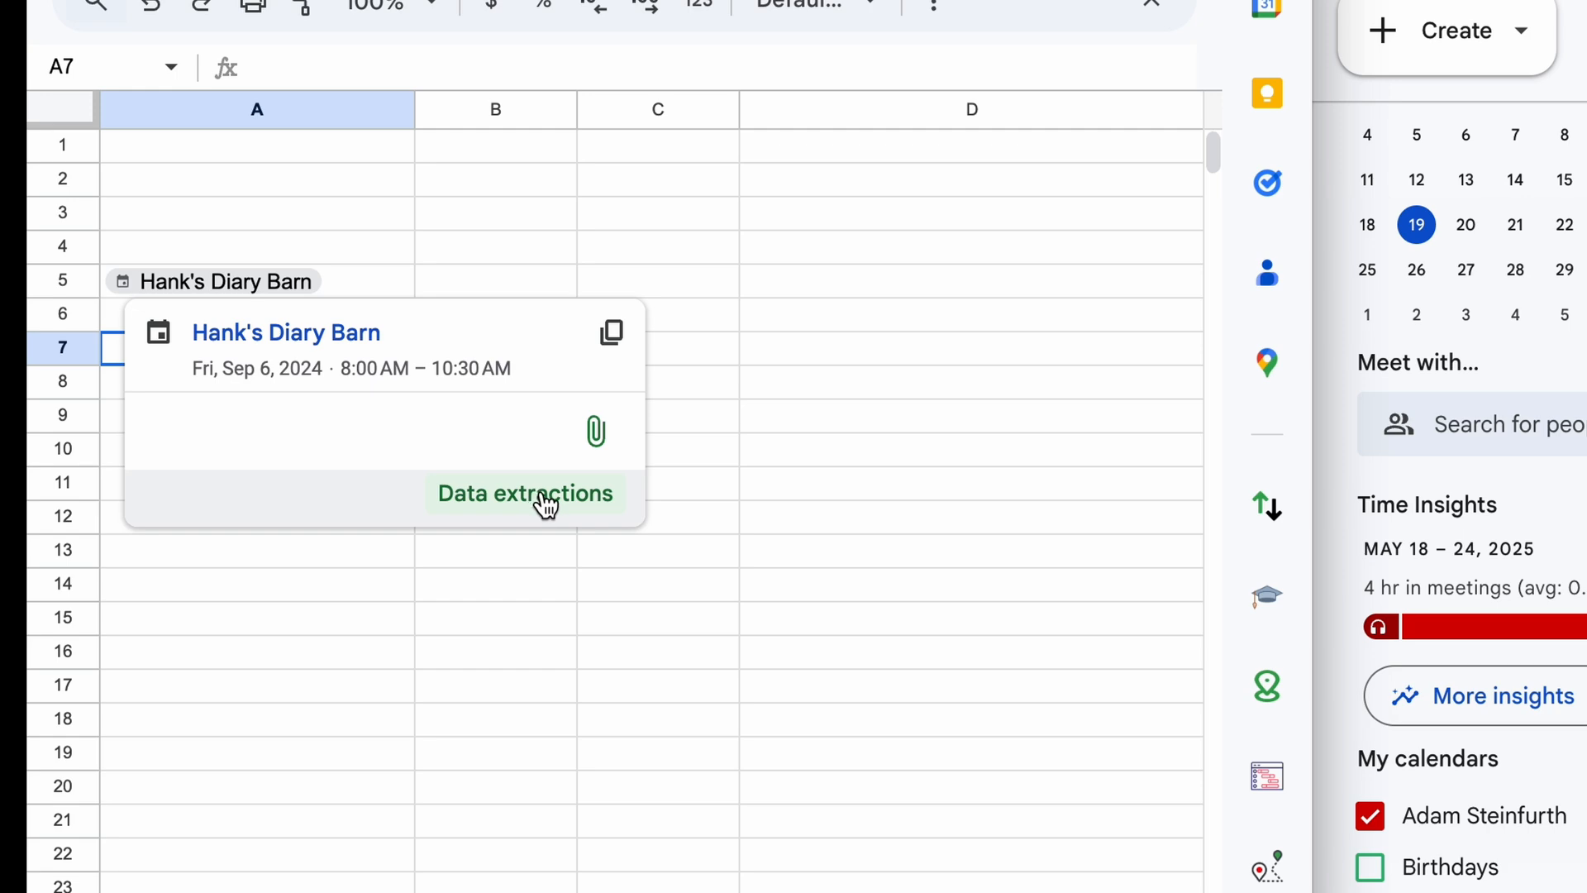
Step: Extract the event chip's Summary, Start date and End date into B5 through D5
click(526, 492)
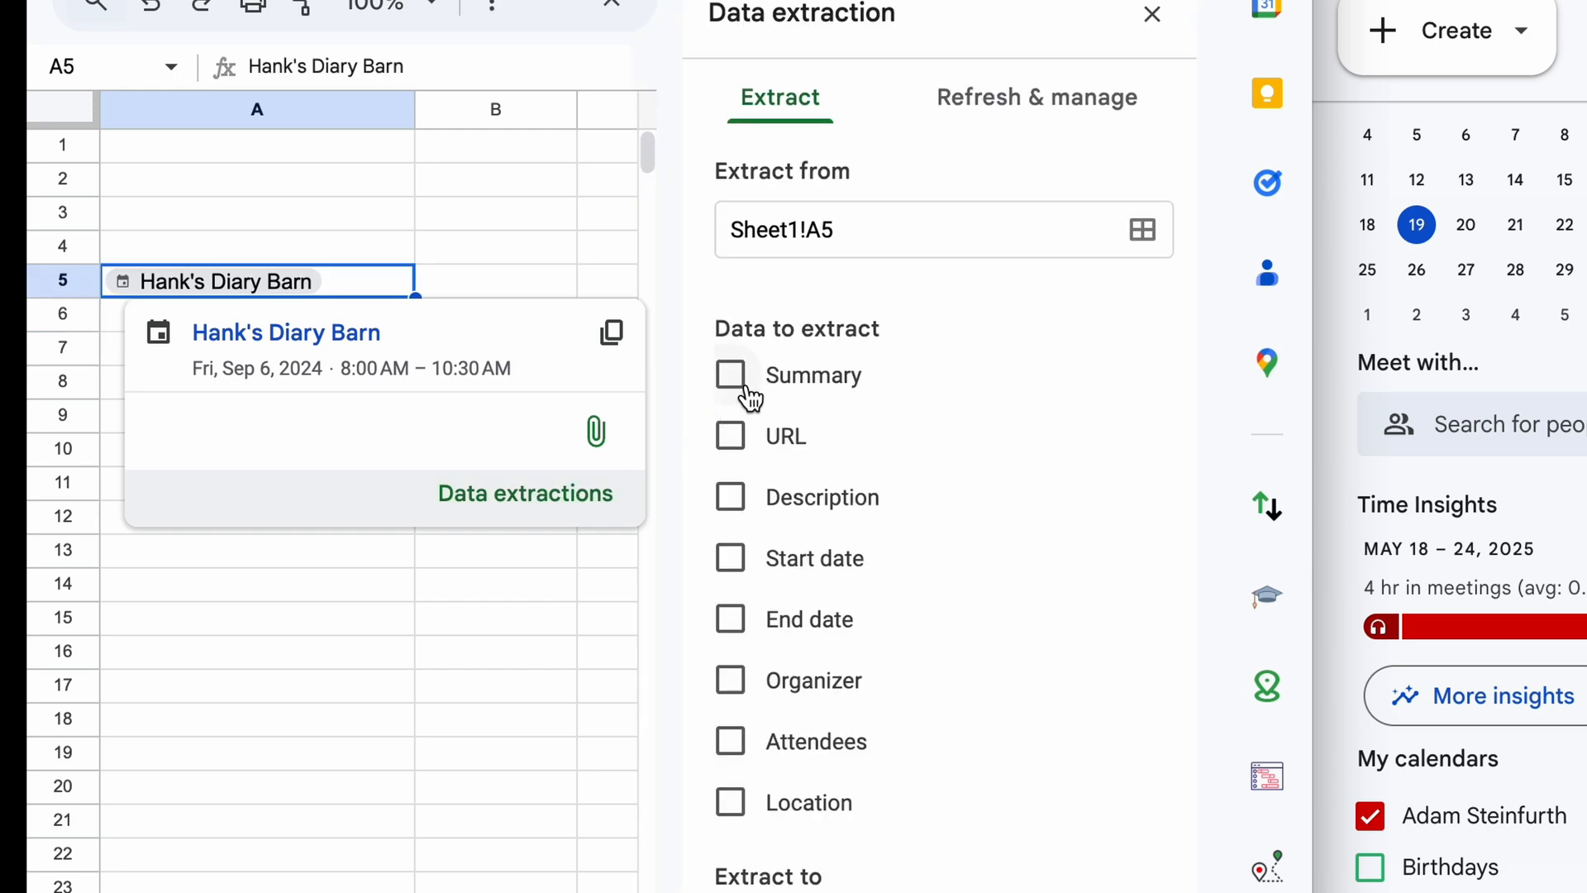
mouse_move(744, 514)
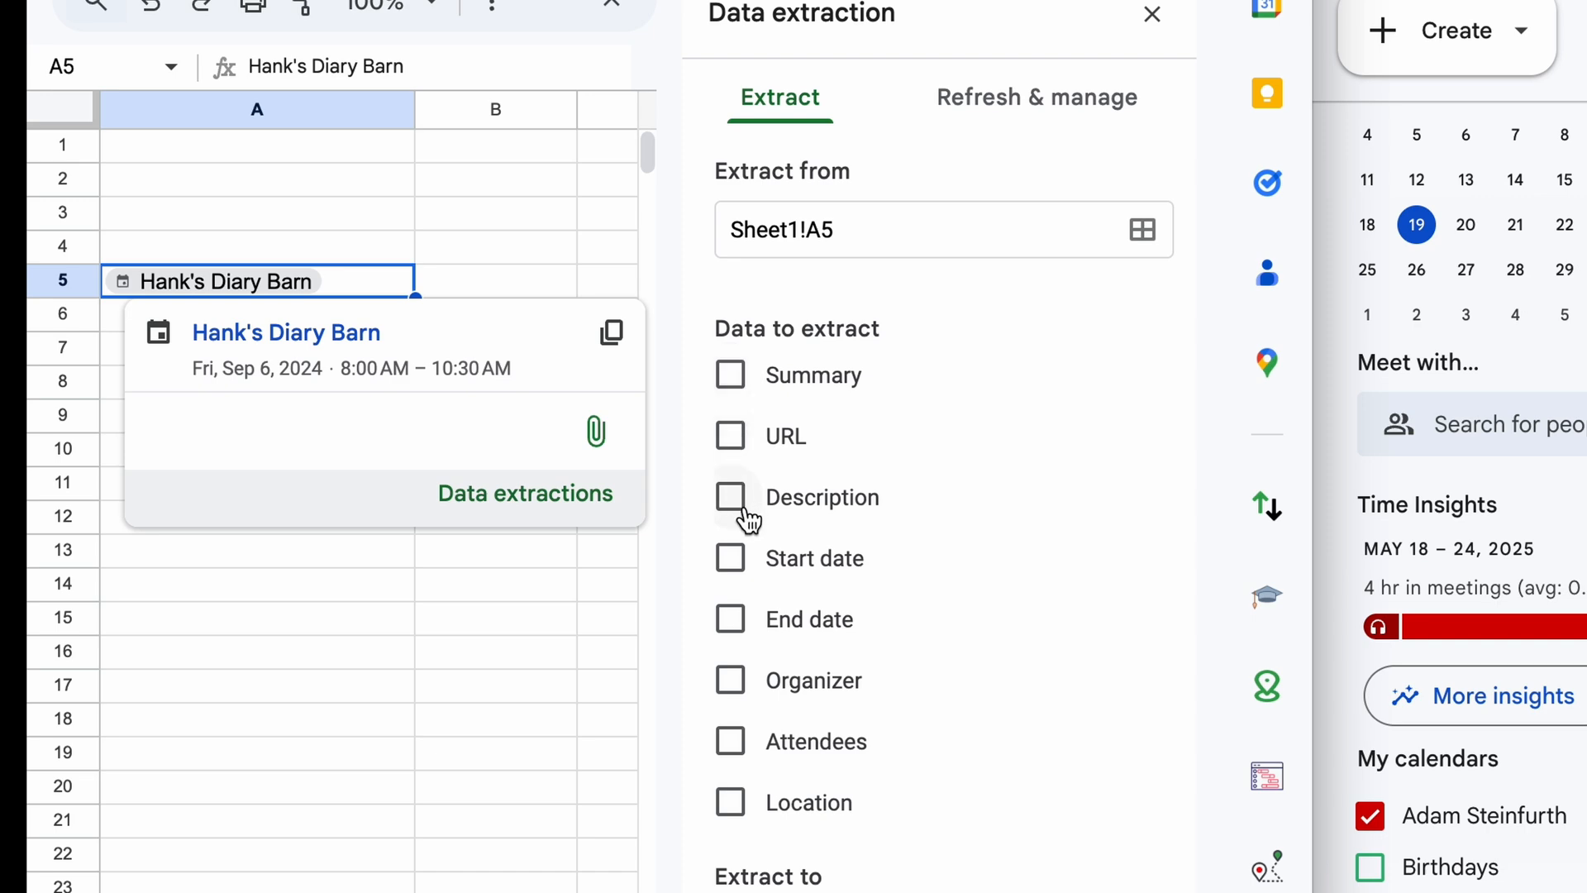
mouse_move(710, 377)
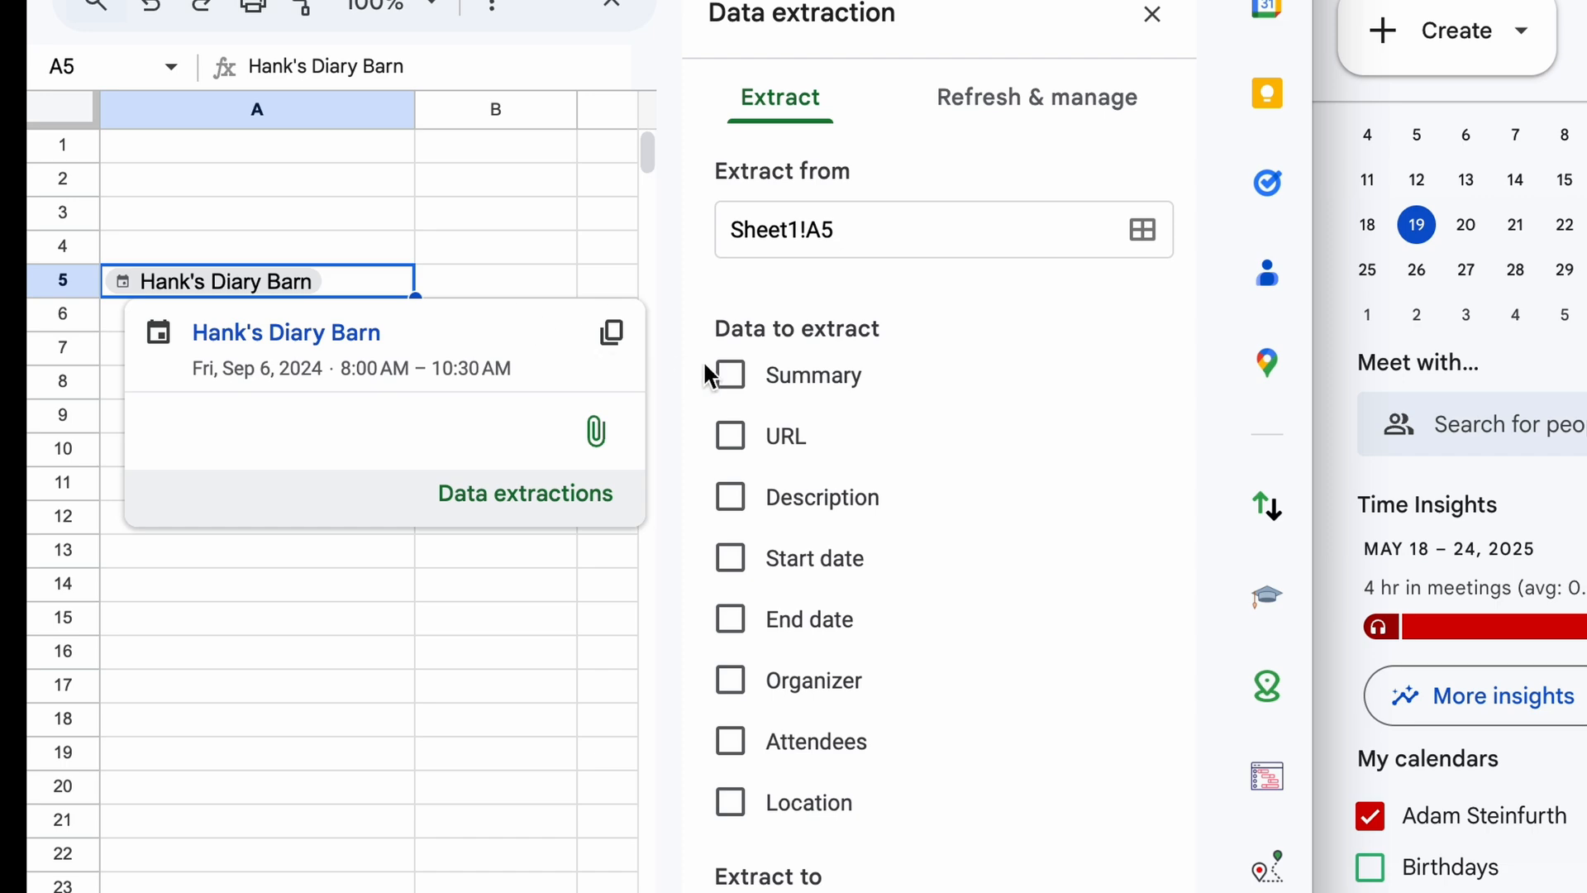
click(730, 375)
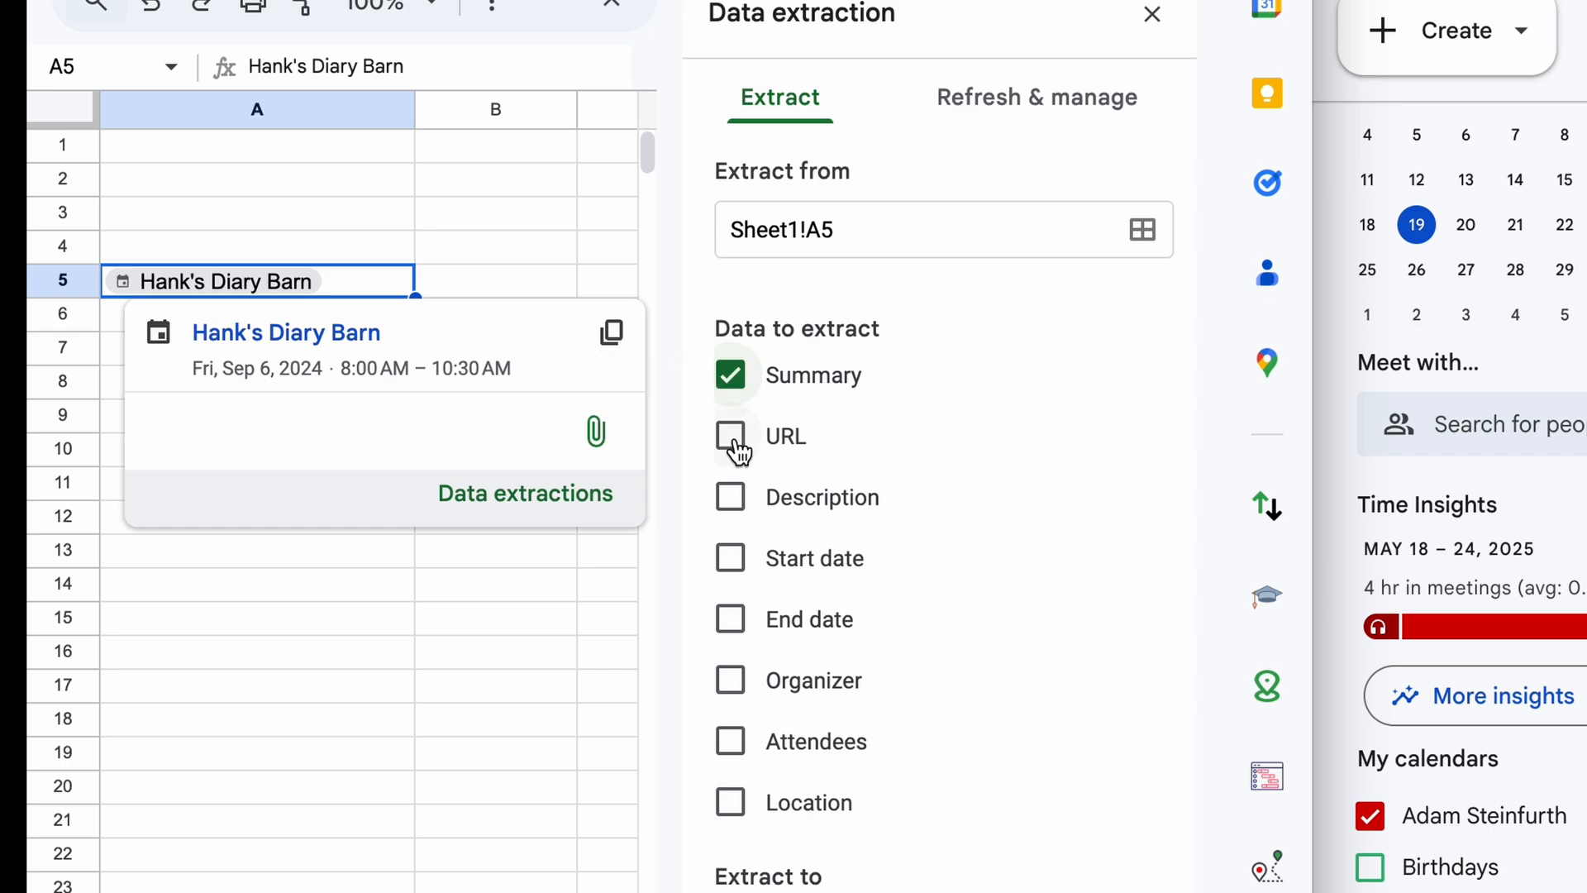
click(729, 558)
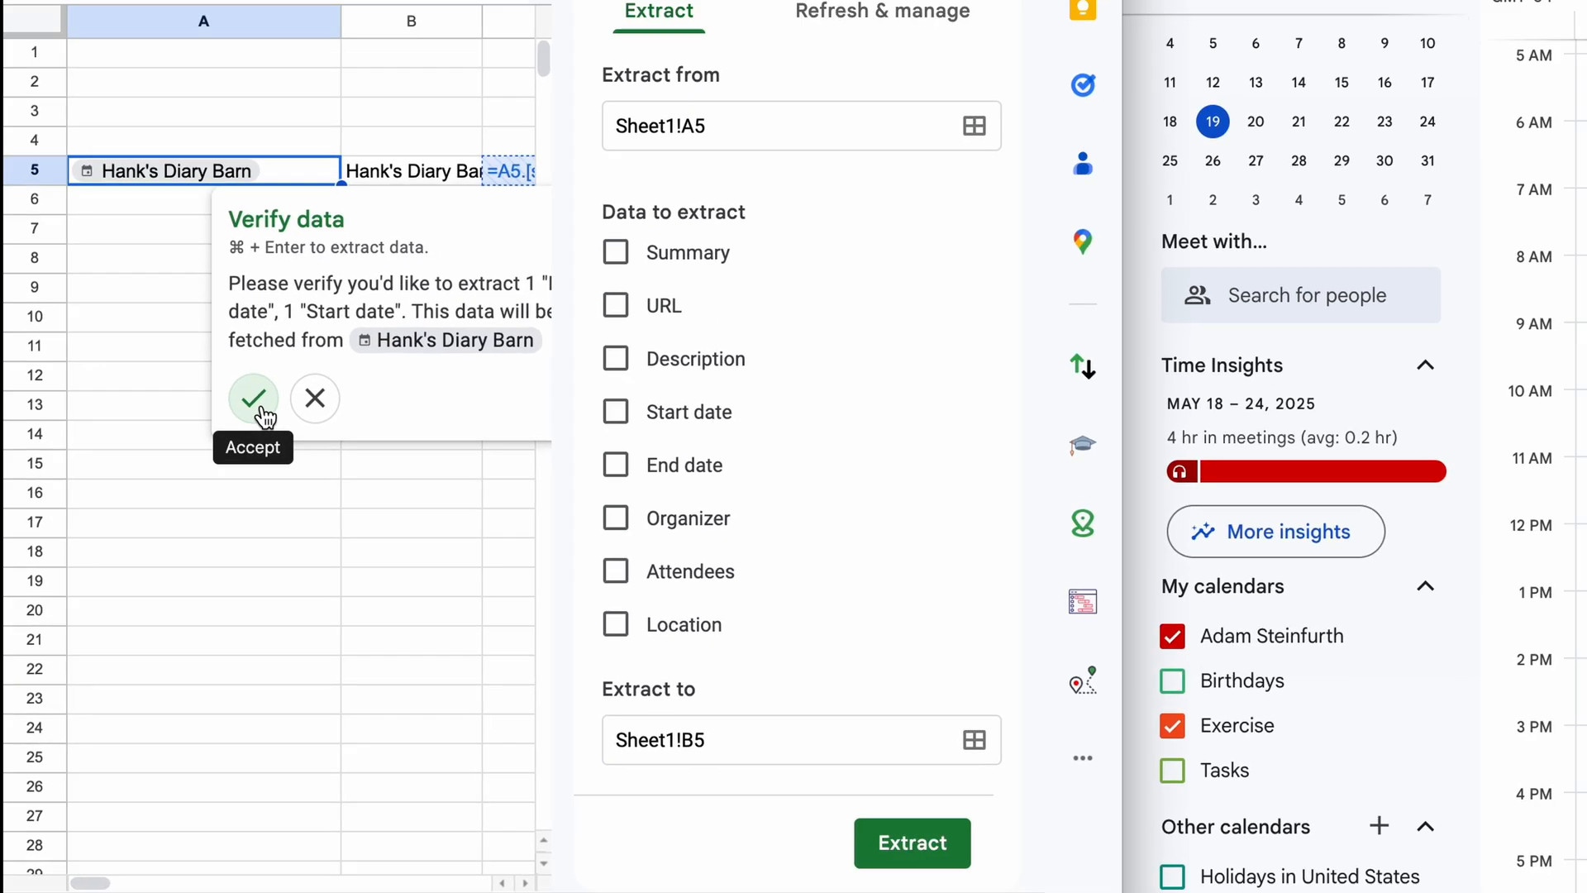
click(253, 397)
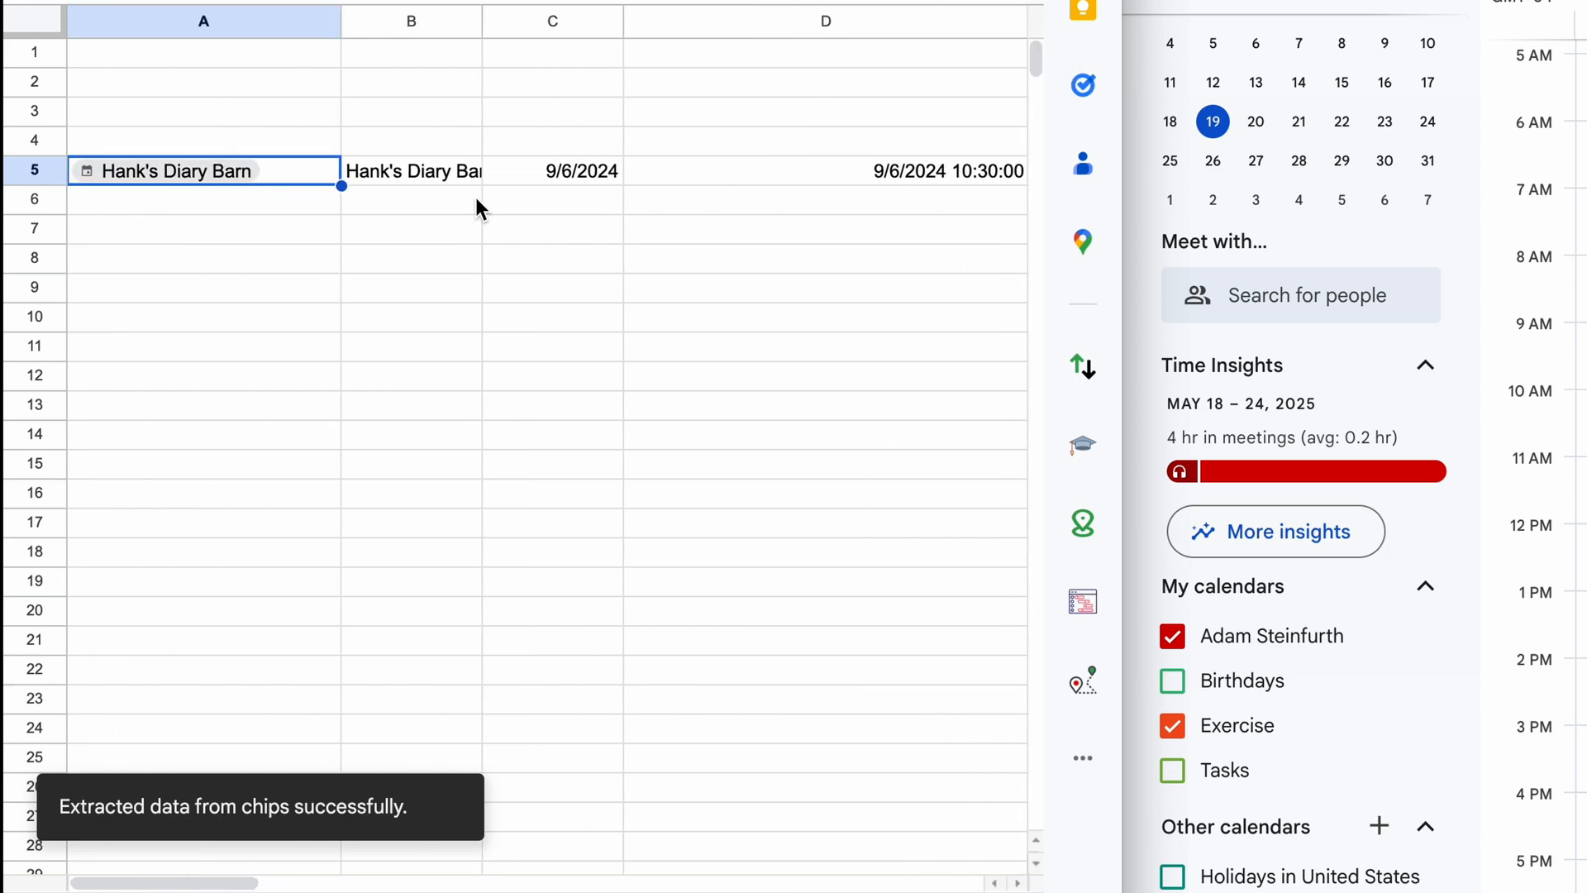
click(825, 170)
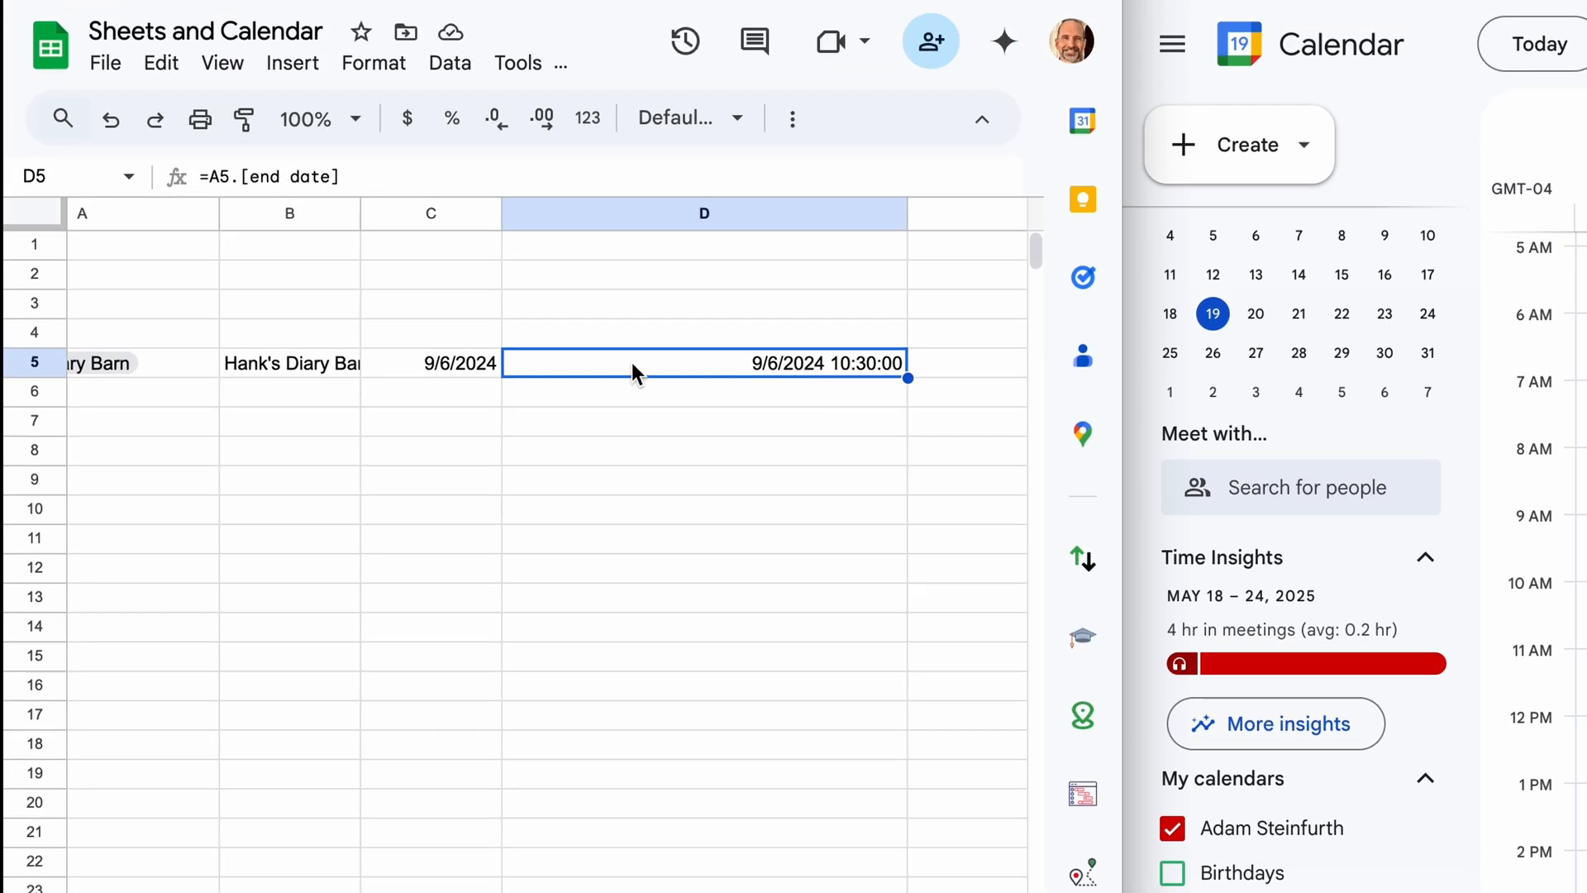
Step: Copy D5's date-time format onto C5 so the start reads 9/6/2024 8:00:00
click(430, 362)
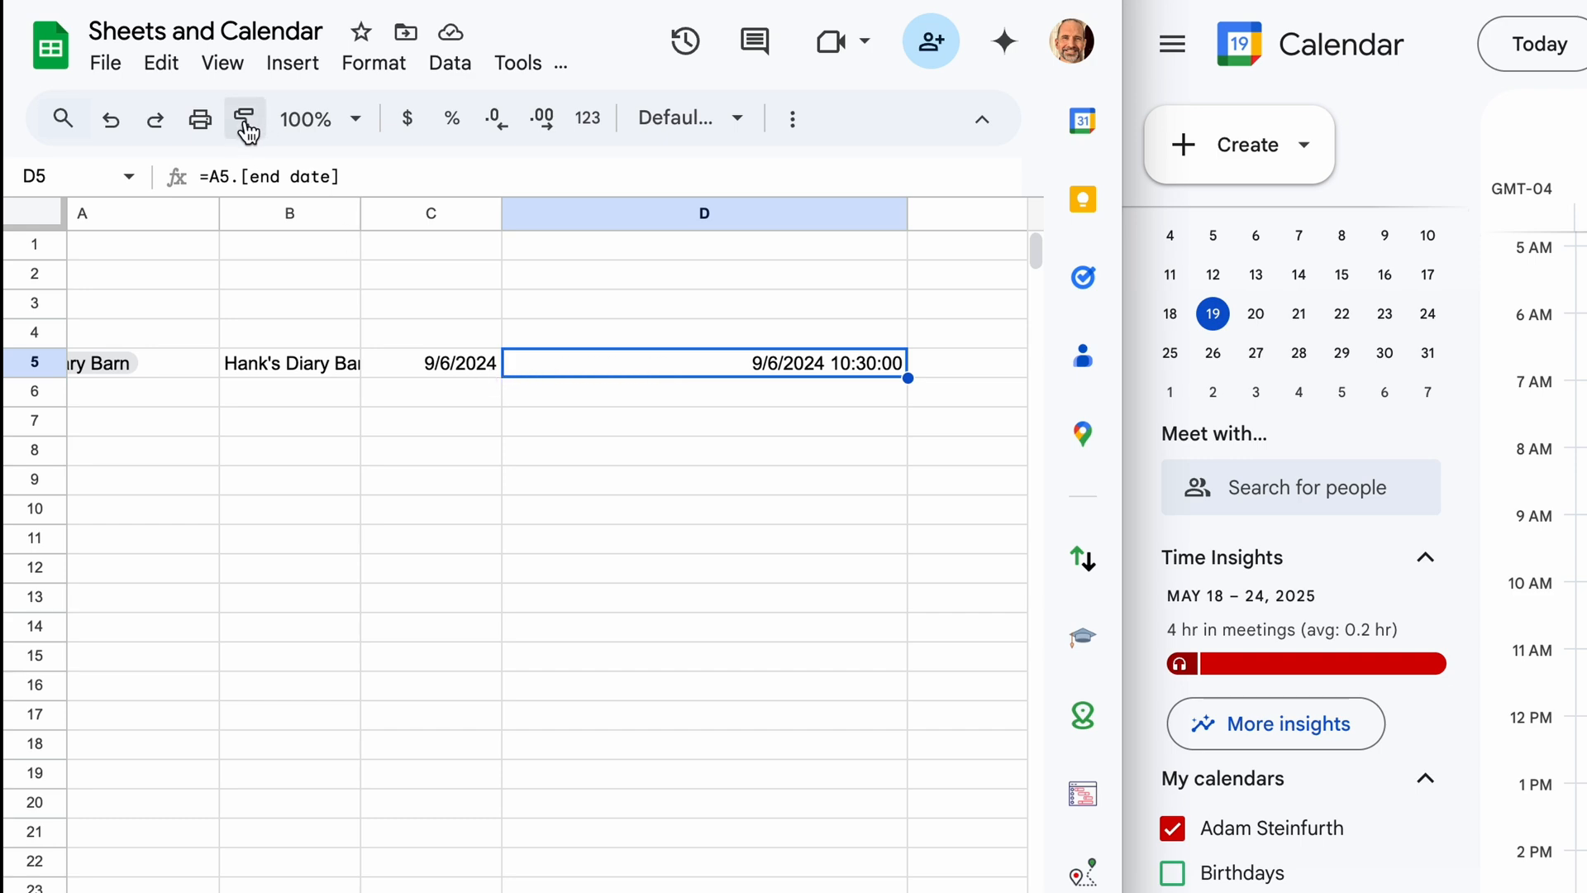
click(245, 118)
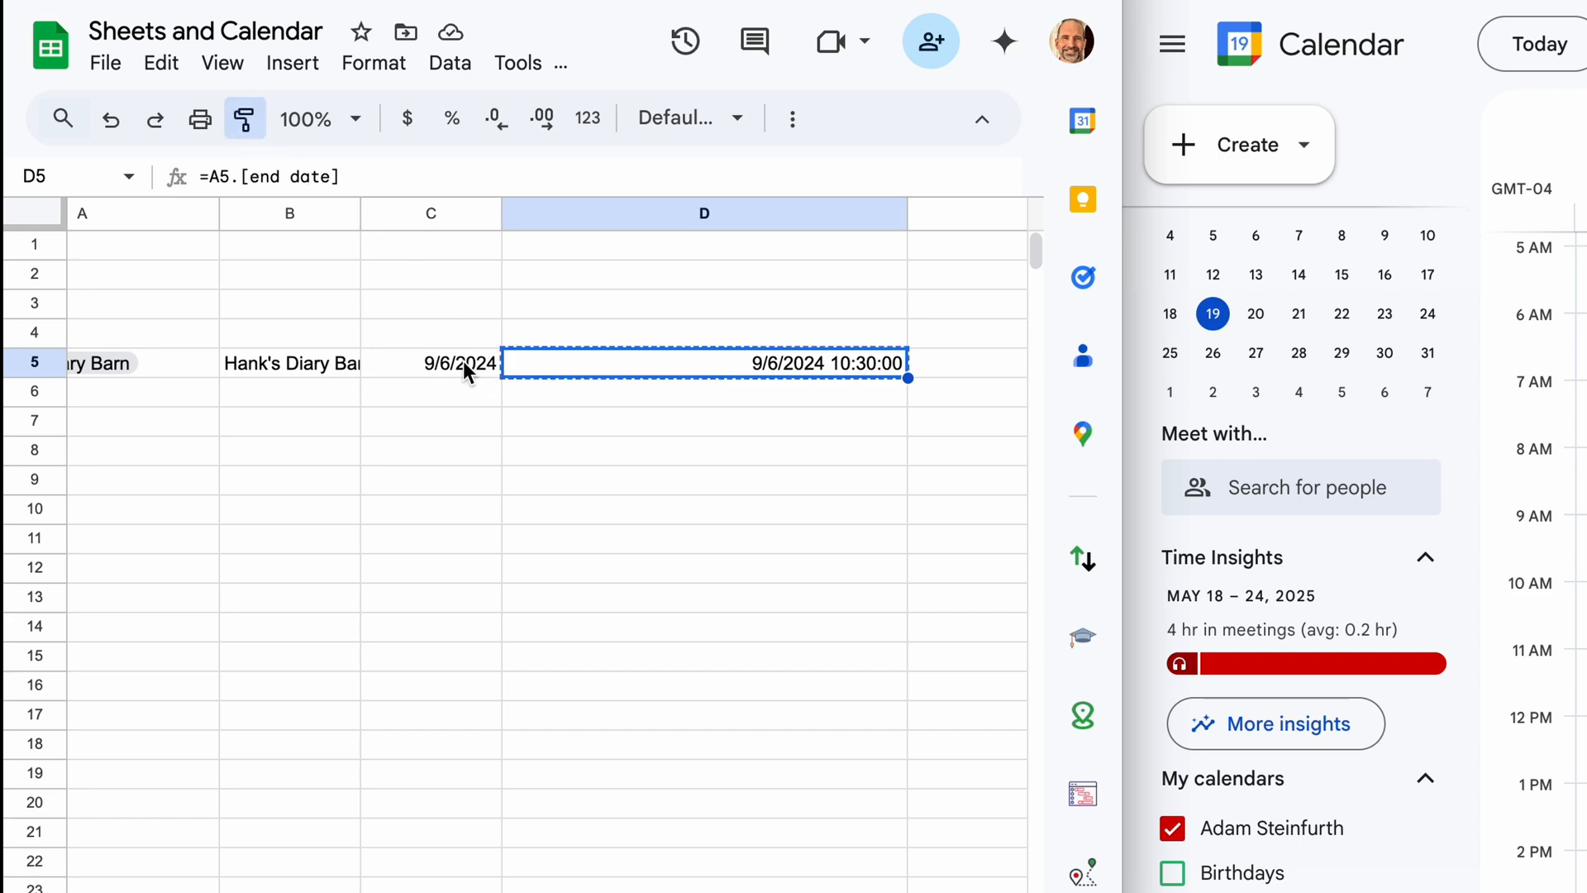
click(430, 362)
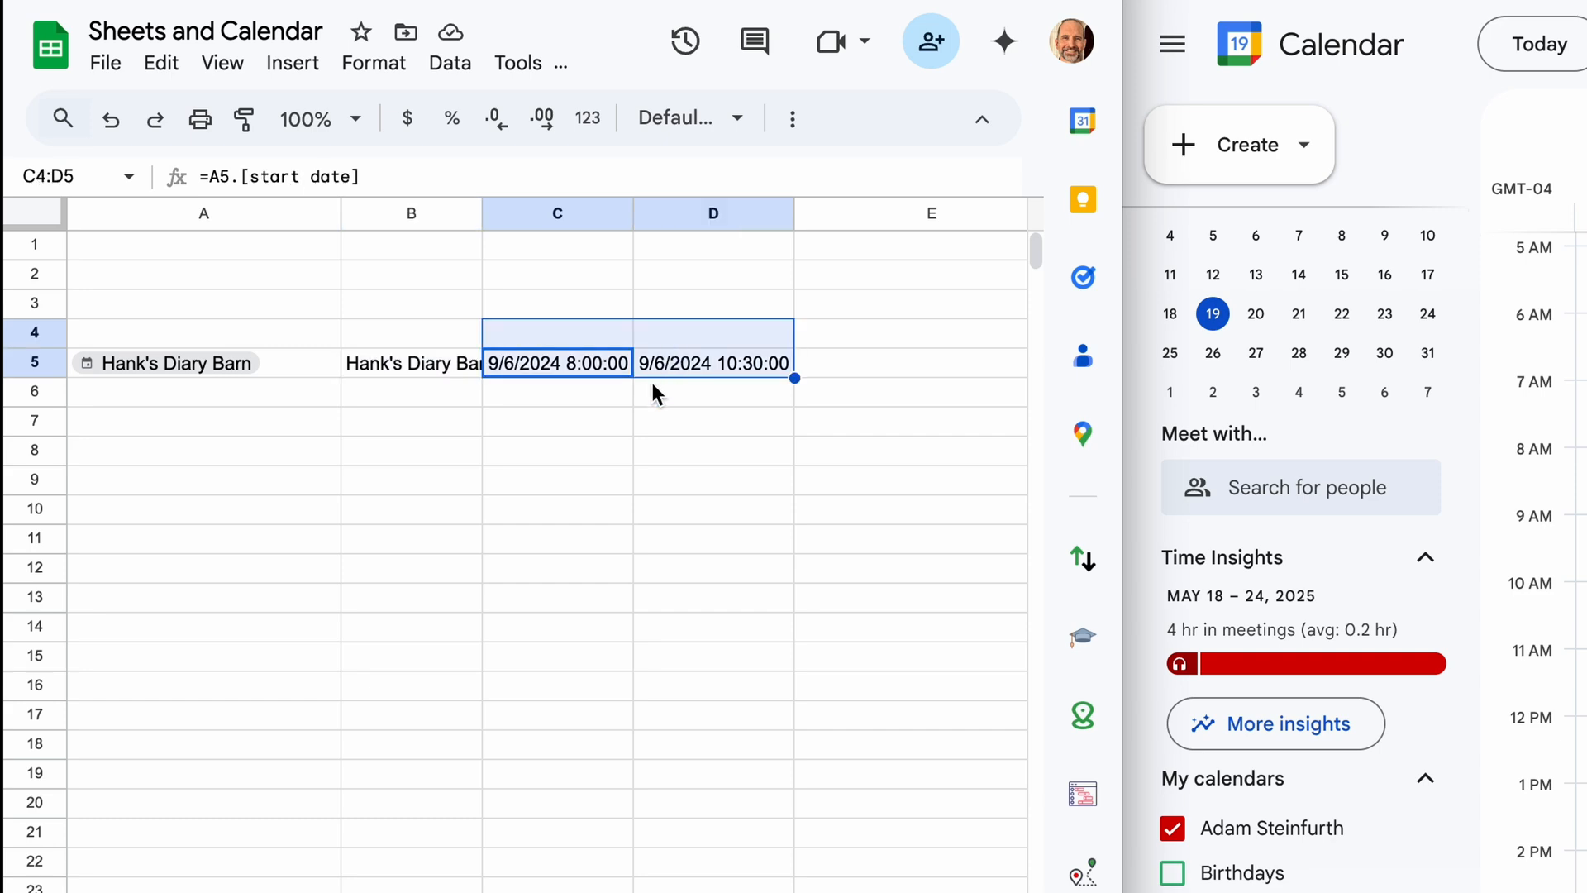
click(712, 392)
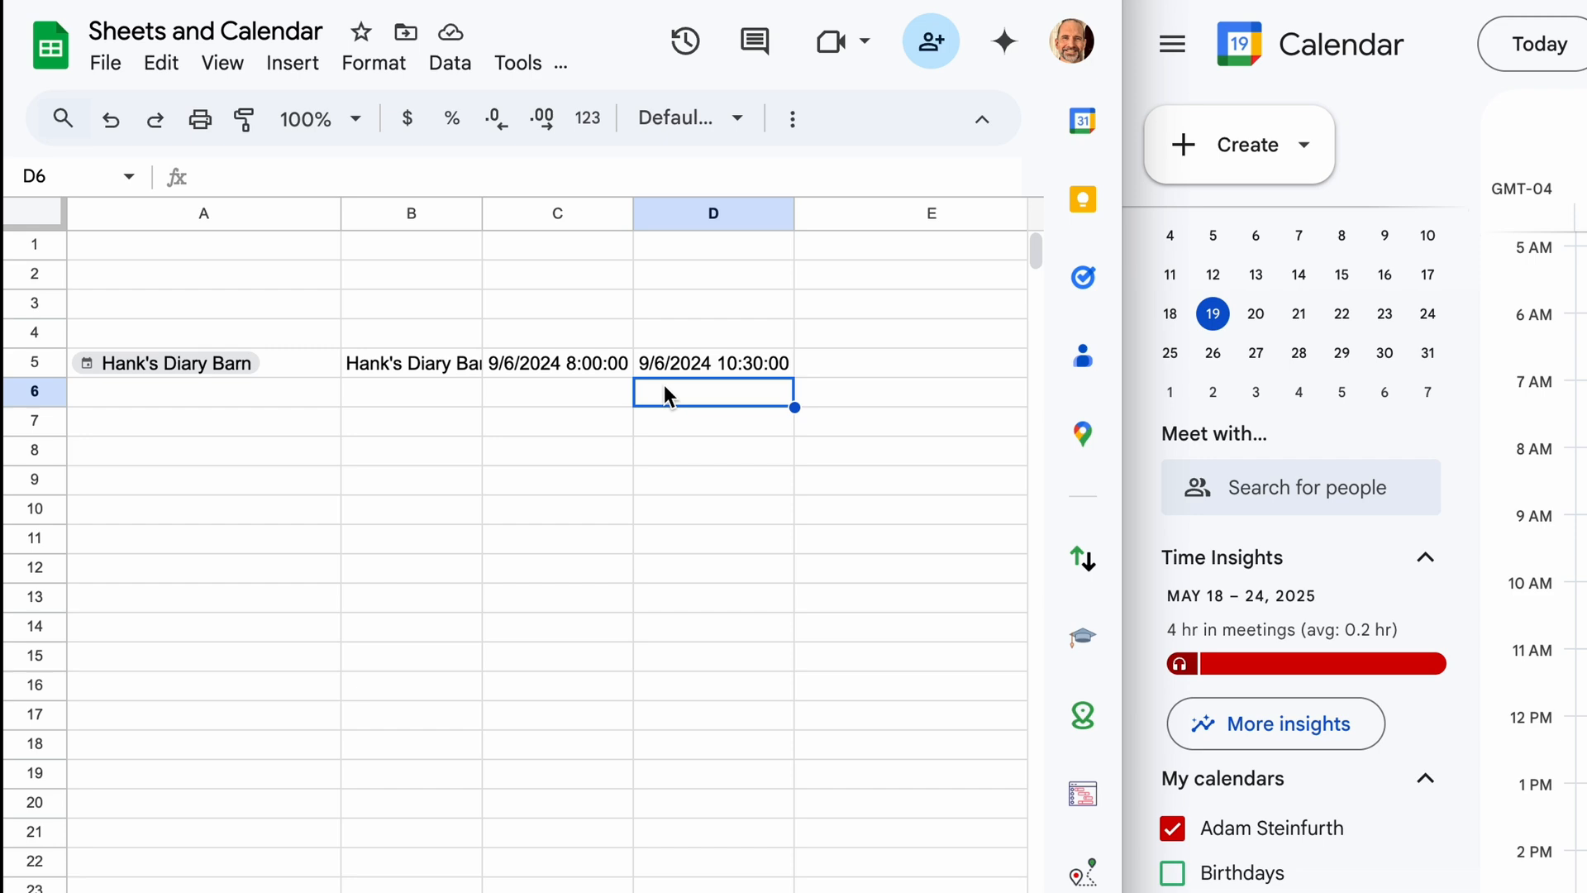
mouse_move(916, 615)
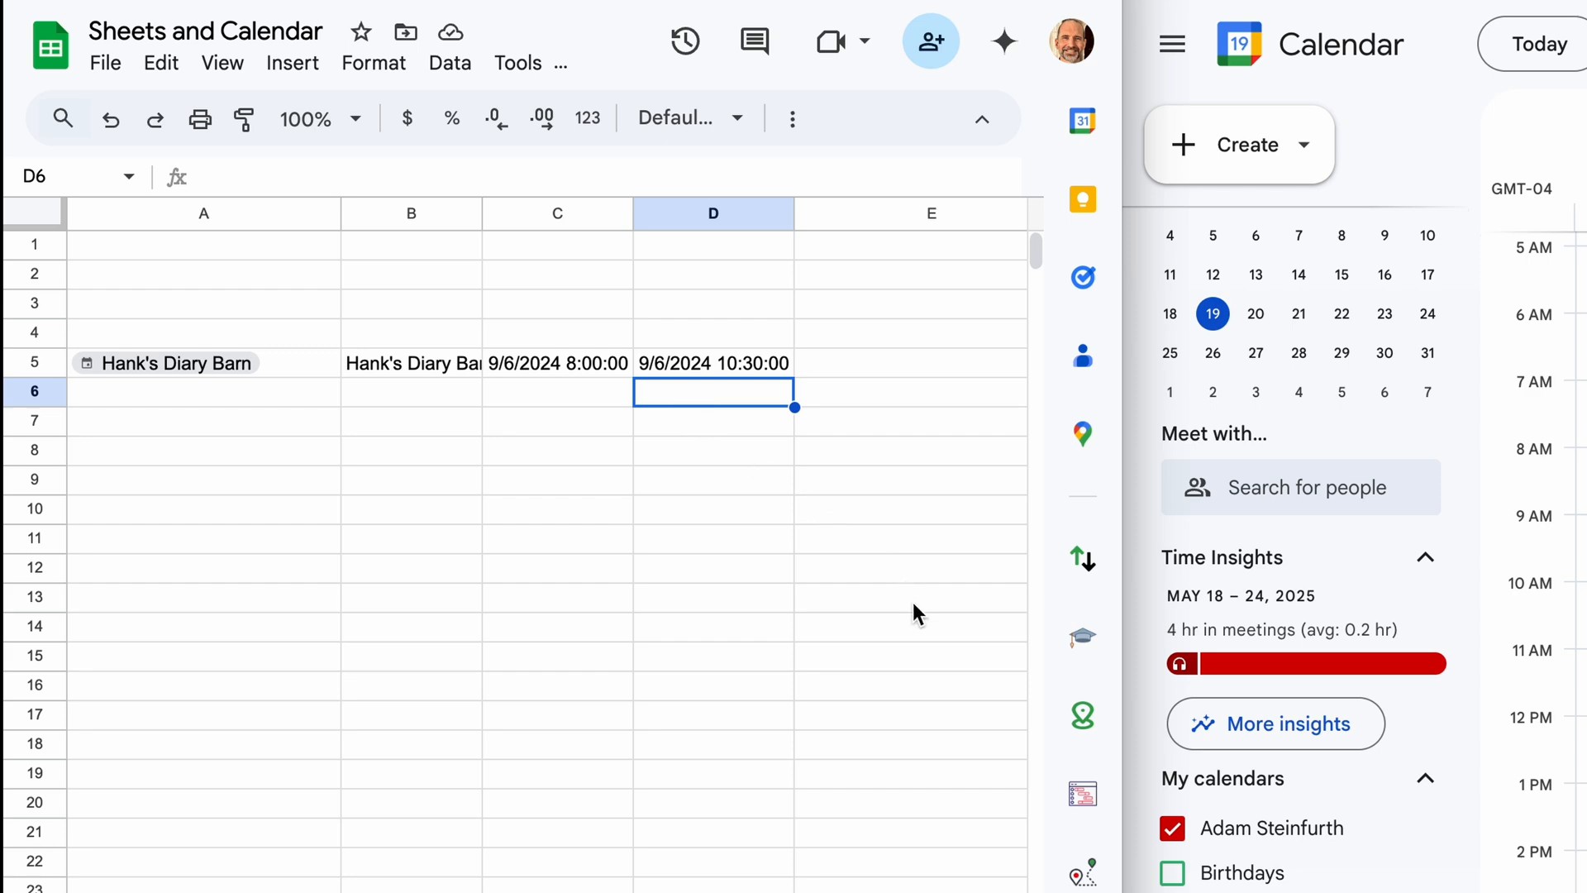
mouse_move(1082, 794)
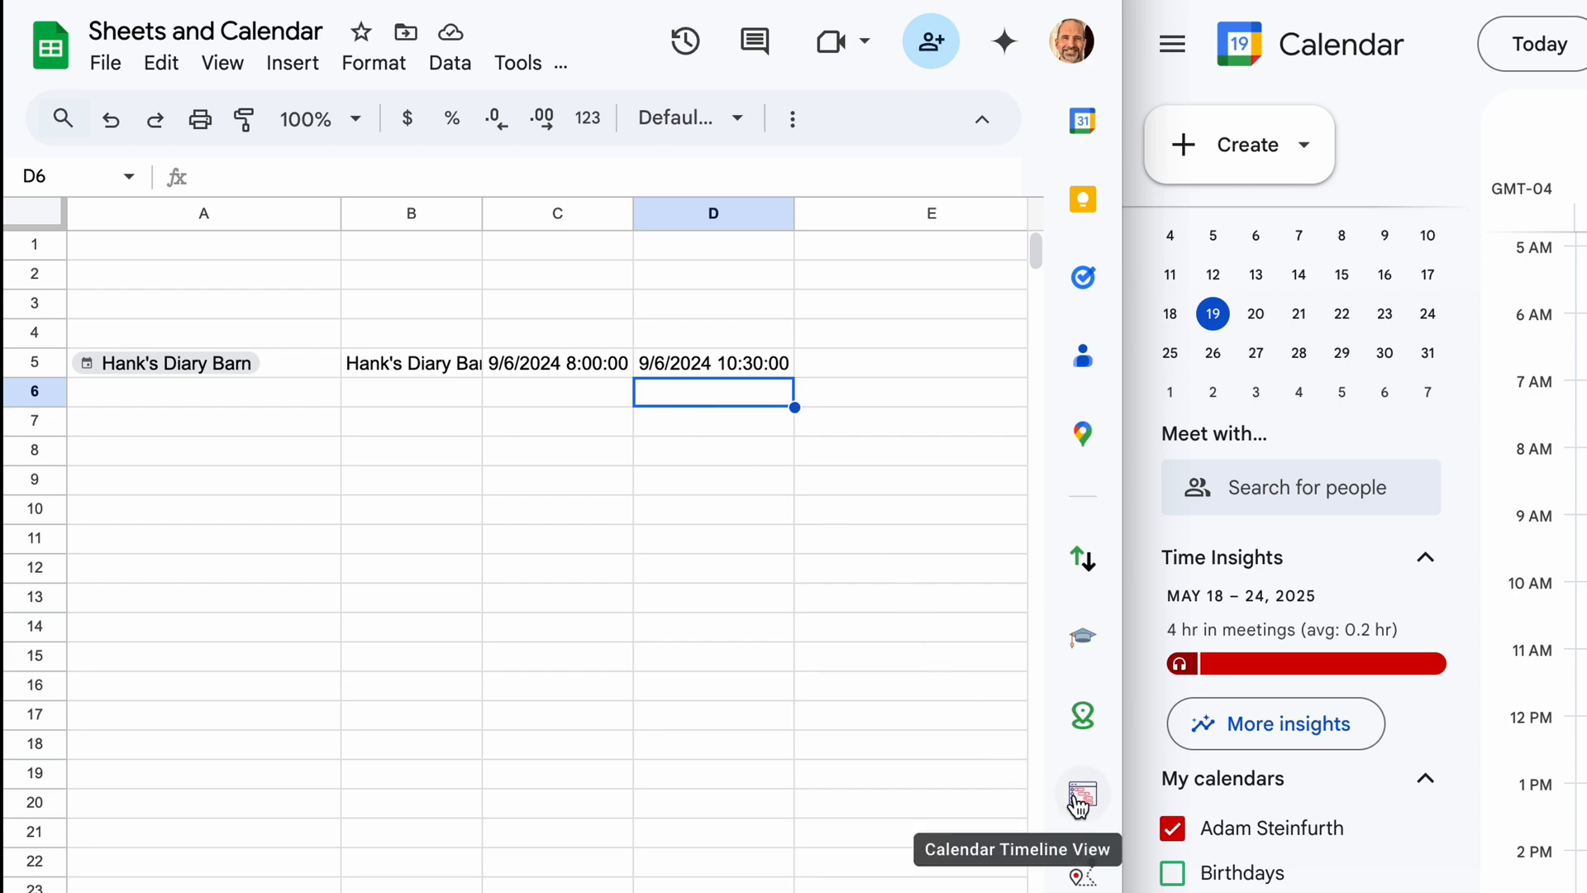
Step: Set Calendar Timeline View to May 19–23, 2025, with the account's calendar and Exercise selected
click(1082, 793)
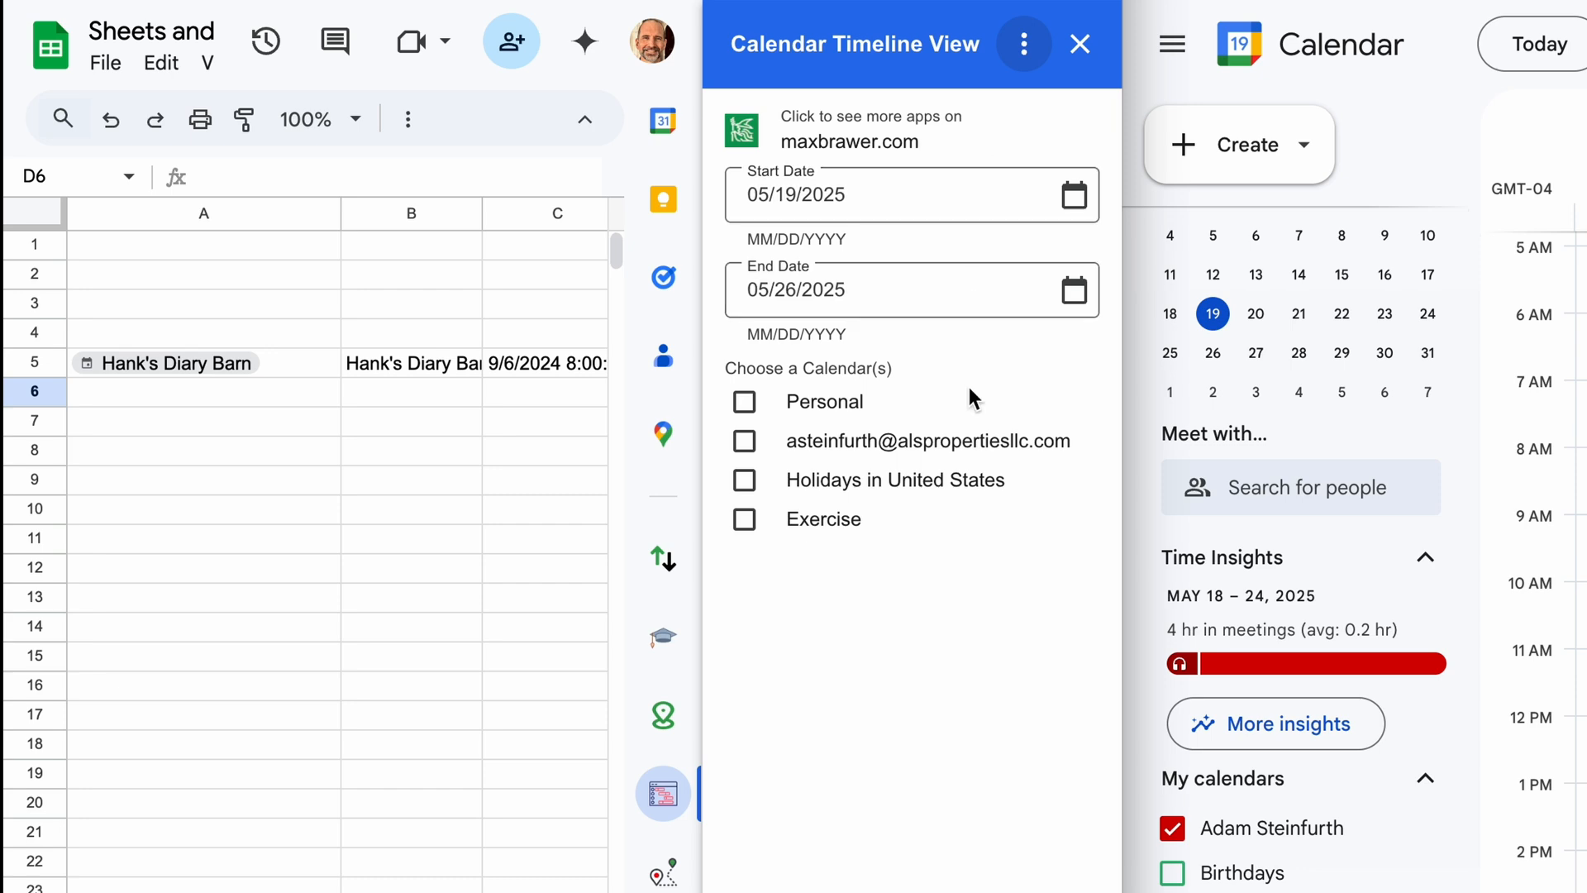
mouse_move(955, 414)
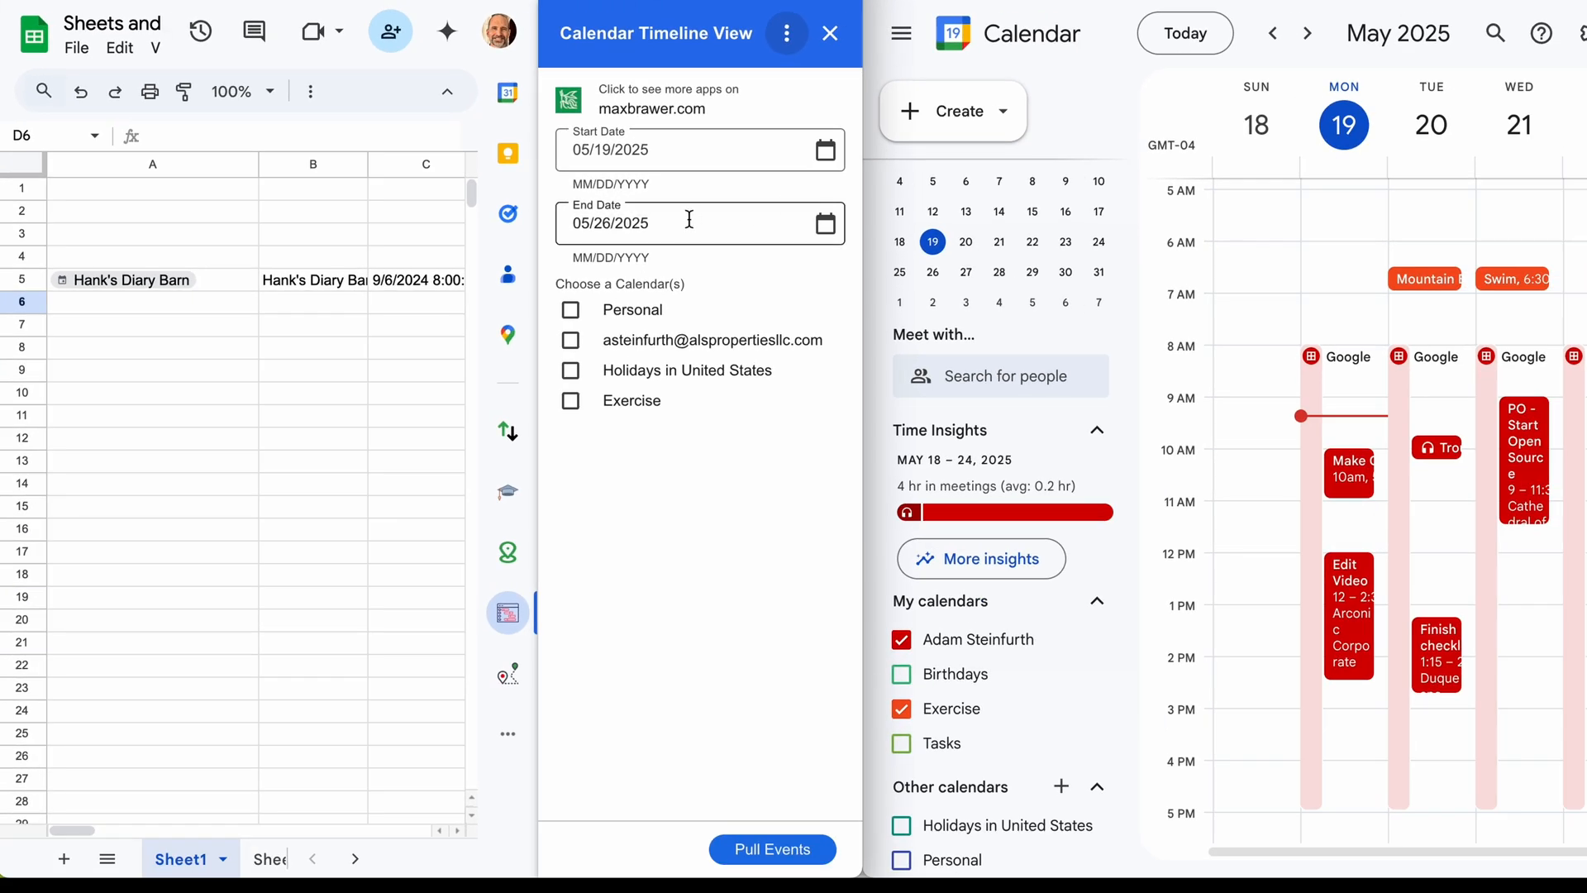
click(689, 222)
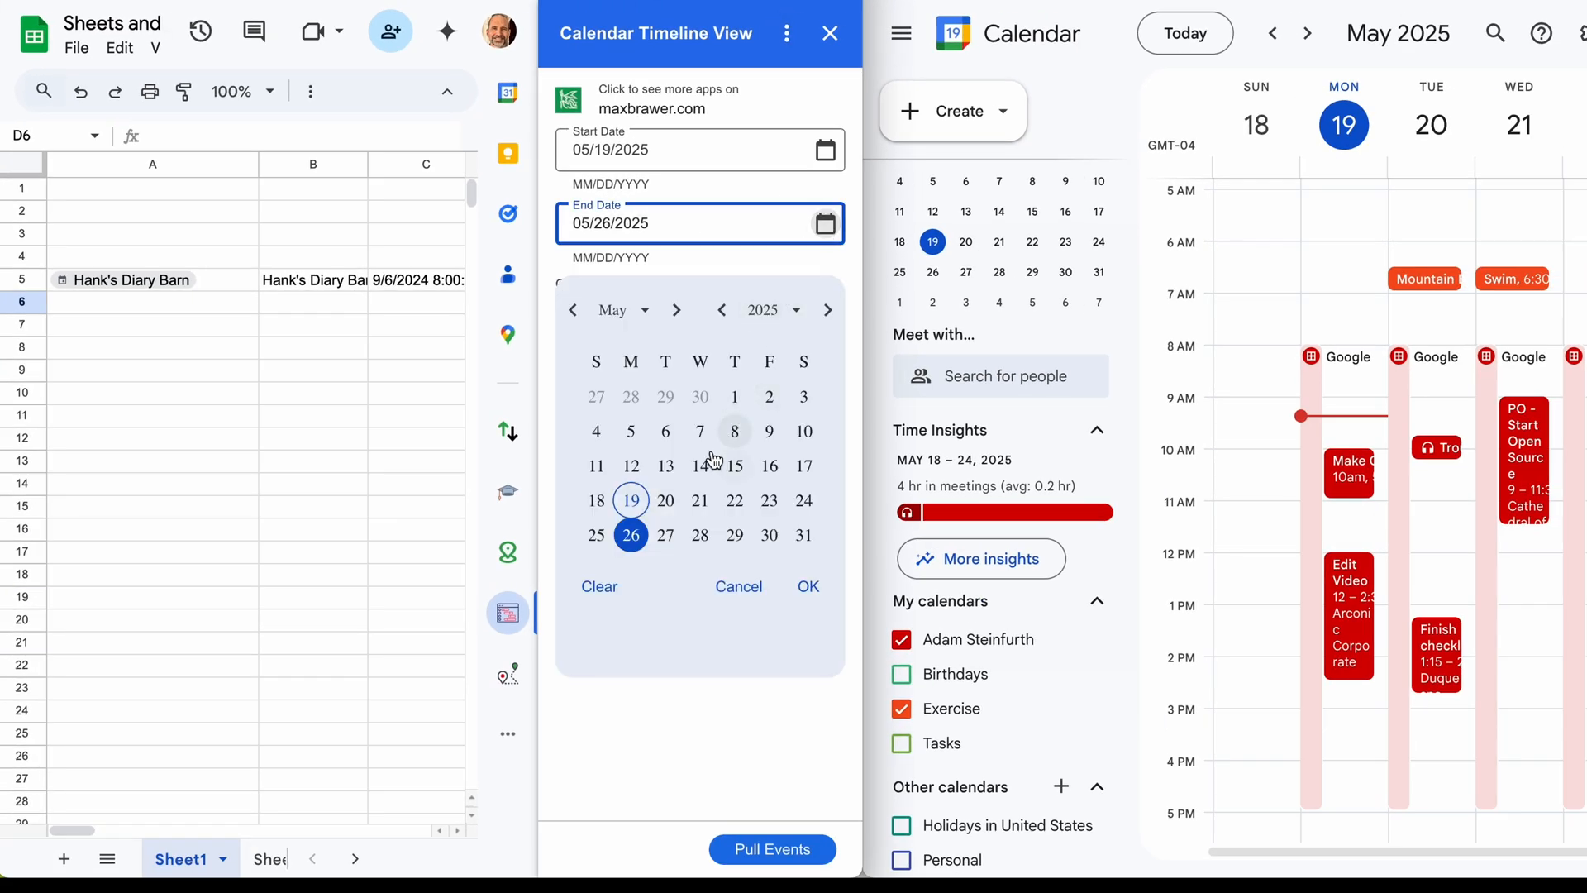
click(808, 587)
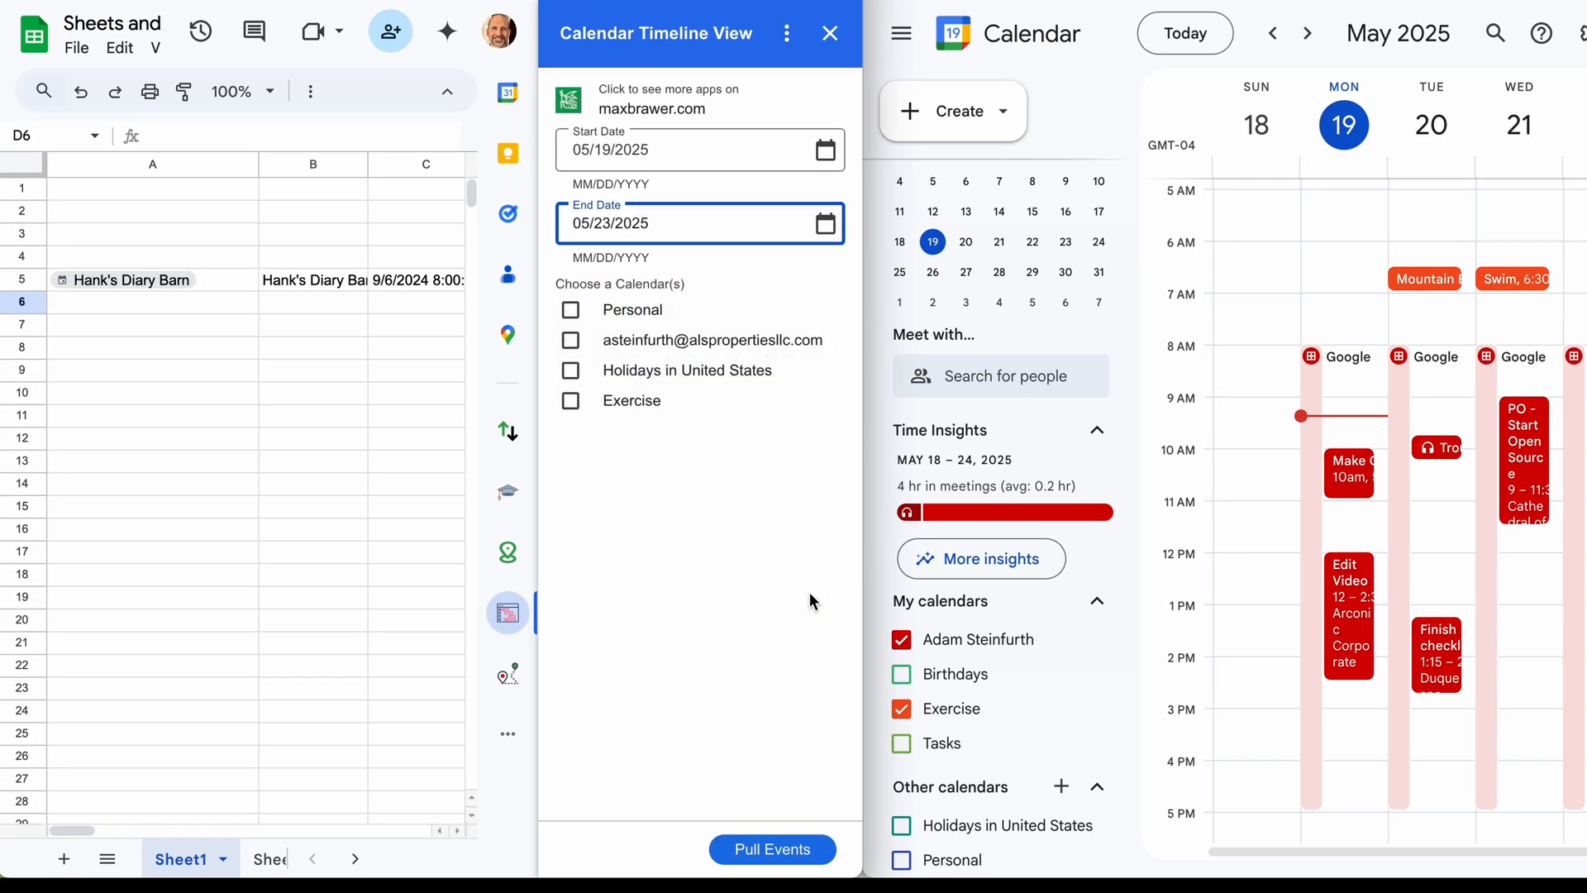
mouse_move(644, 310)
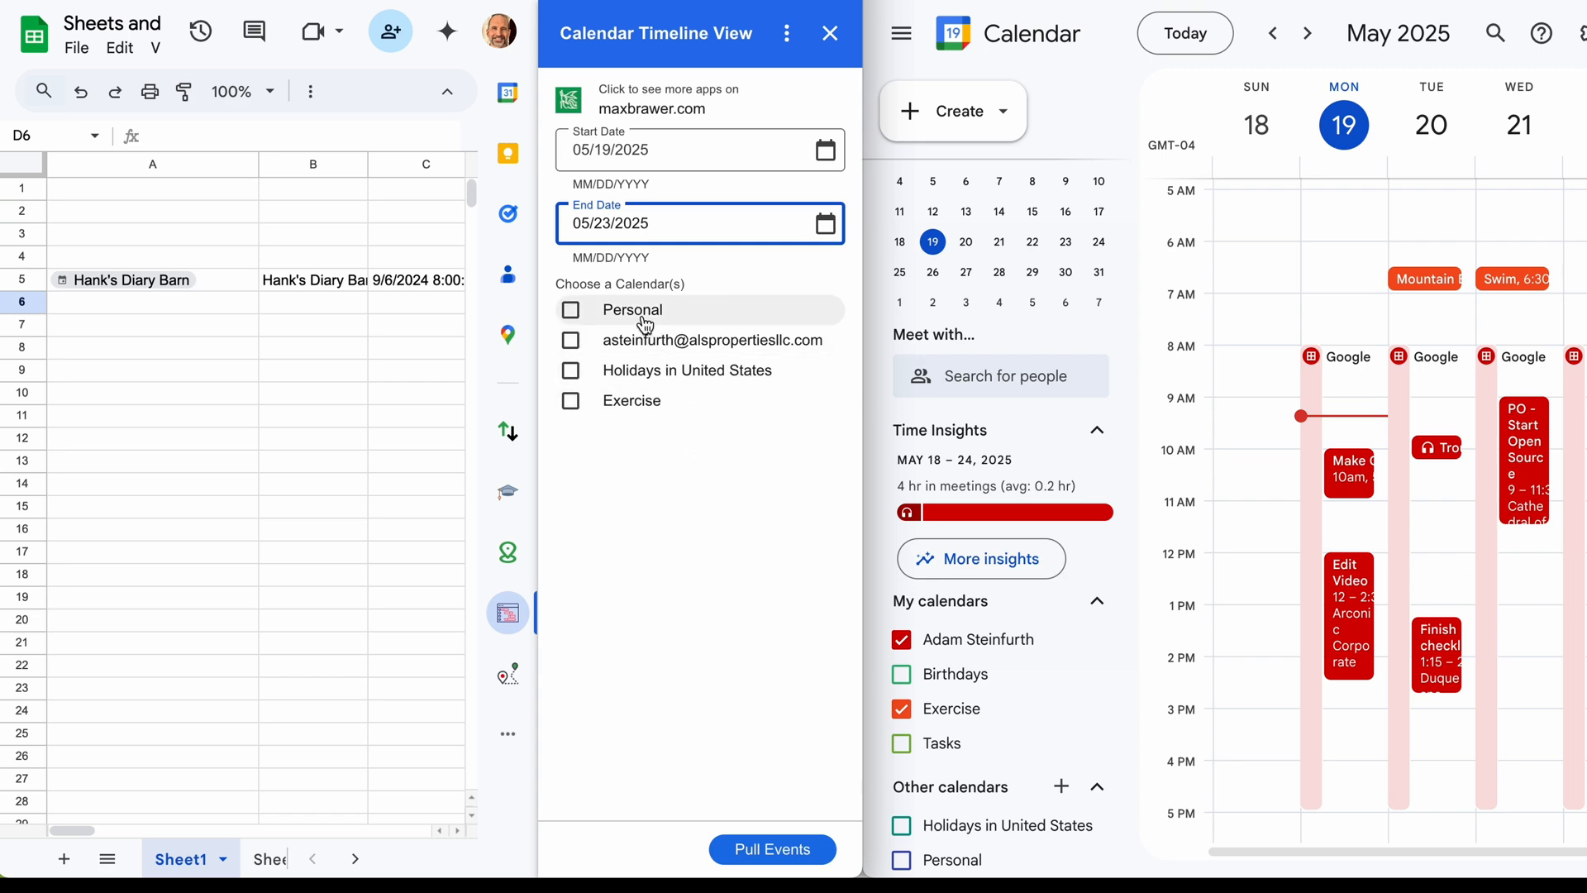
mouse_move(982, 633)
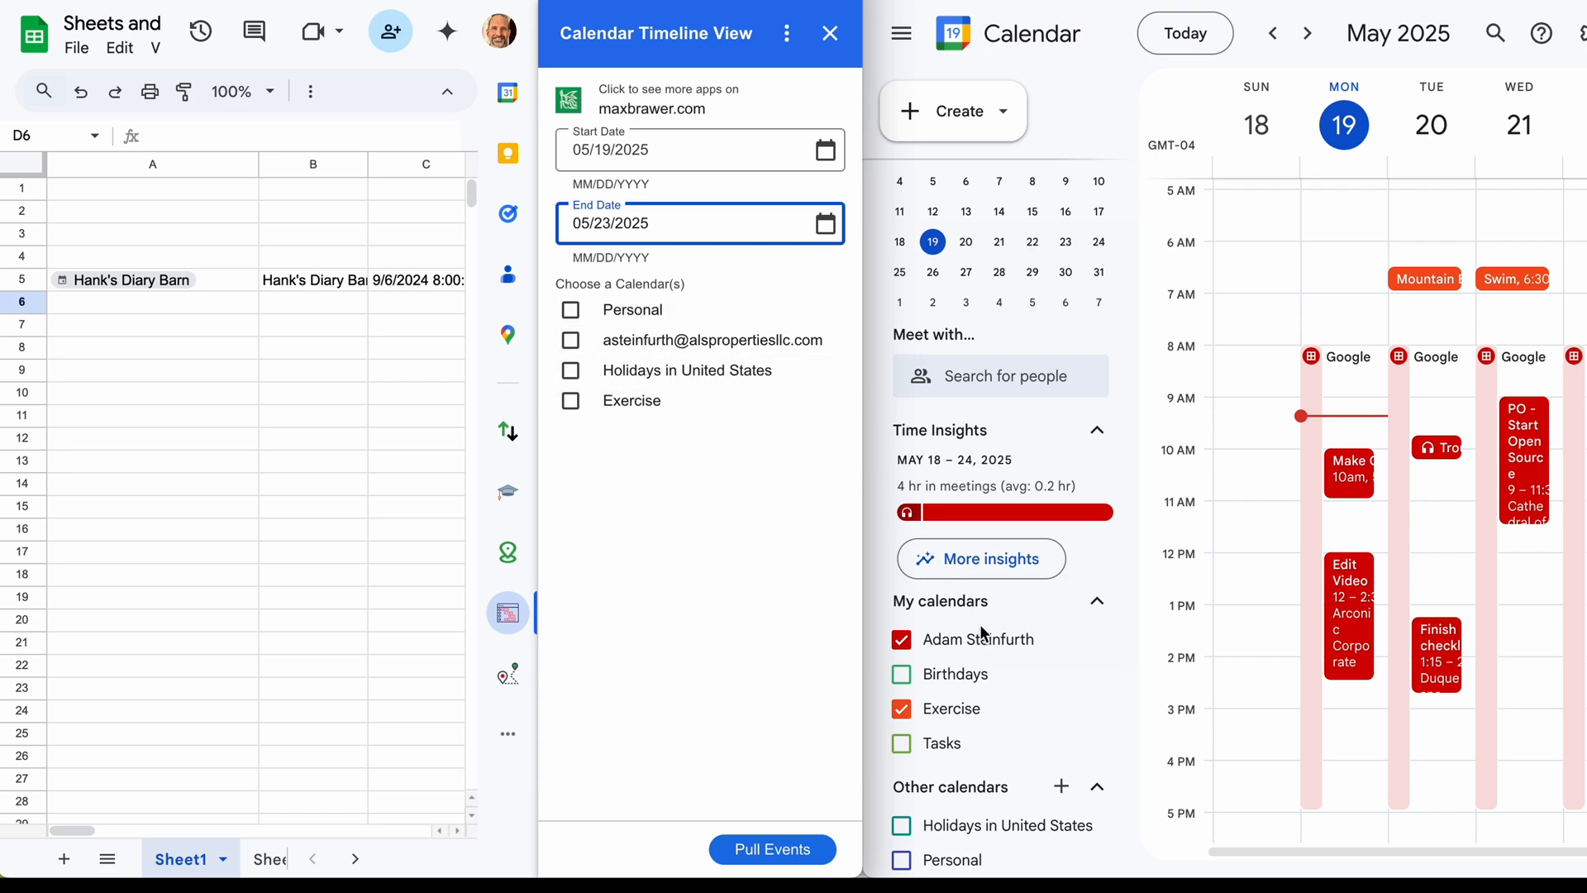
mouse_move(952, 861)
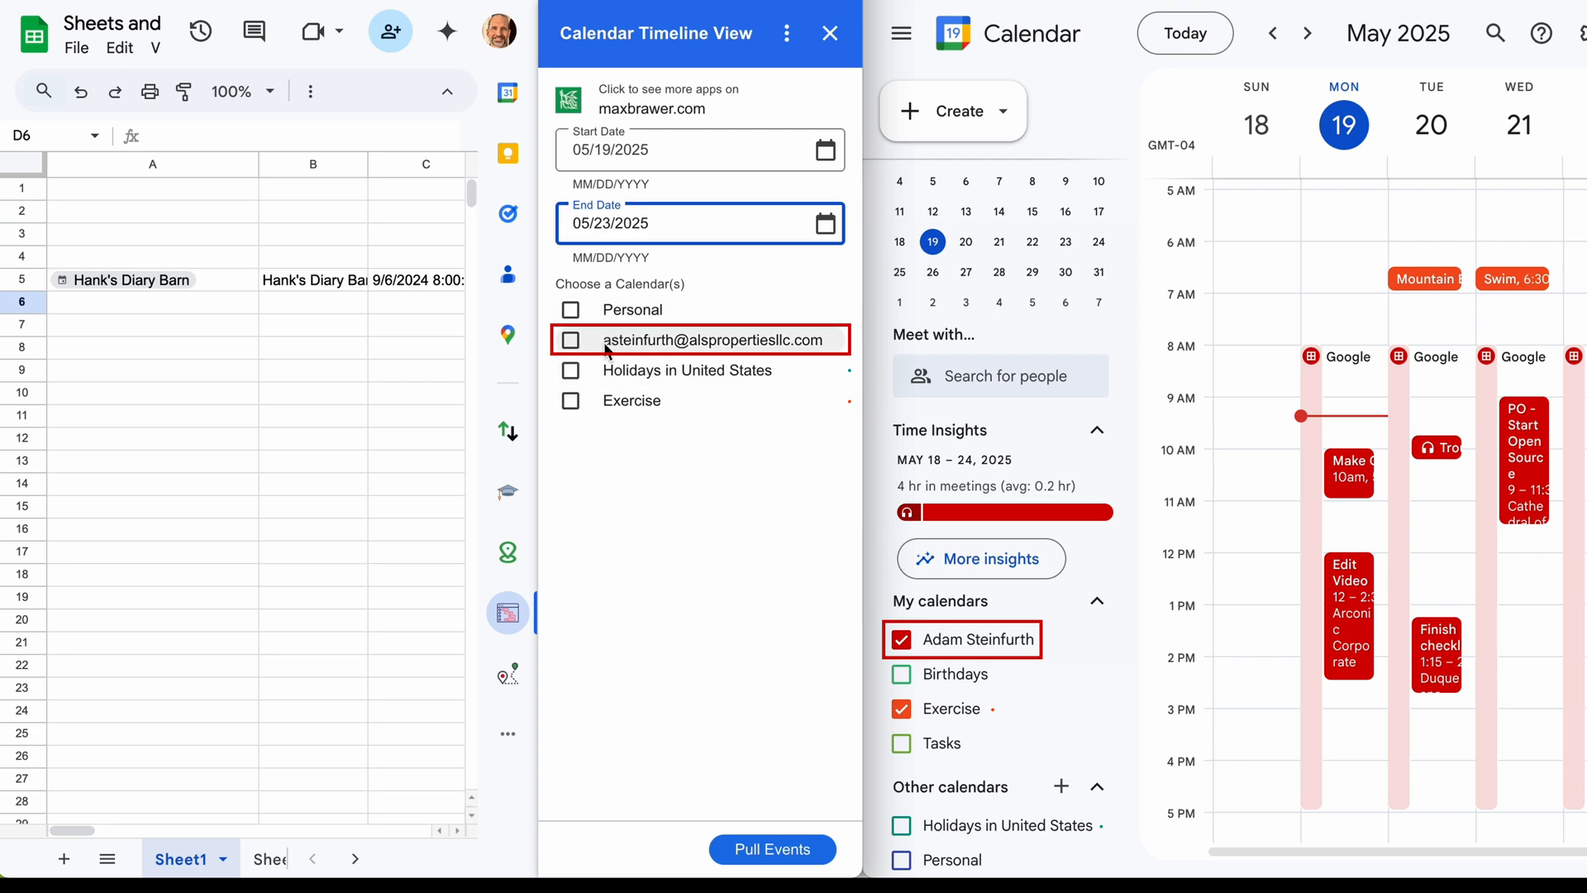
mouse_move(749, 344)
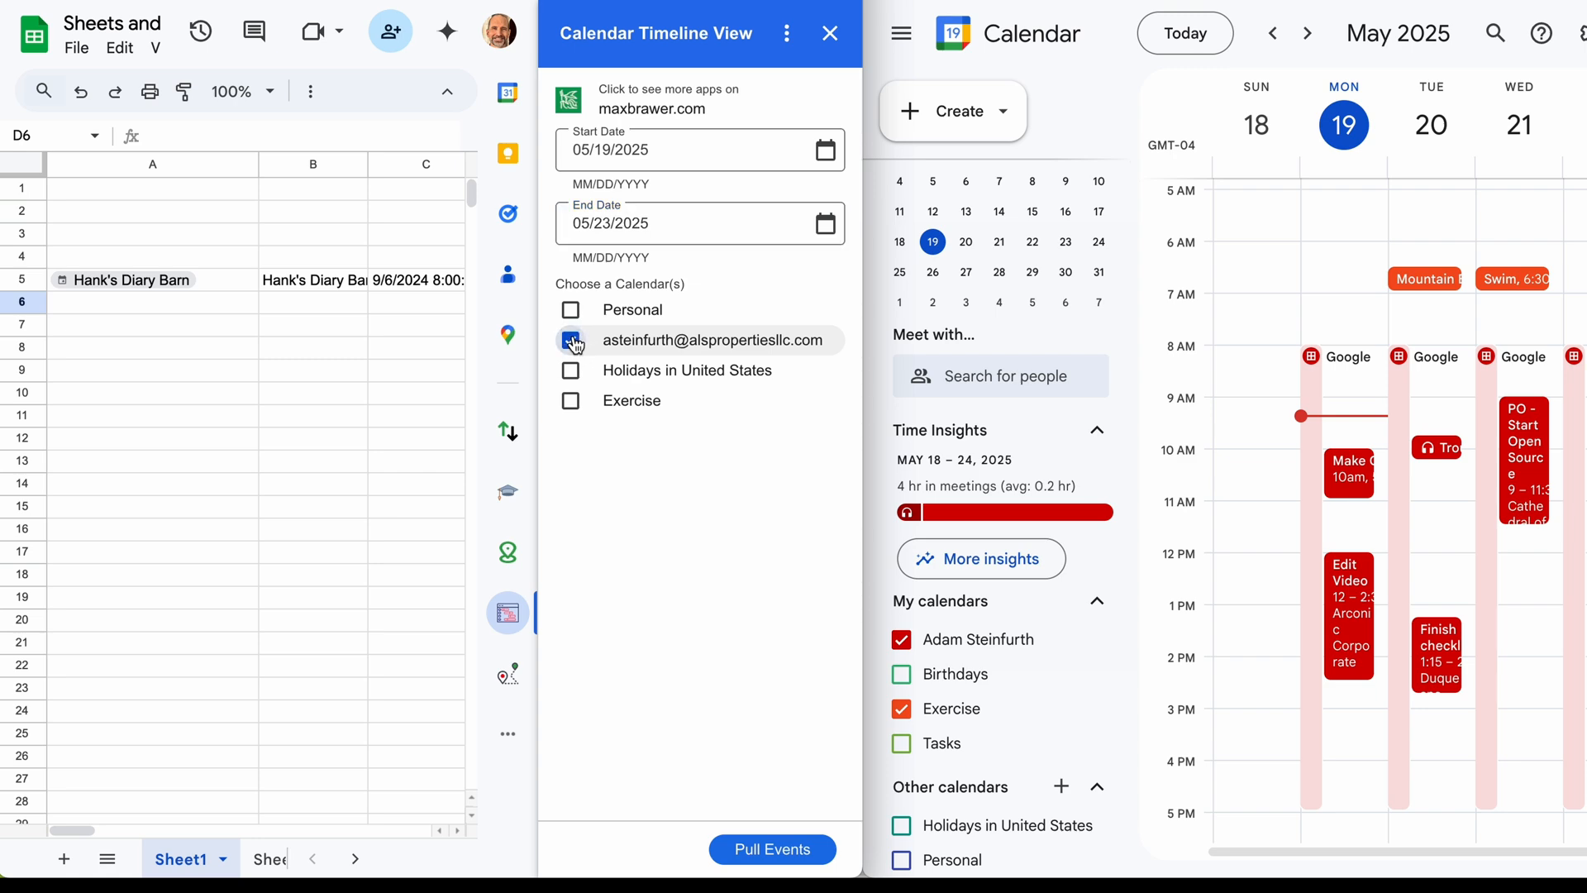
click(570, 400)
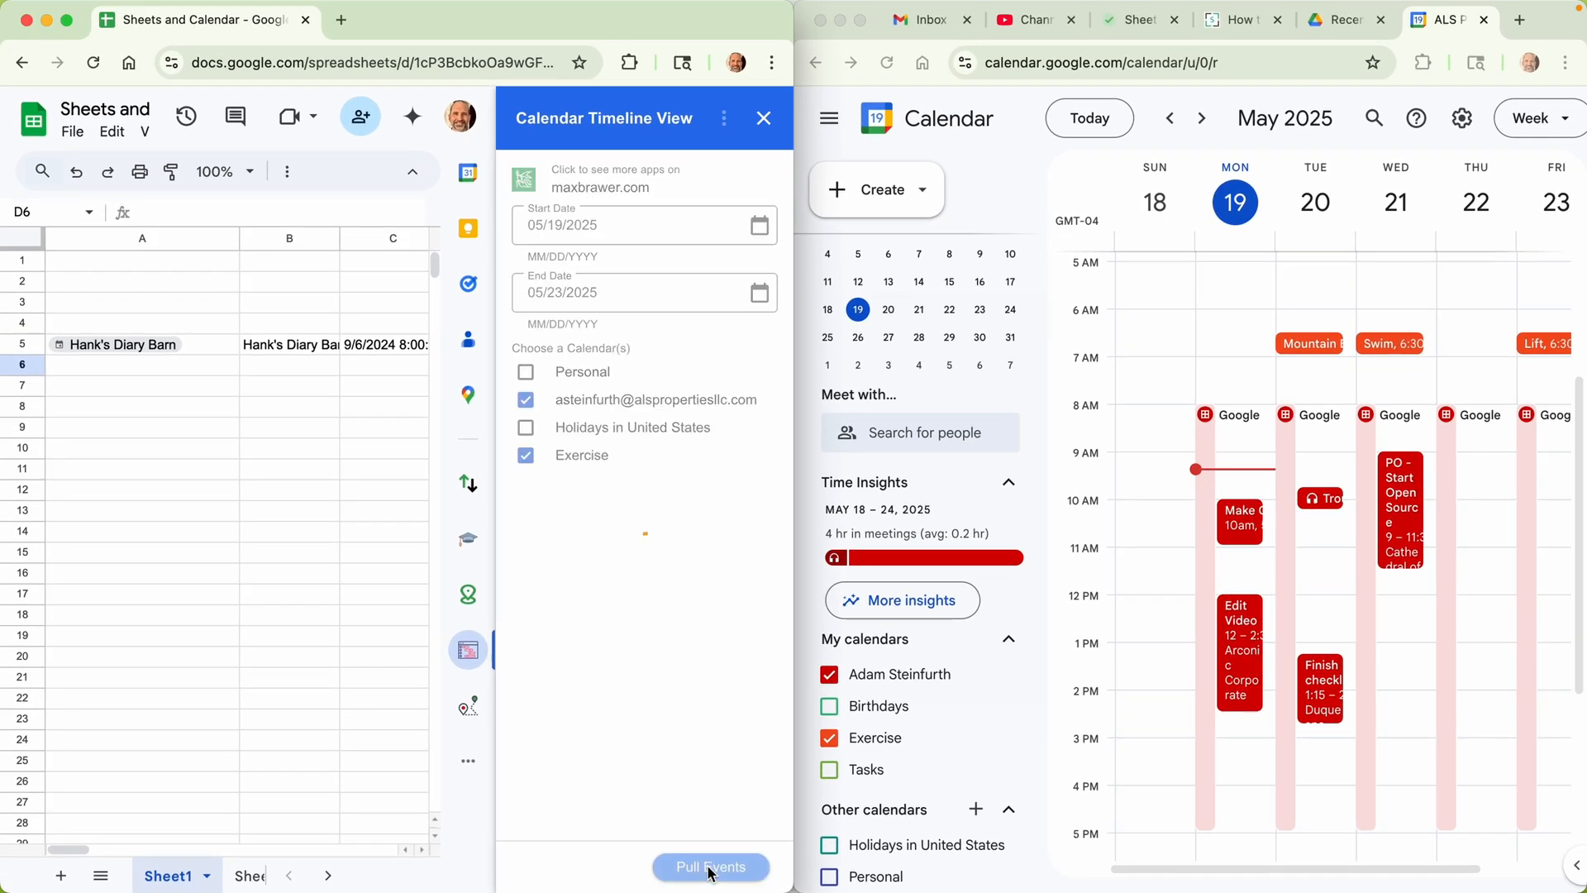
Step: Pull the seven May 19–21 events into Sheet1 and close the Timeline View sidebar
click(709, 866)
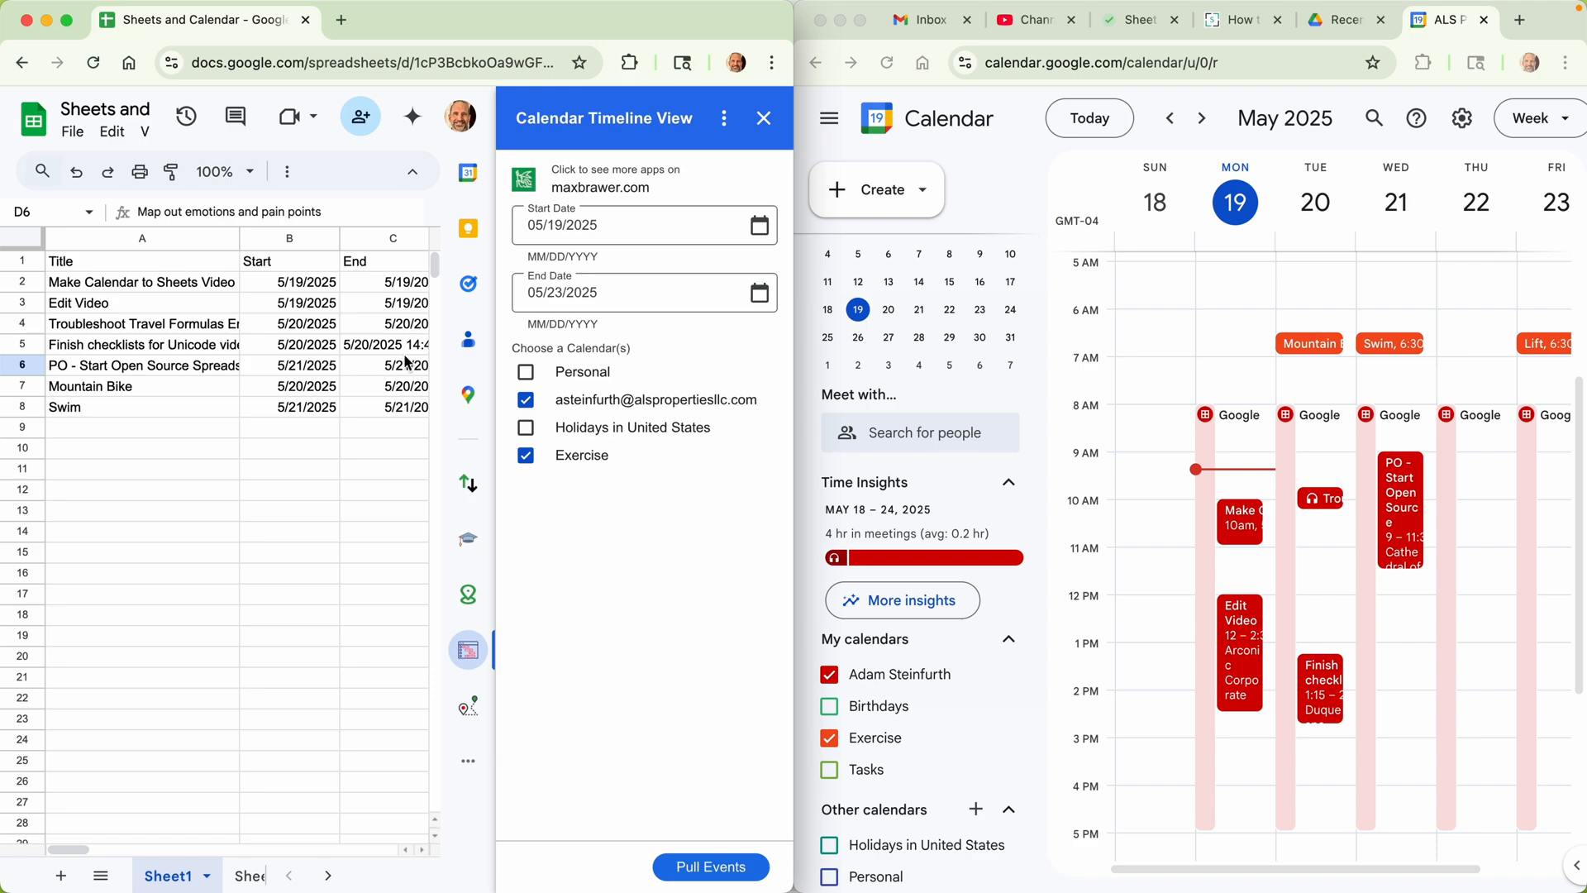
click(763, 119)
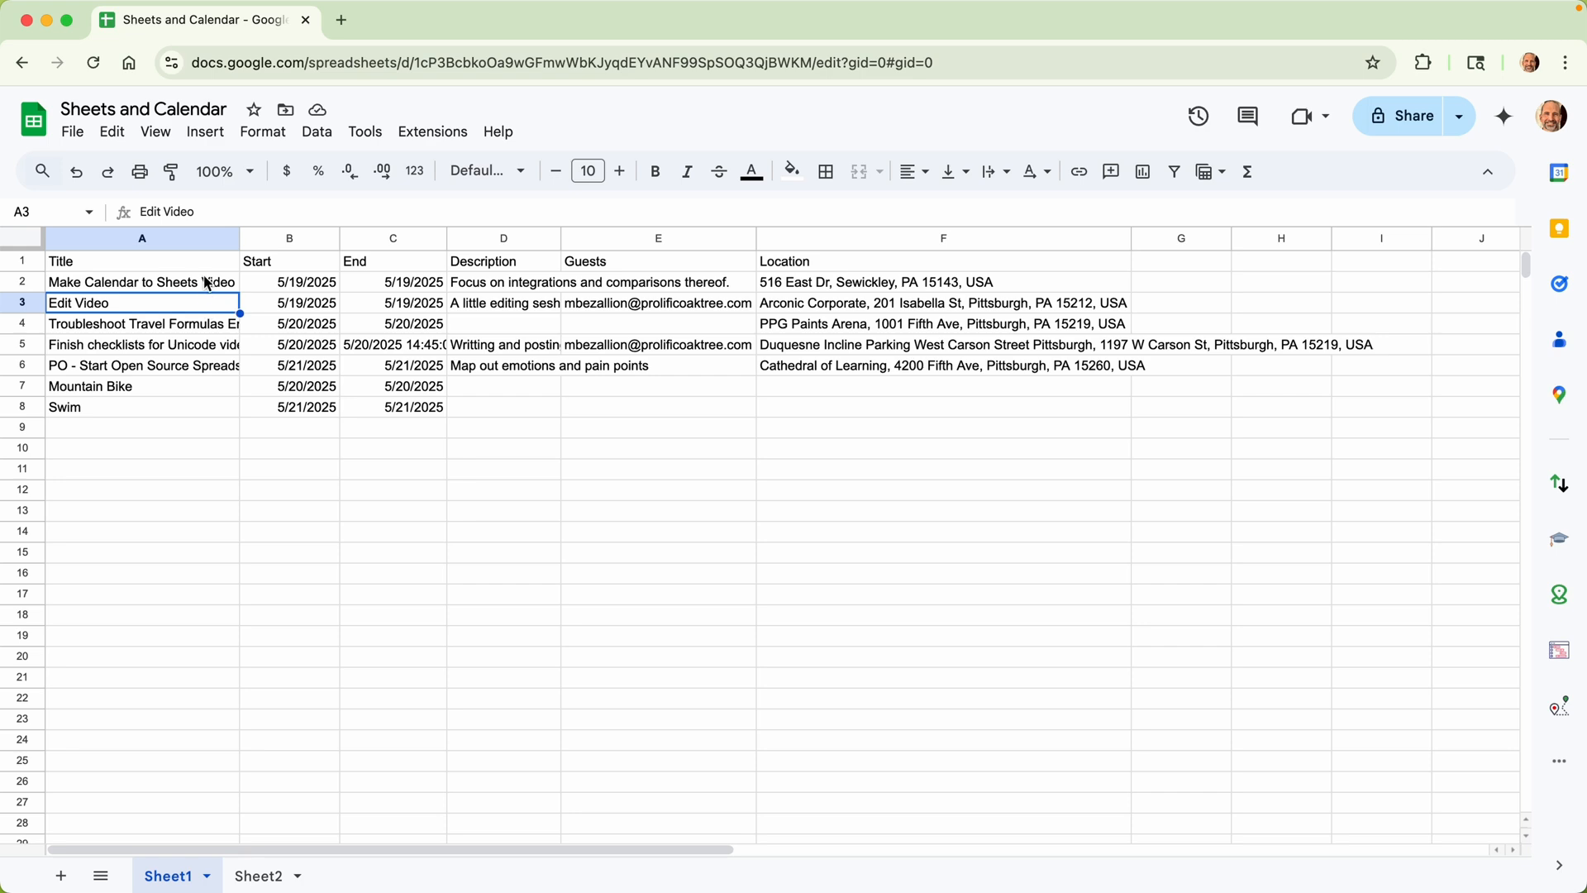
Step: Show Start and End as date-time values and add a blank column before Description
drag(288, 281, 392, 386)
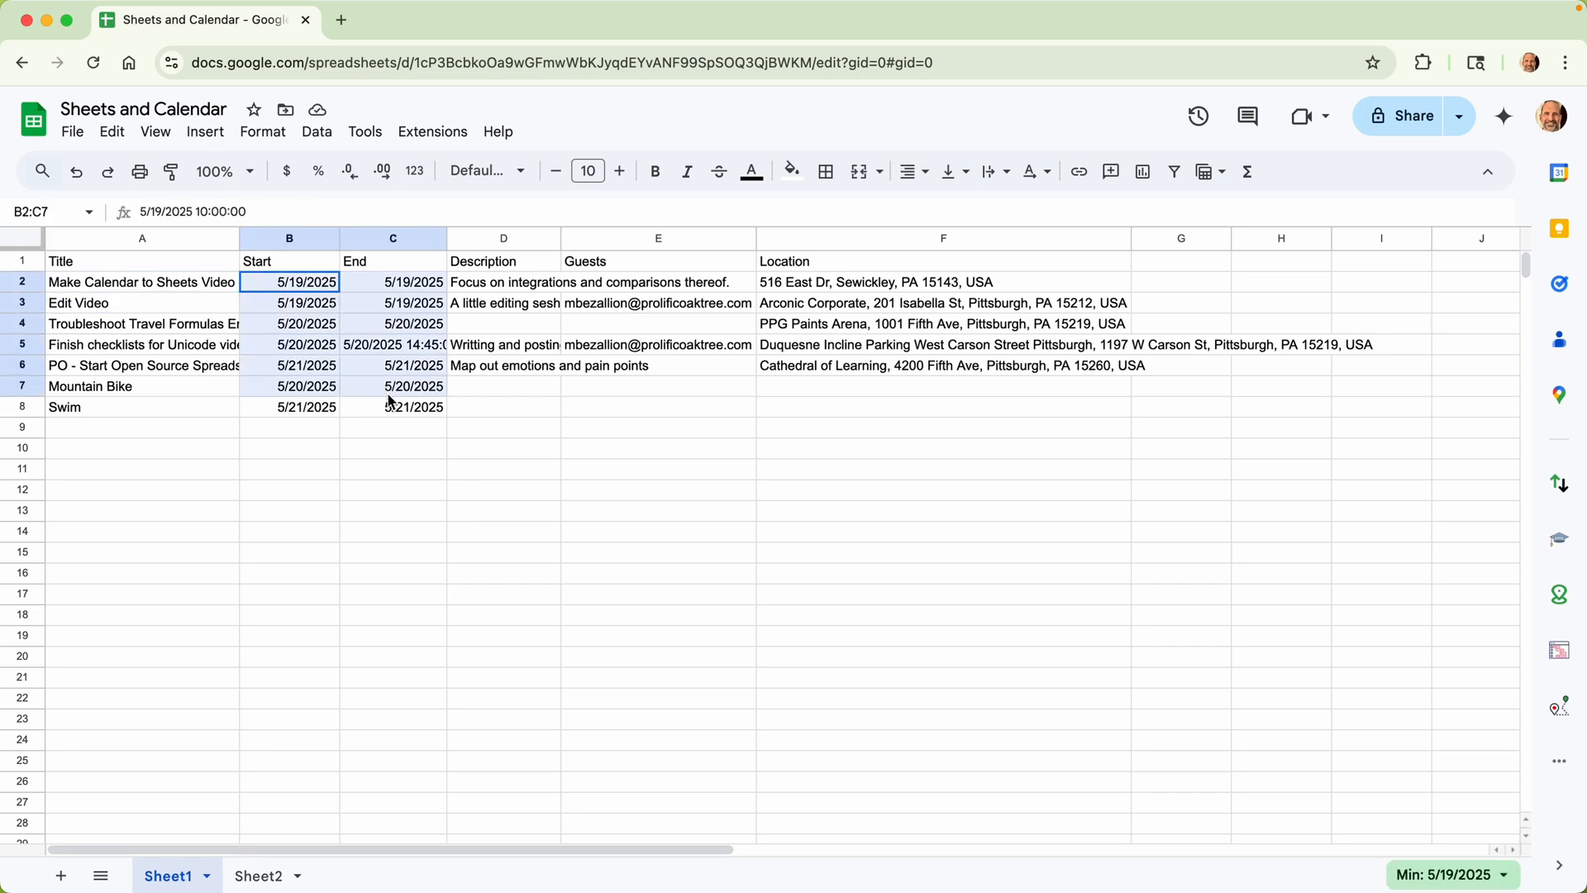
click(262, 131)
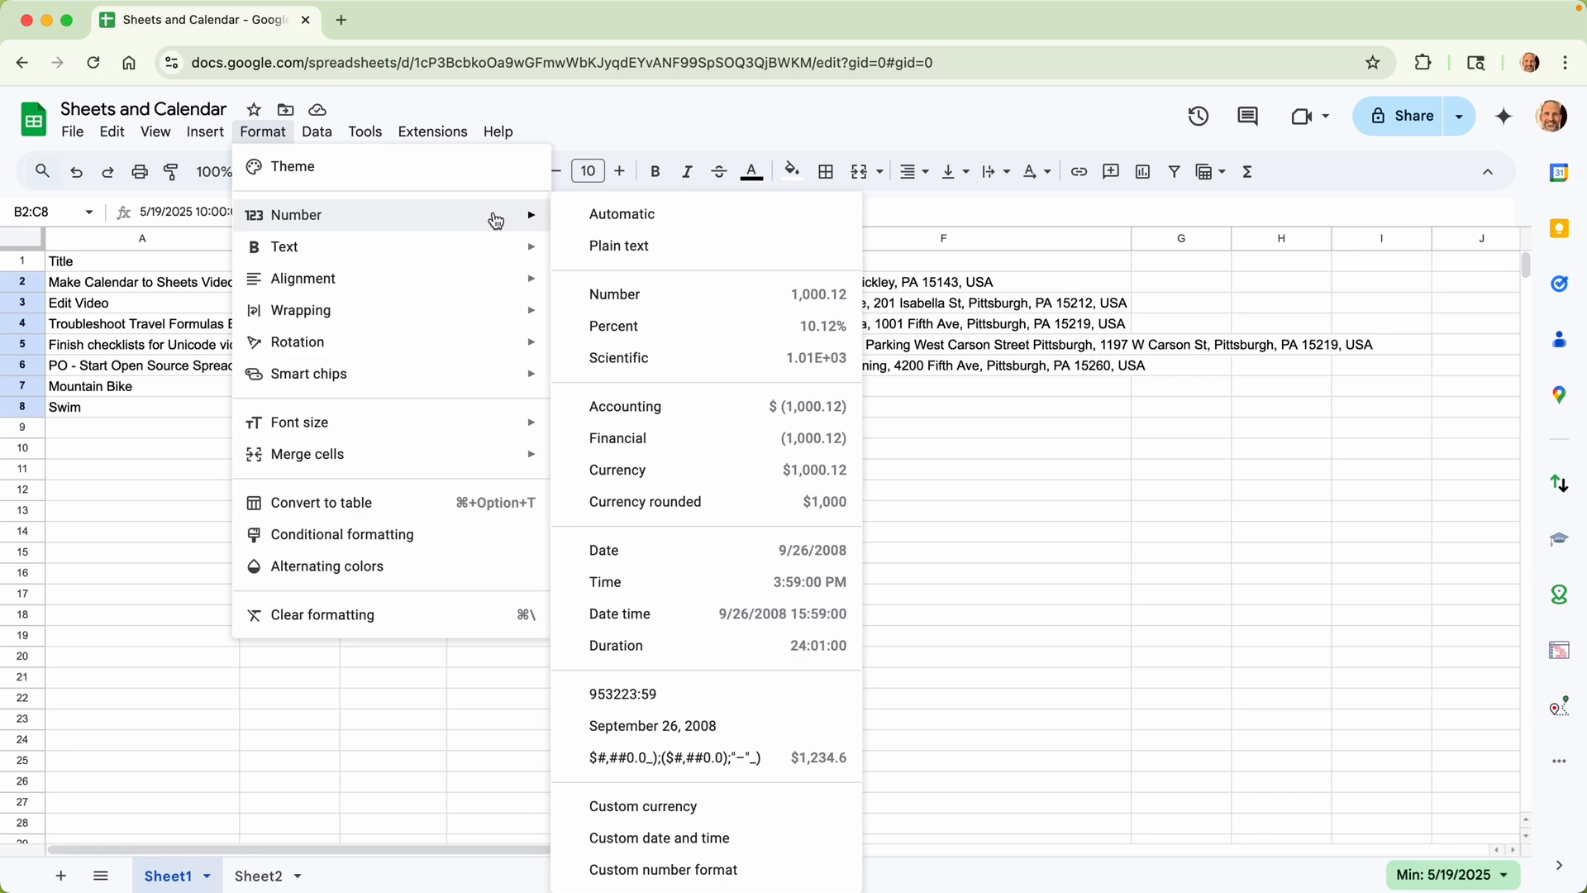
click(619, 613)
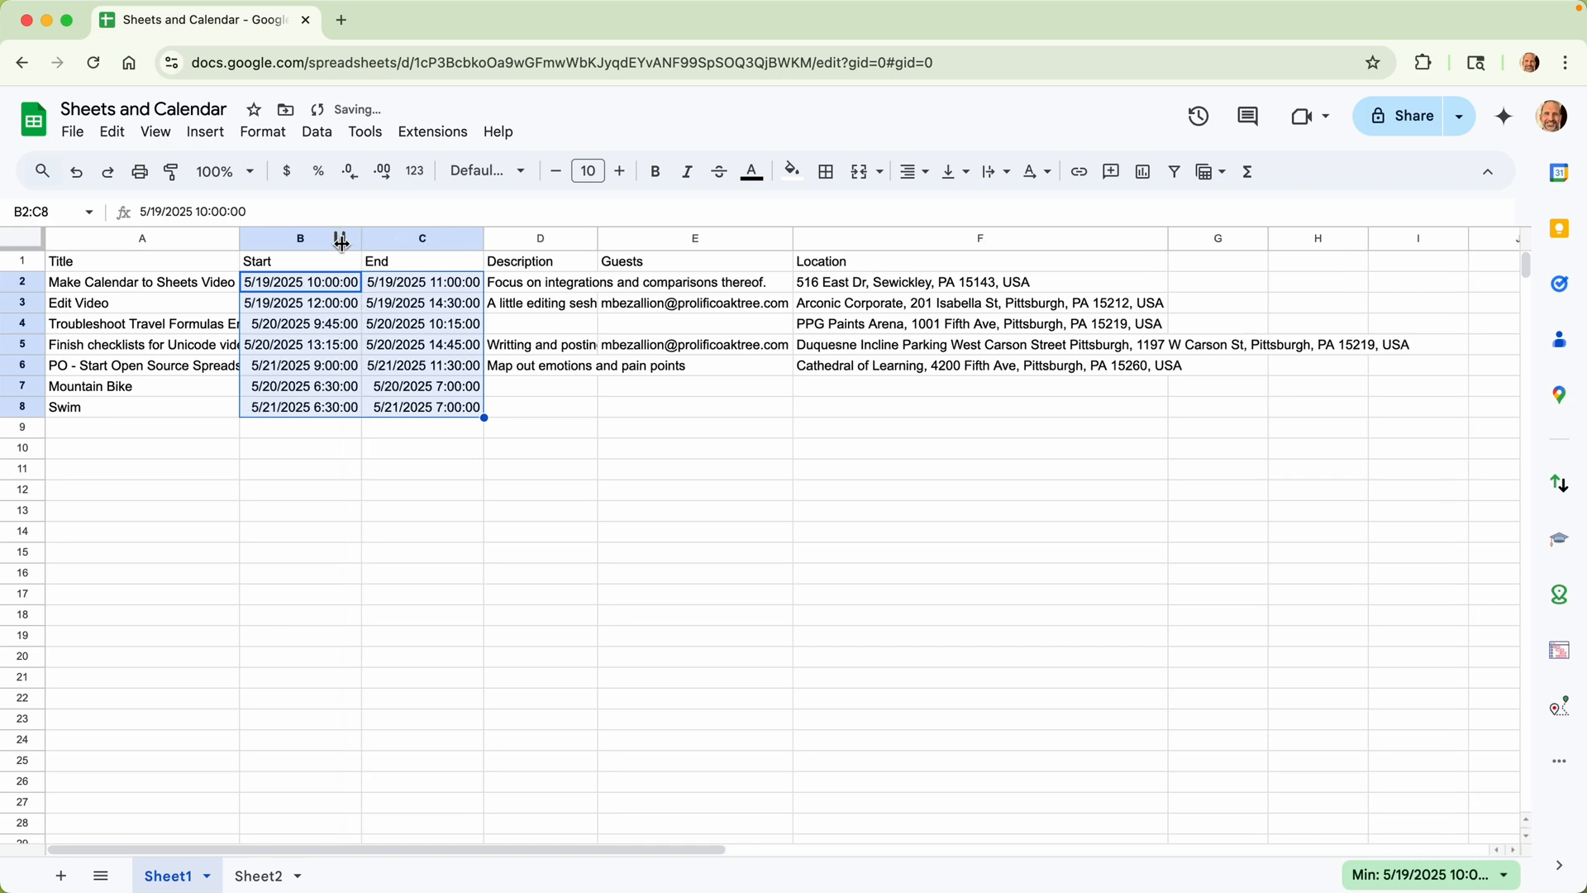
right_click(540, 238)
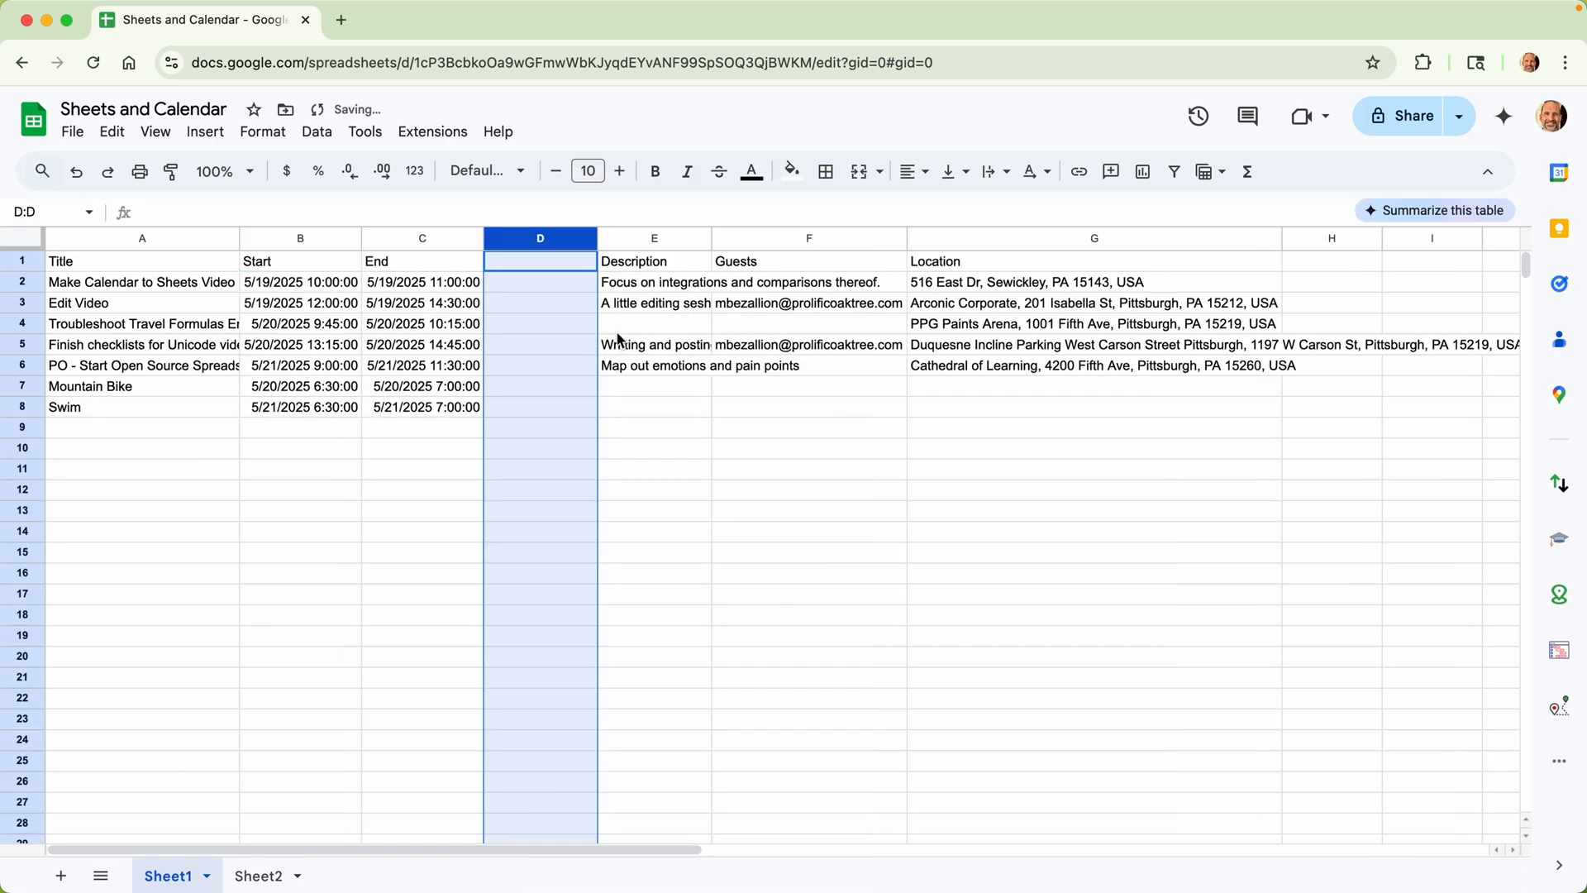
Step: Add a 'Duration' column with =C2-B2 filled down to D8, formatted as Duration
click(540, 282)
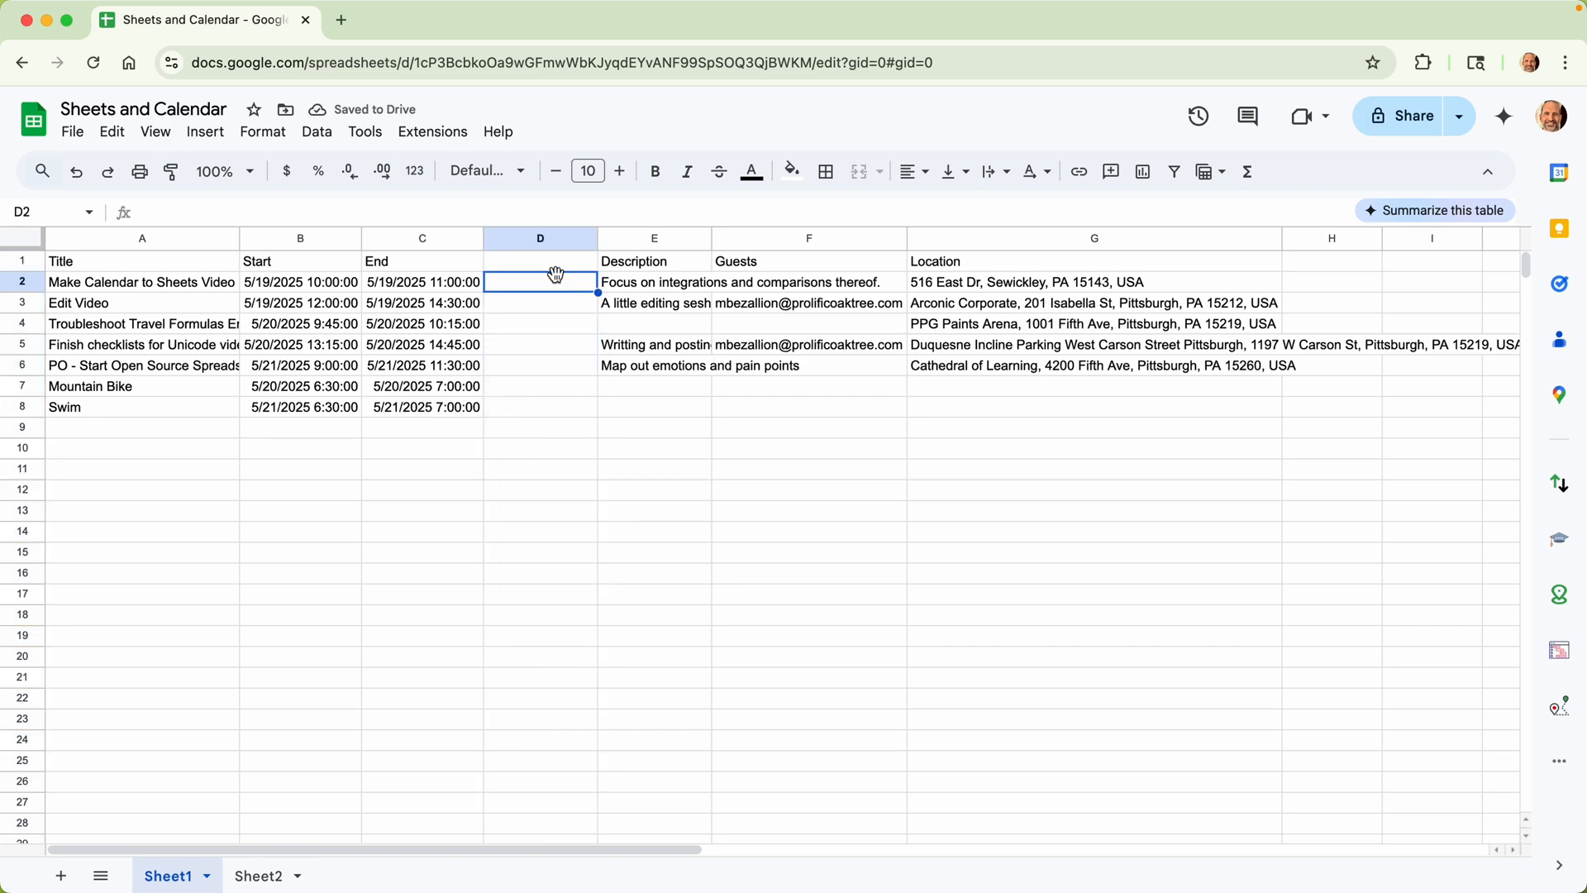
text(Duration)
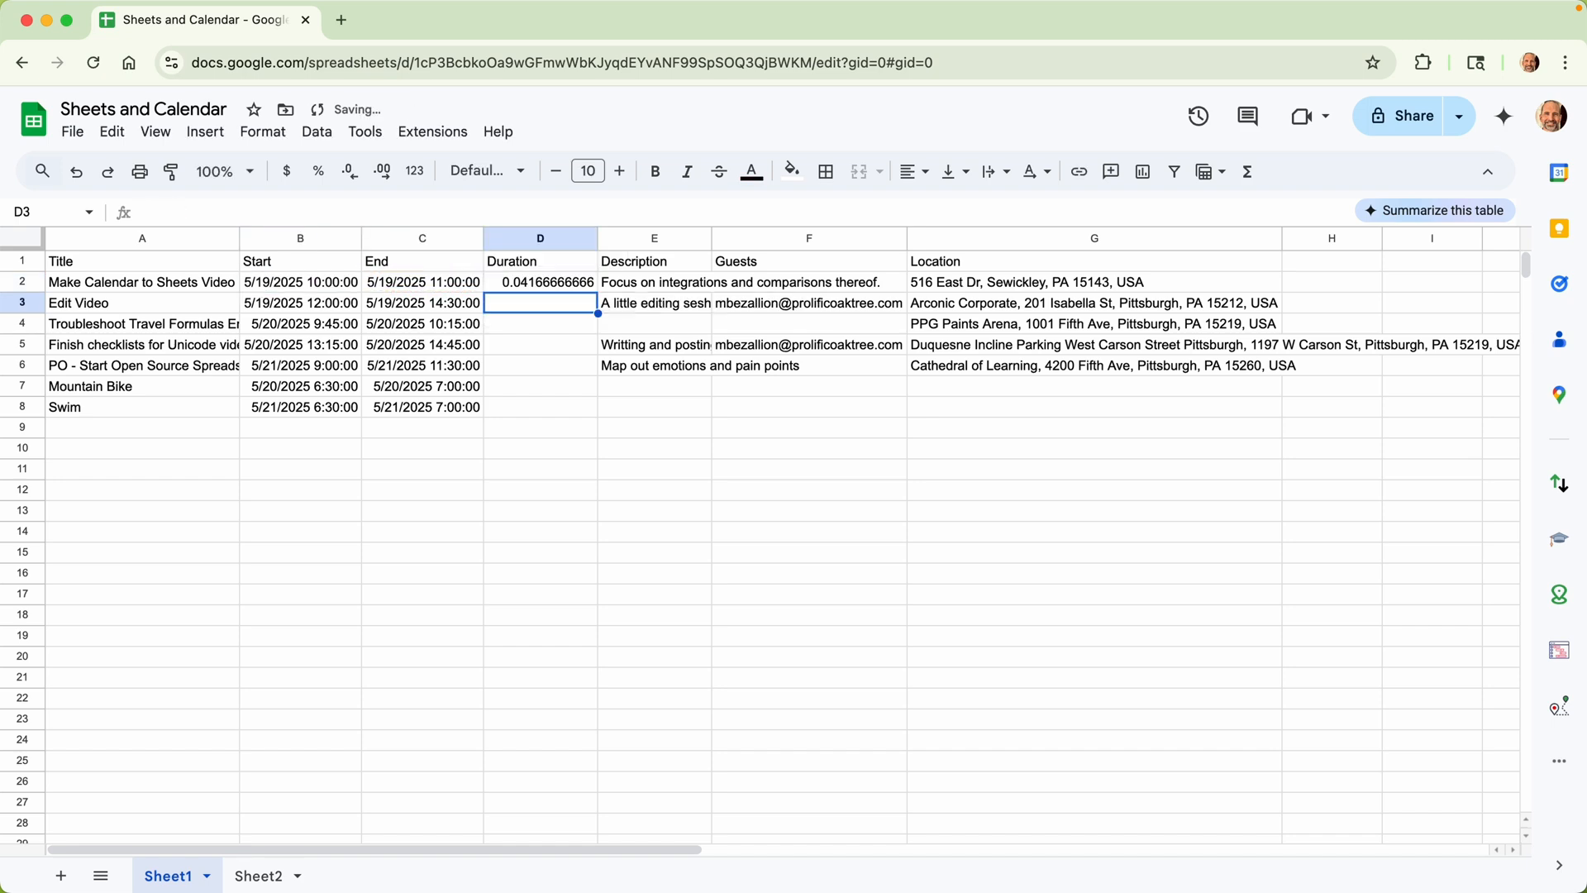
click(540, 283)
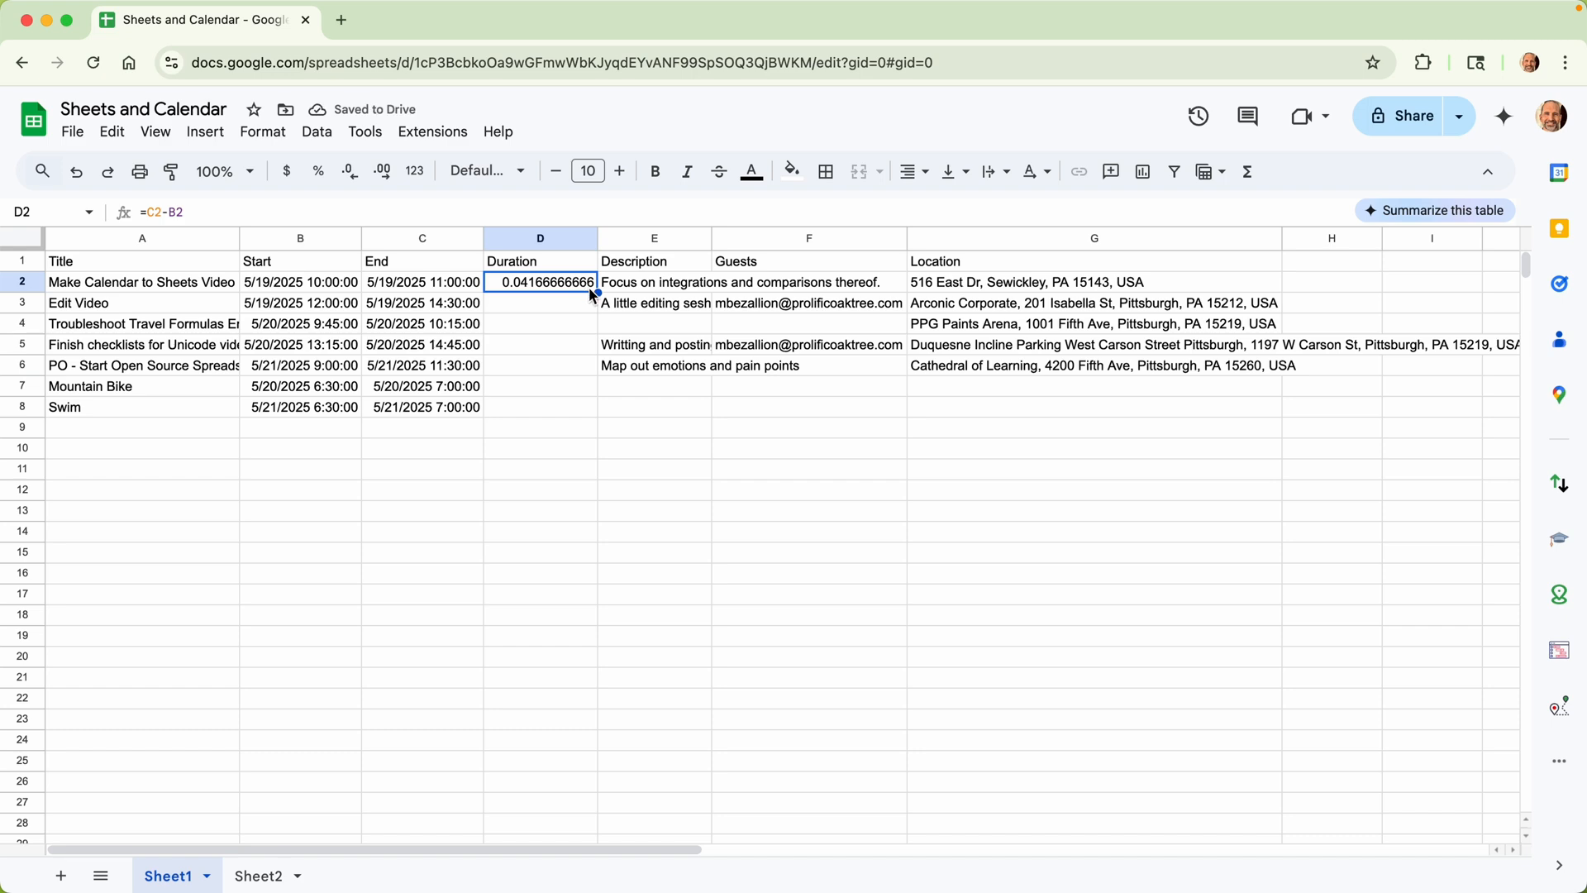
drag(595, 292, 590, 416)
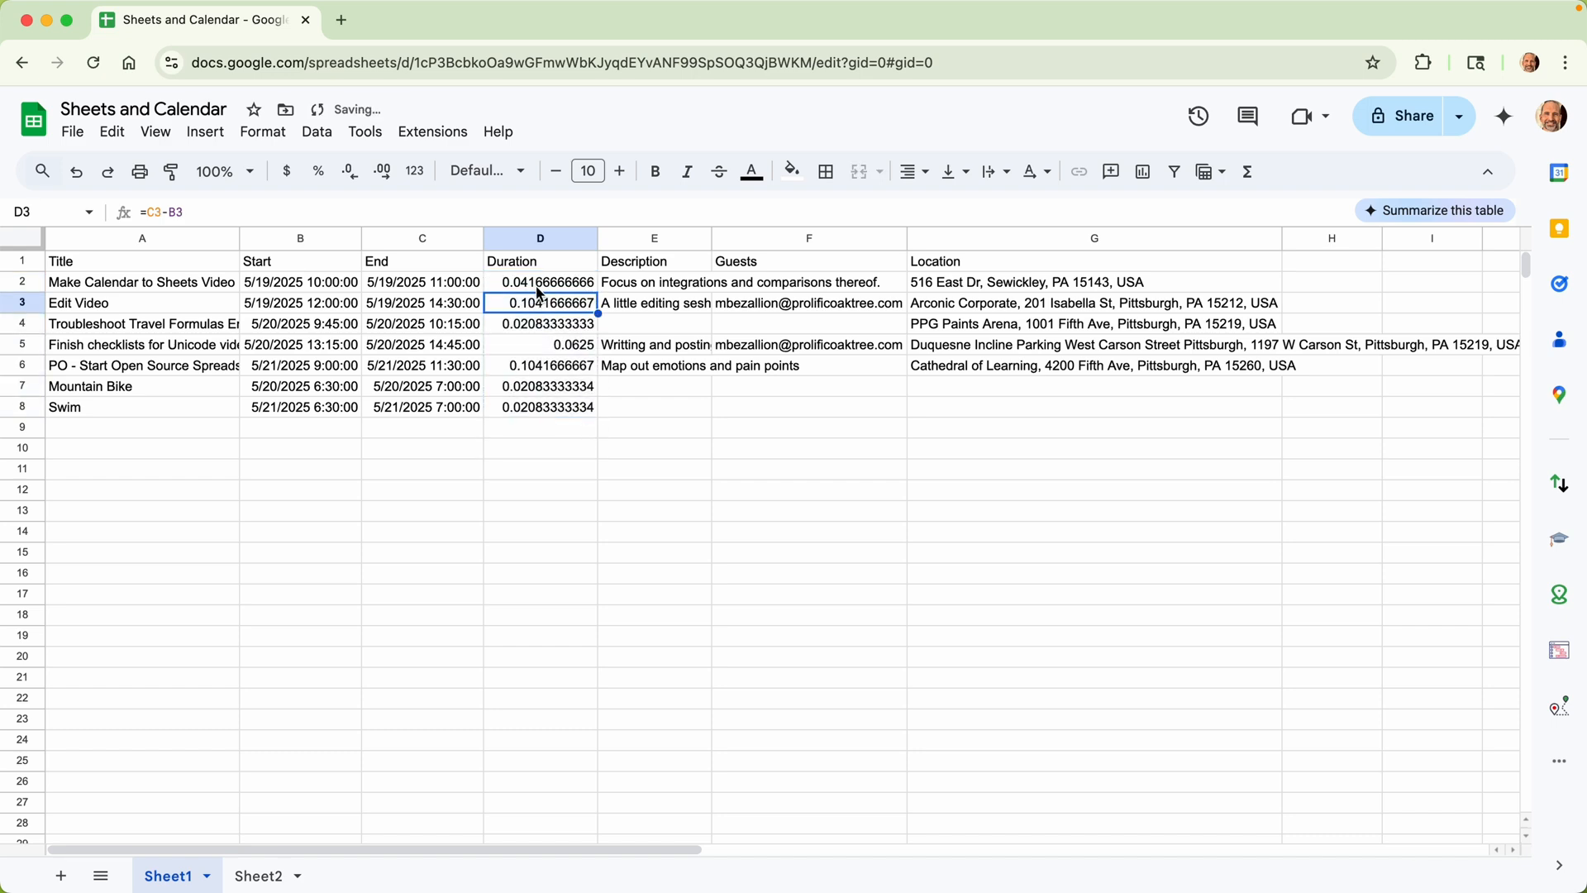
click(539, 344)
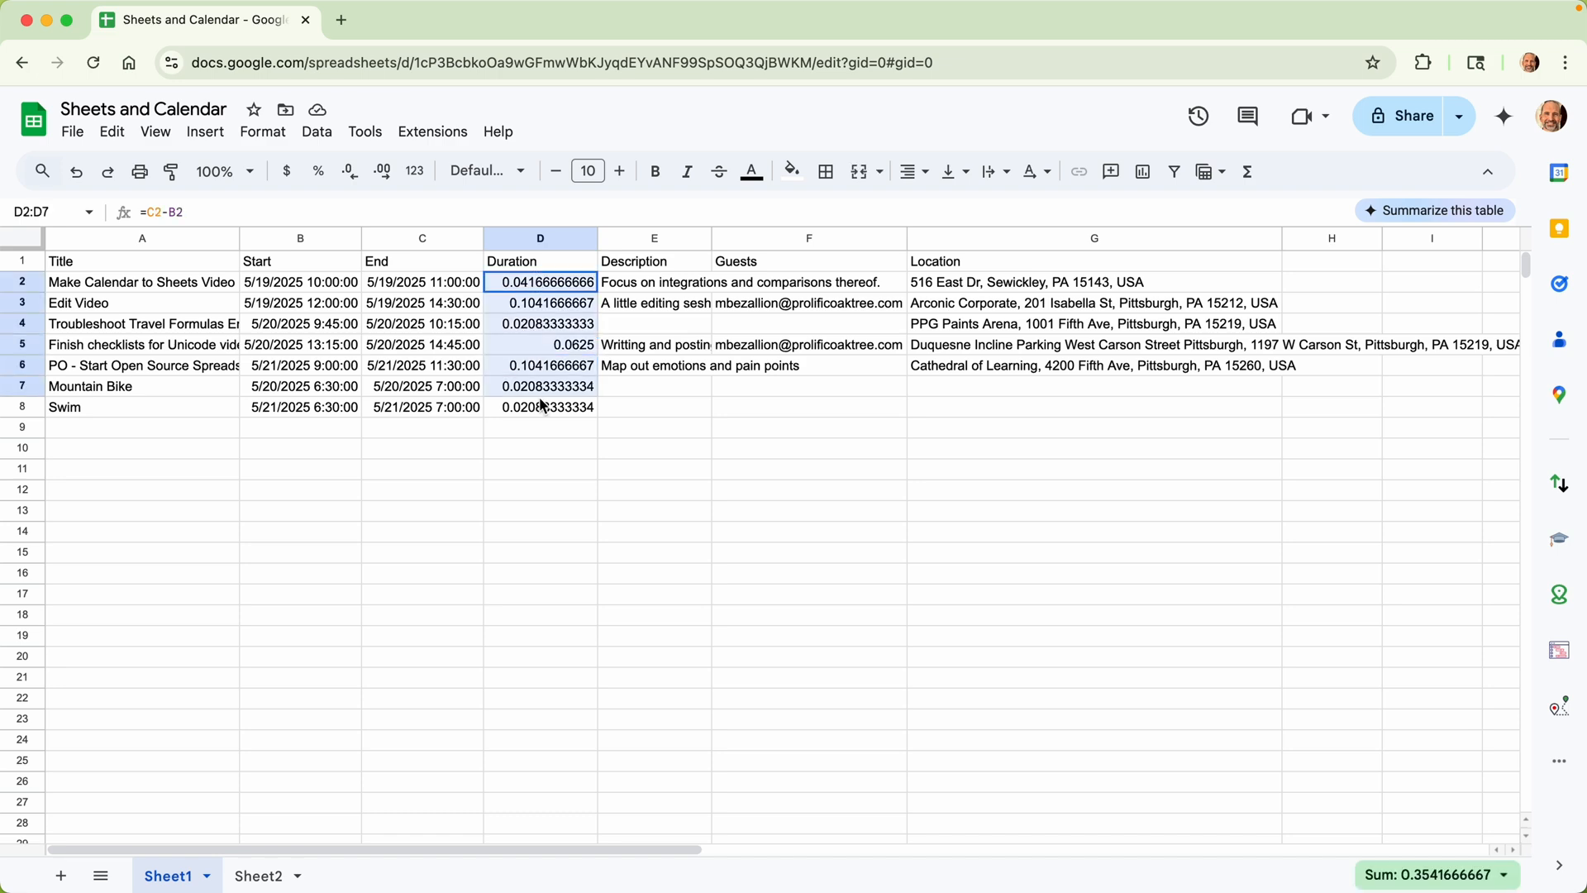
click(262, 132)
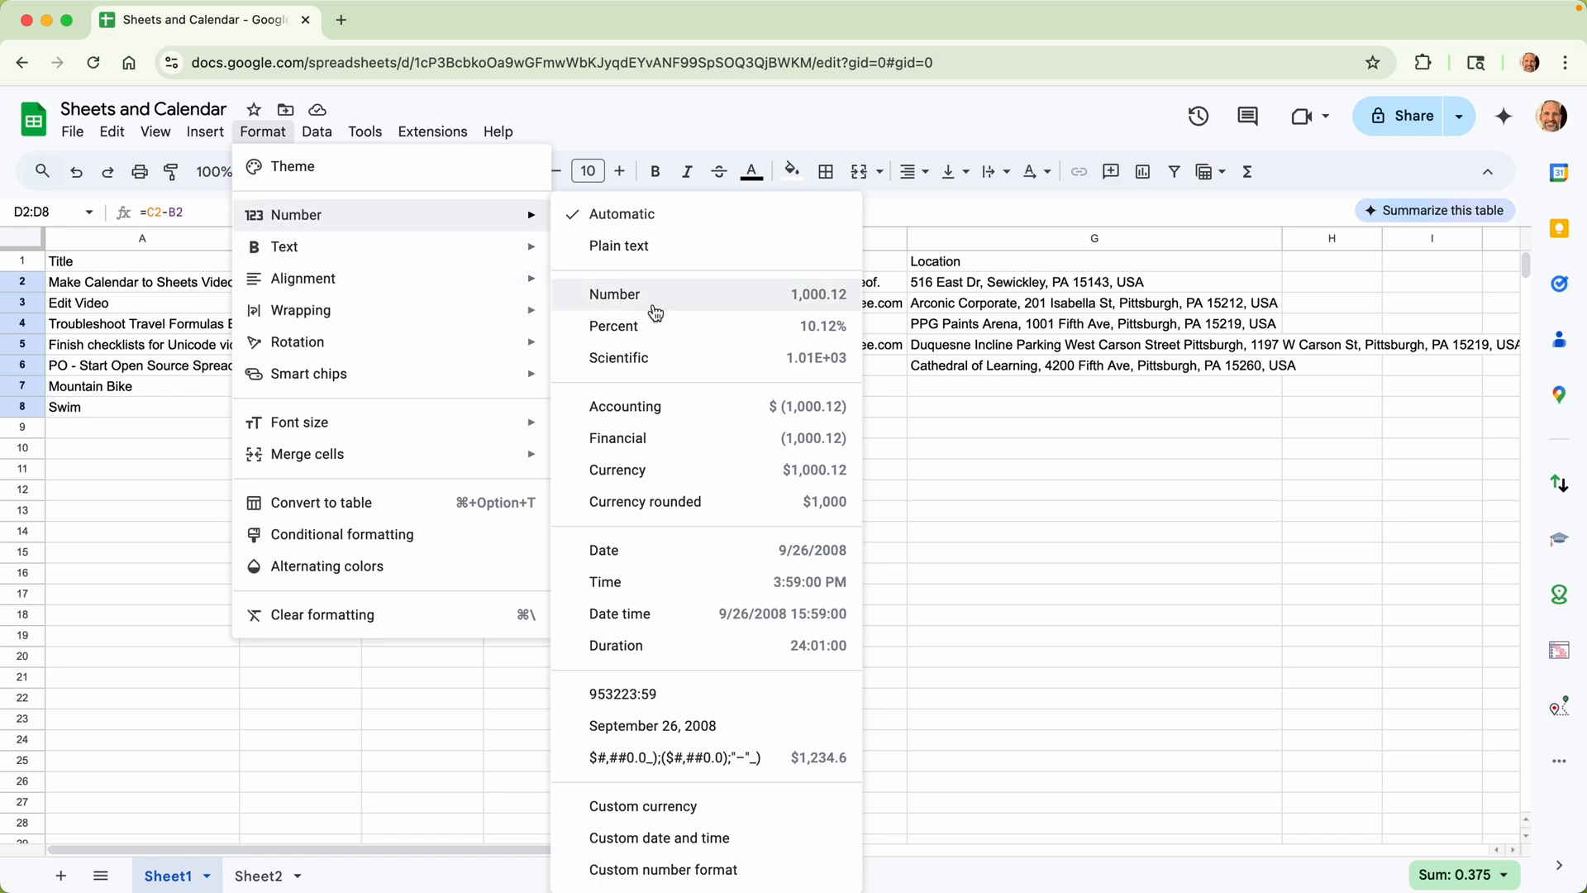
mouse_move(725, 645)
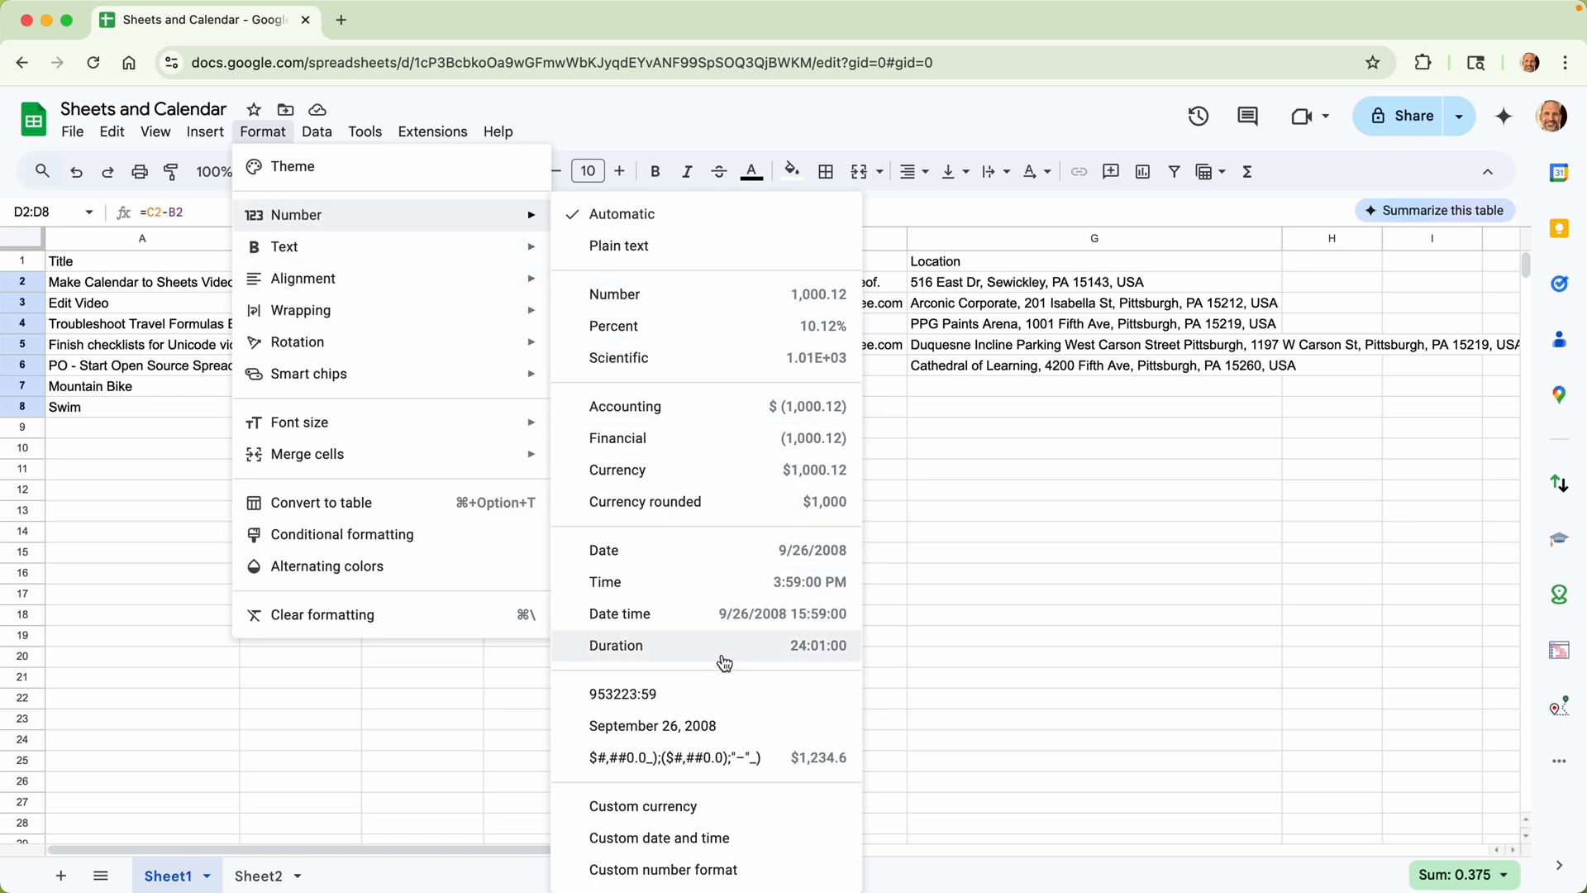
click(615, 645)
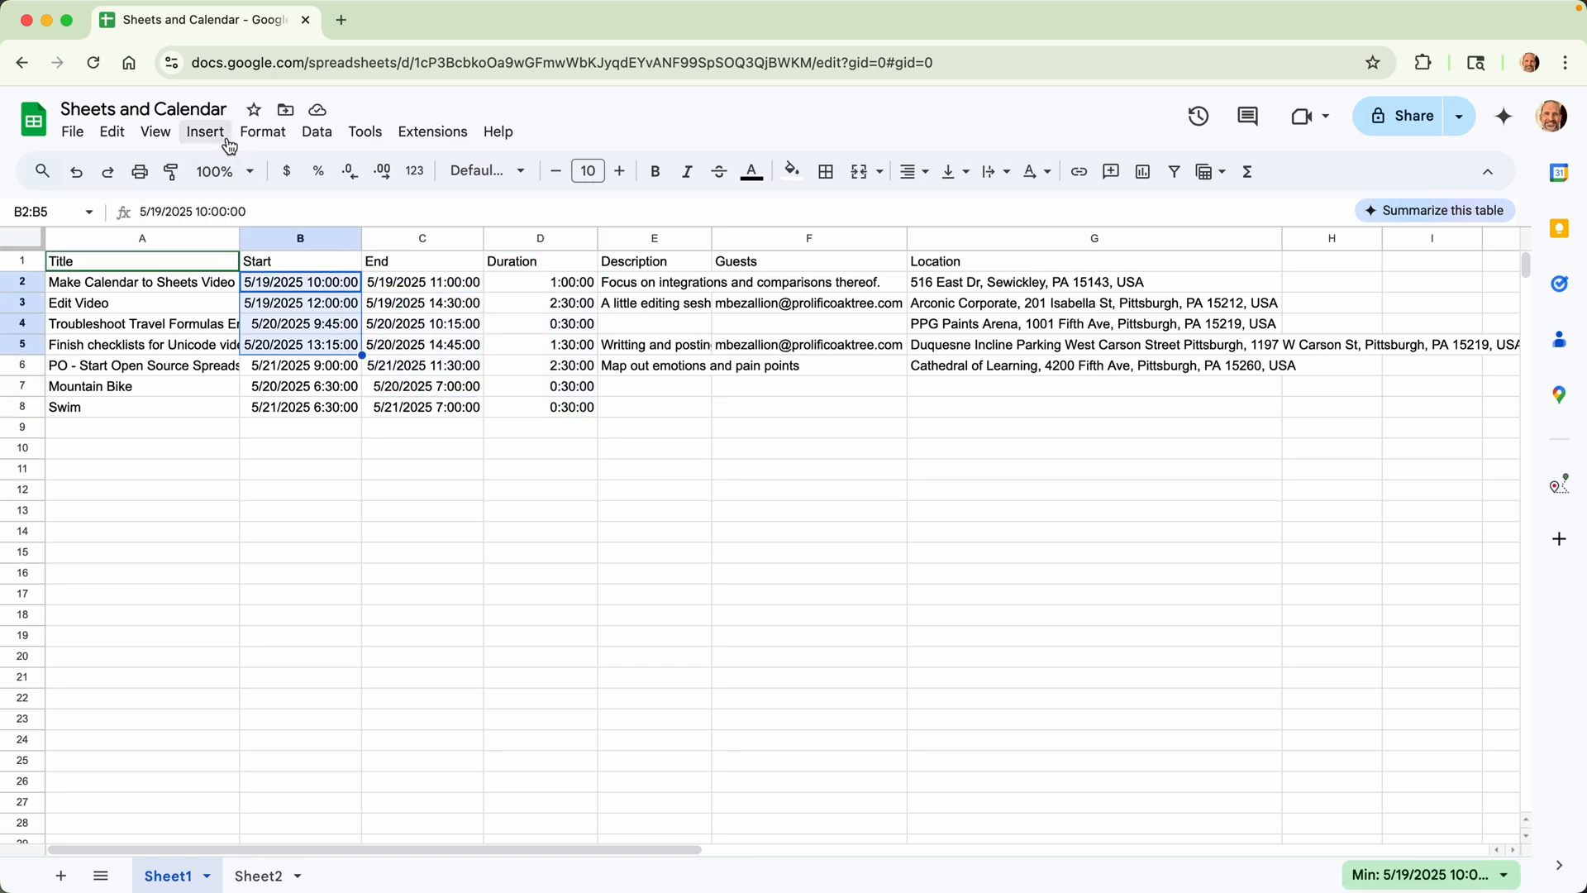
Step: Insert a timeline built from Sheet1!A1:G8, creating the Timeline 1 sheet
click(204, 131)
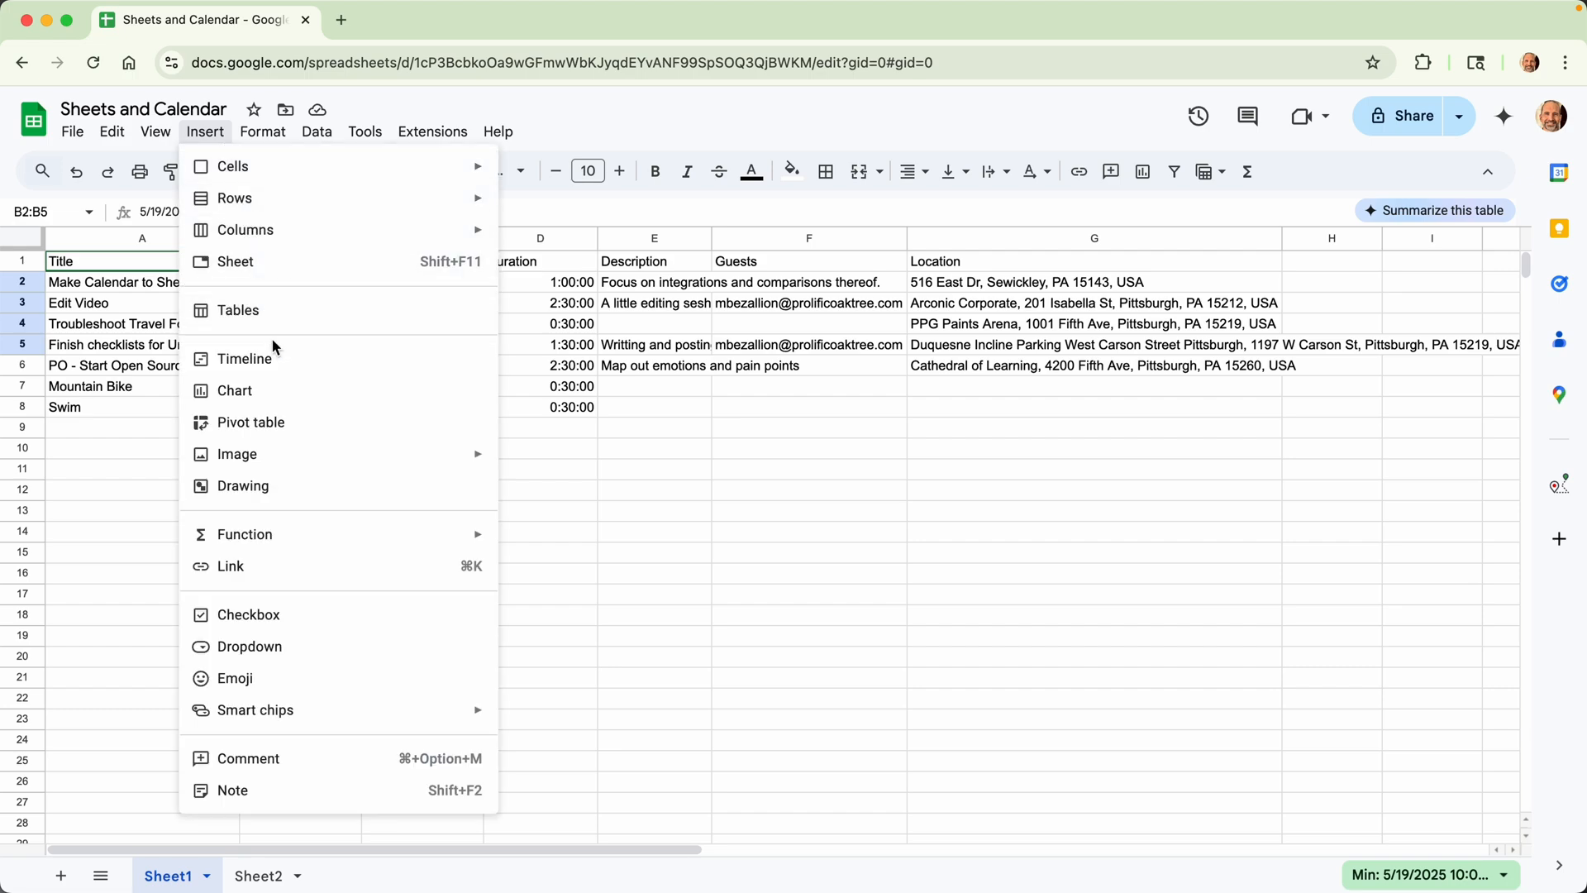
click(245, 358)
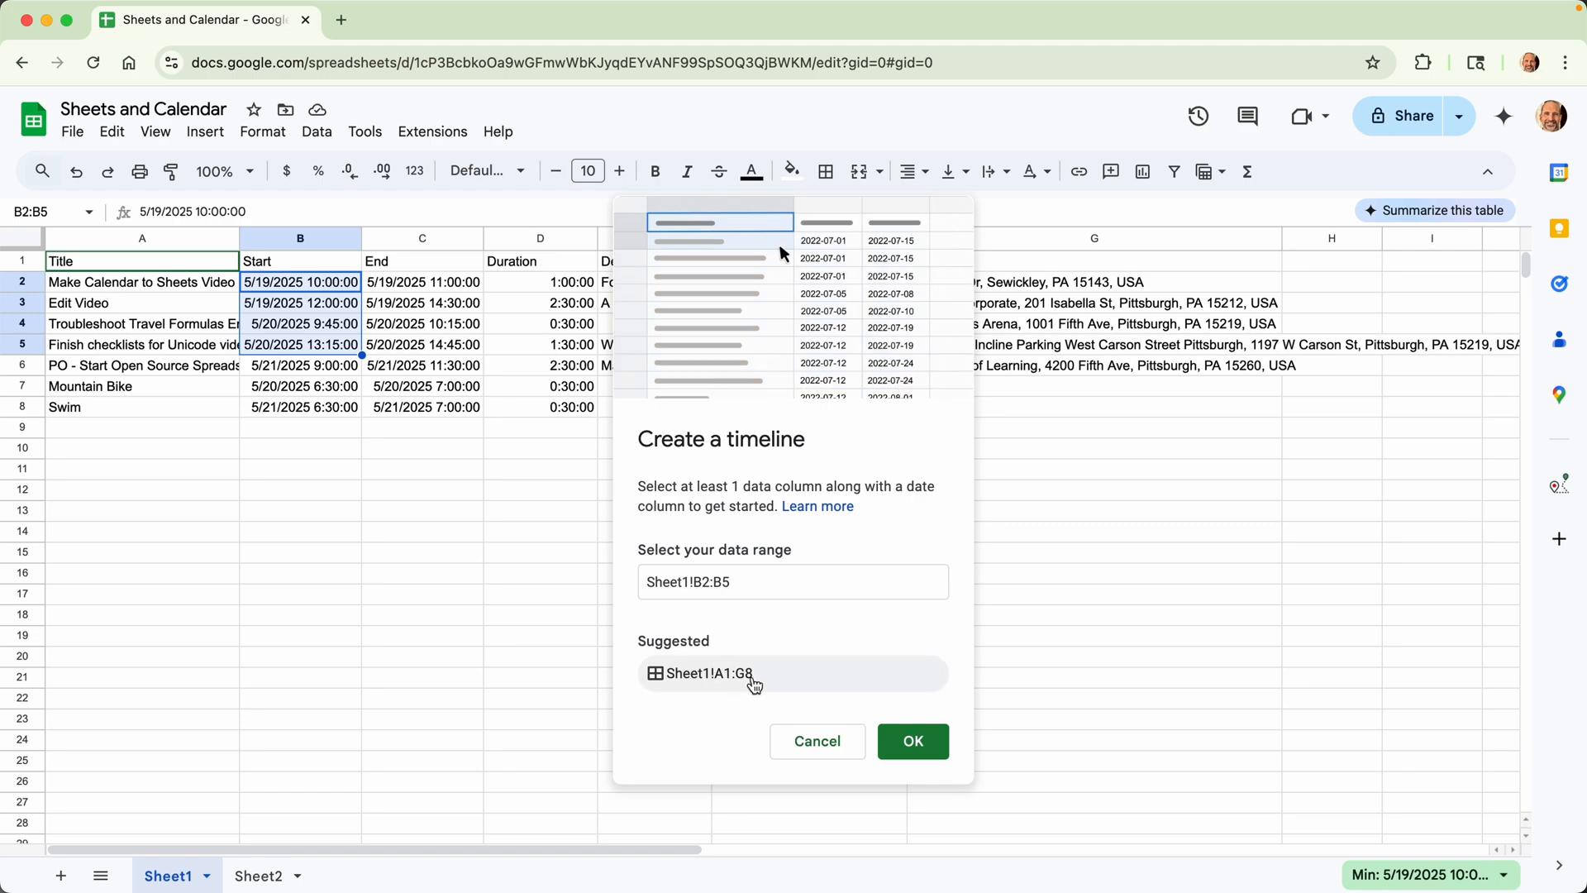
click(791, 672)
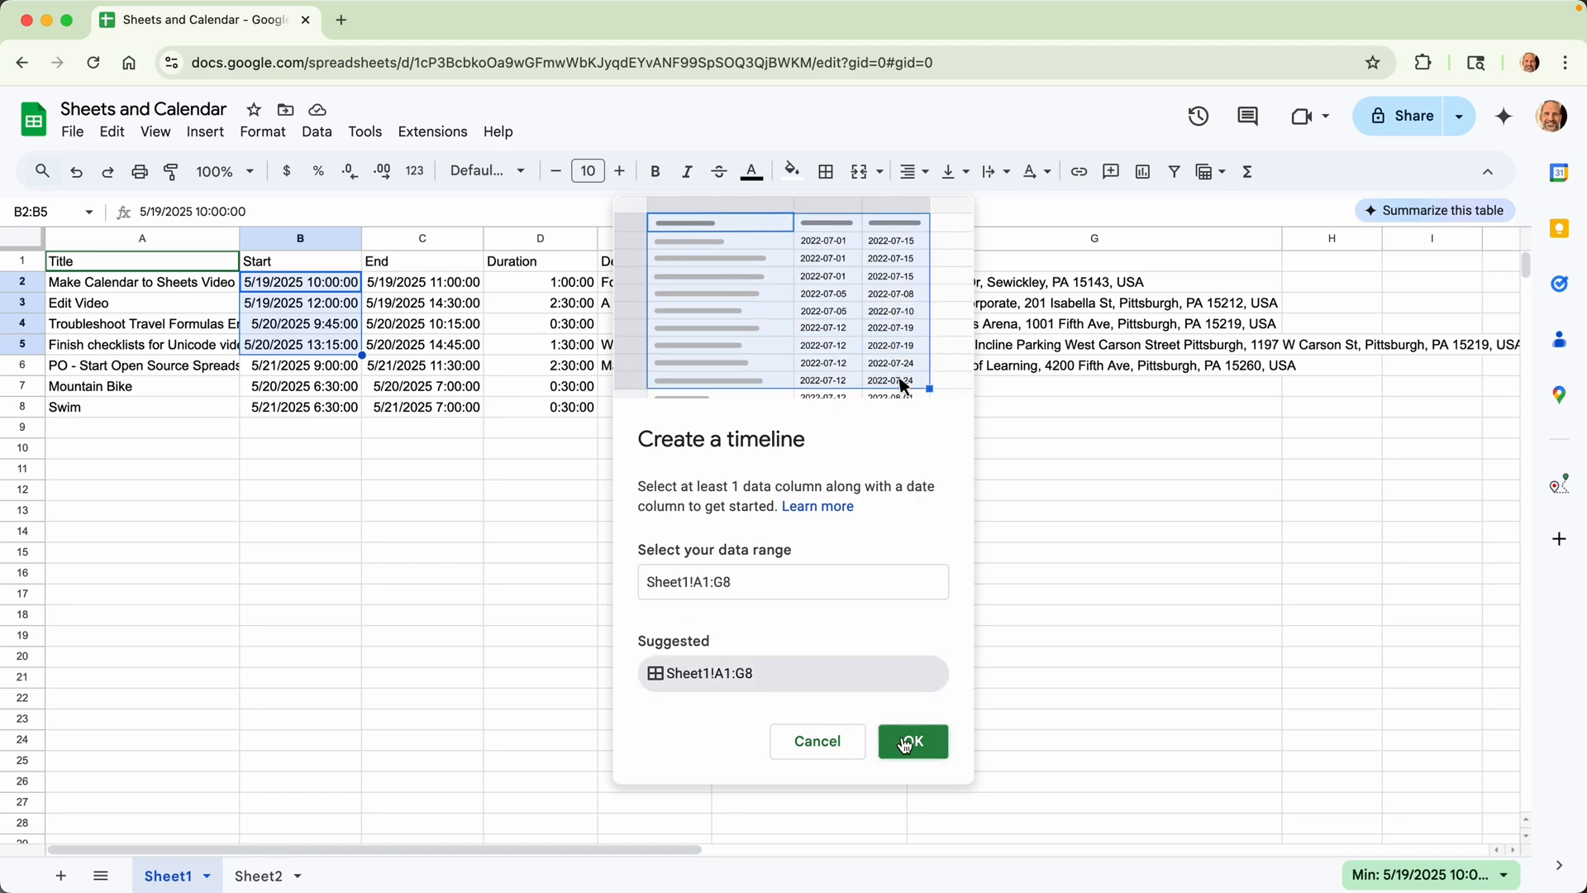
click(910, 741)
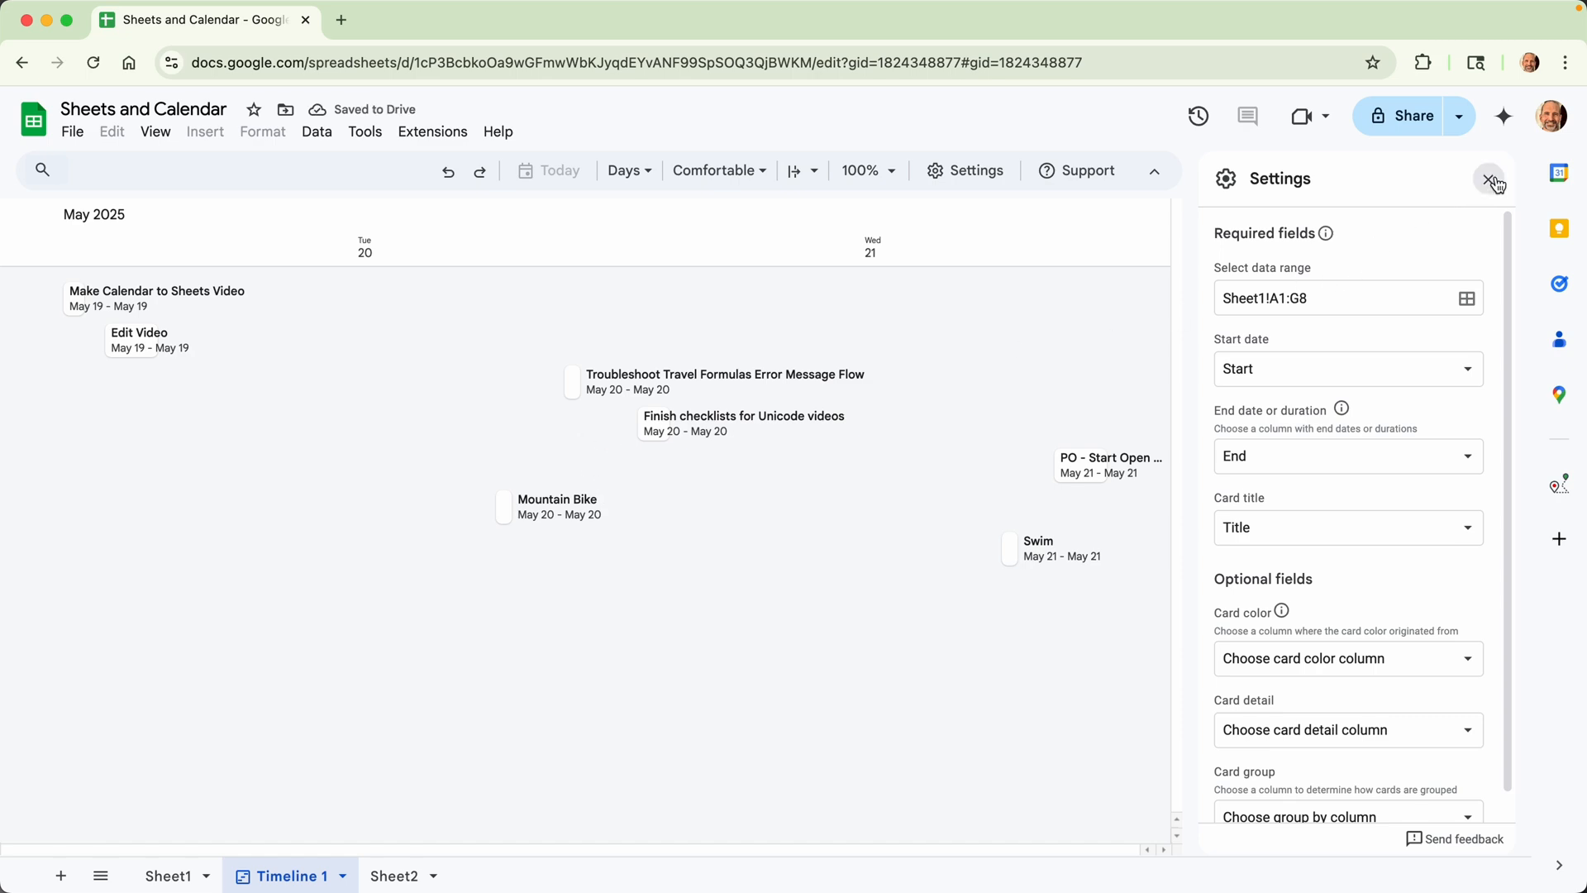
Step: Close the timeline settings and view the Edit Video card's details at Arconic Corporate
click(1491, 179)
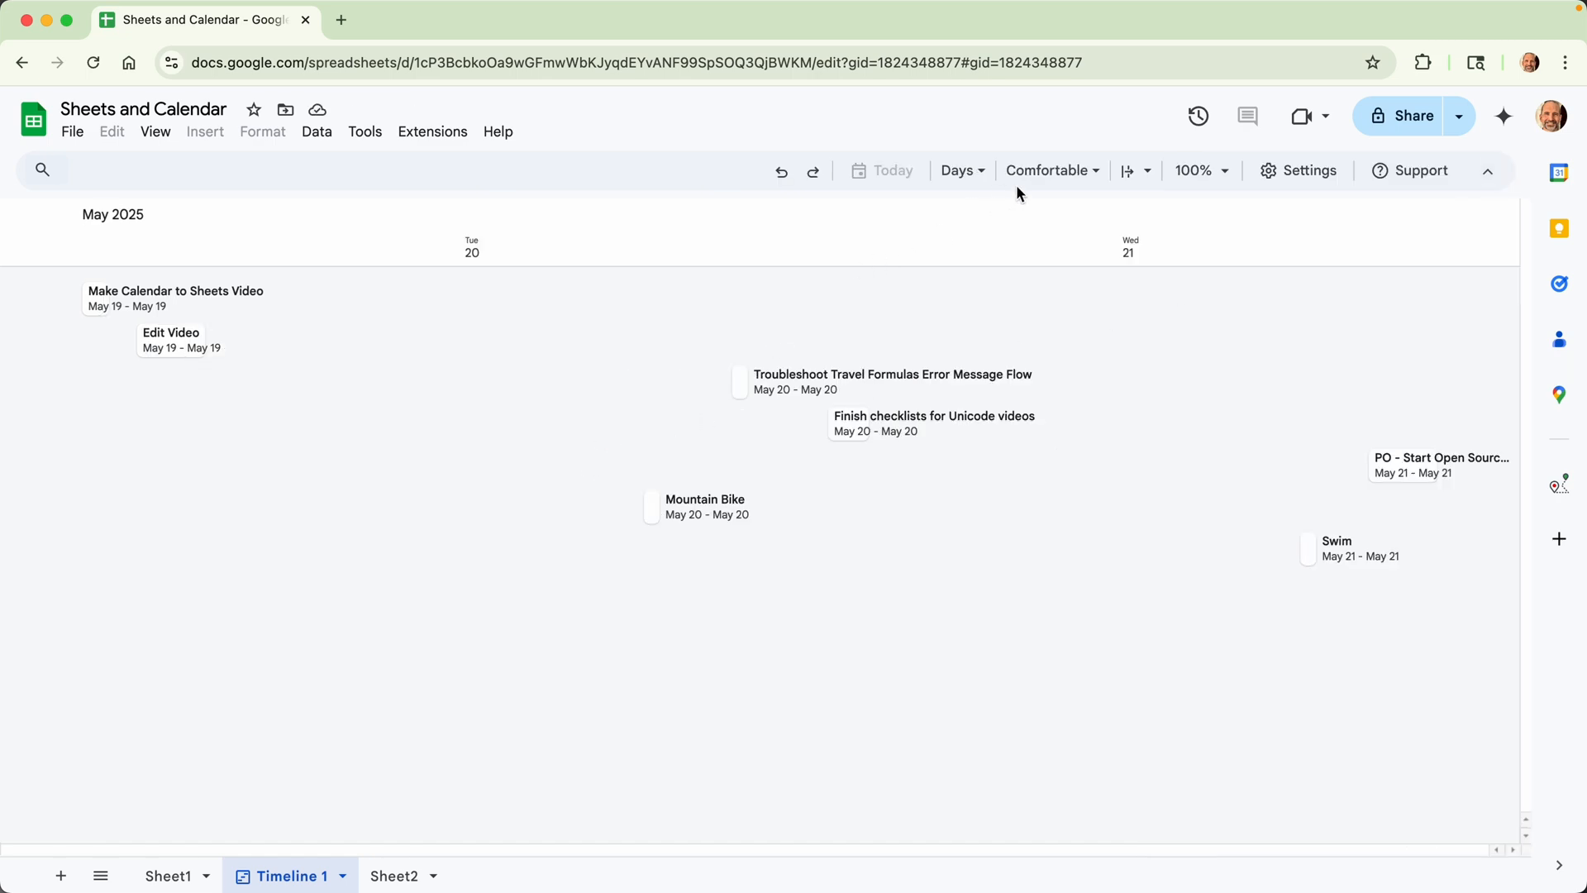
mouse_move(345, 366)
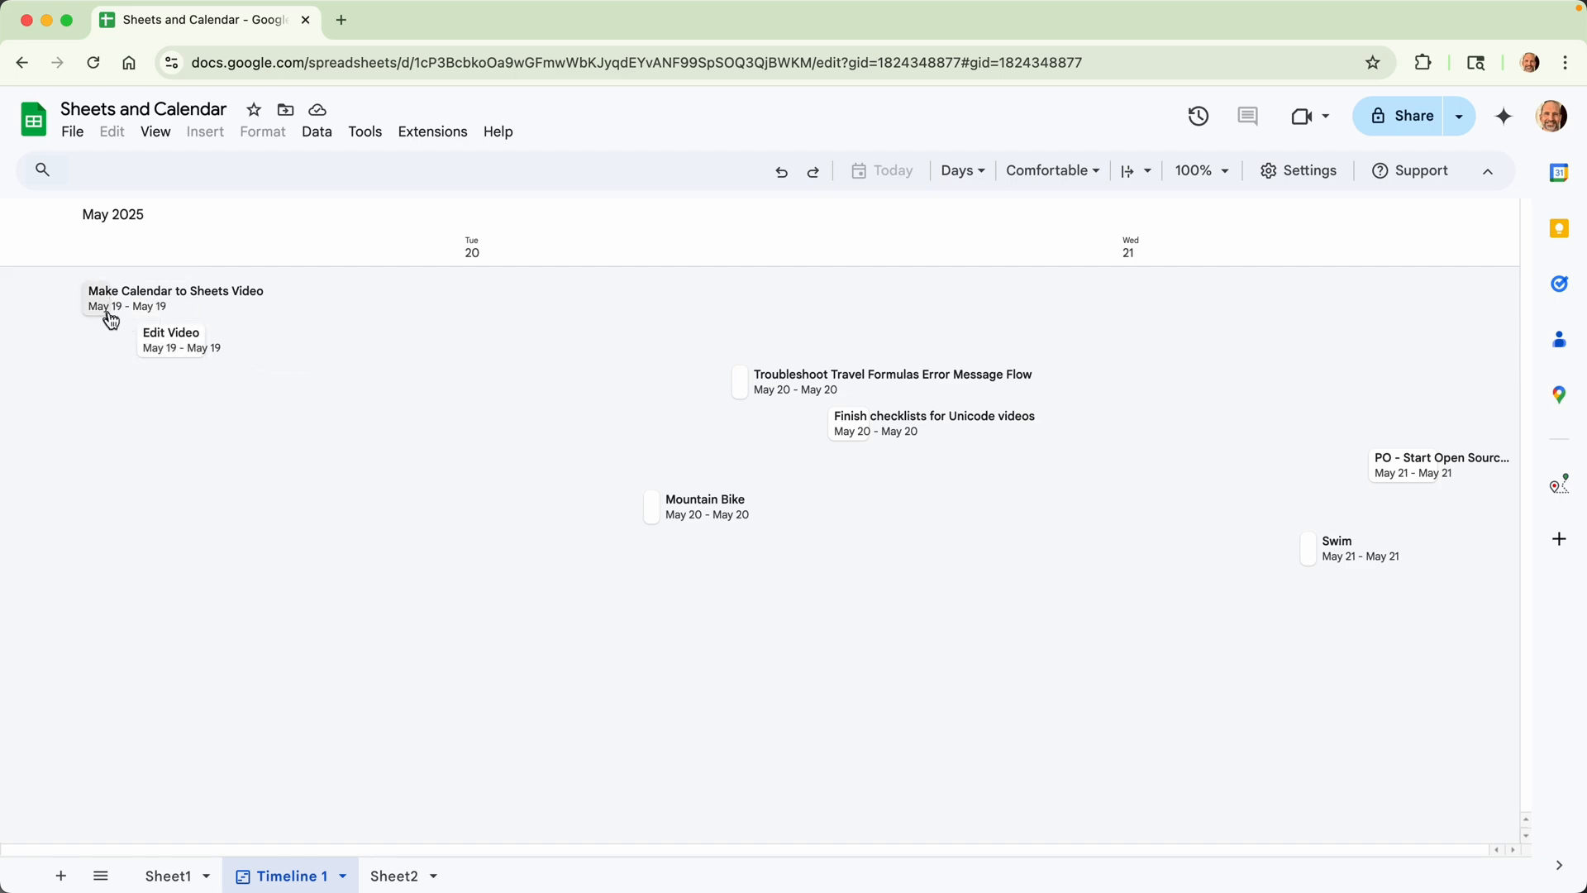
mouse_move(172, 342)
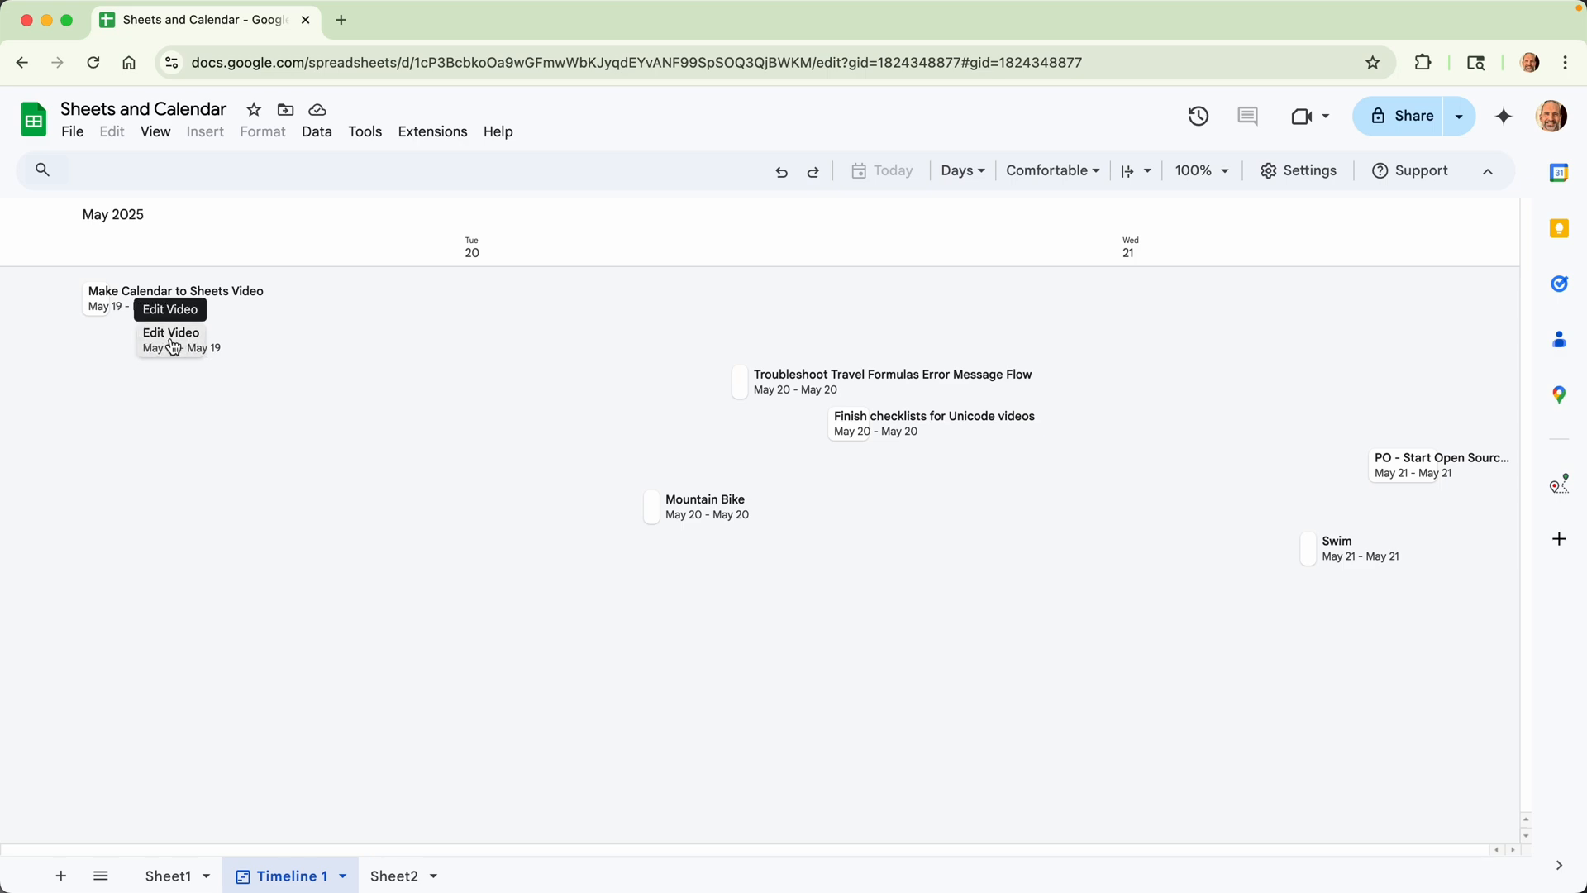
click(170, 339)
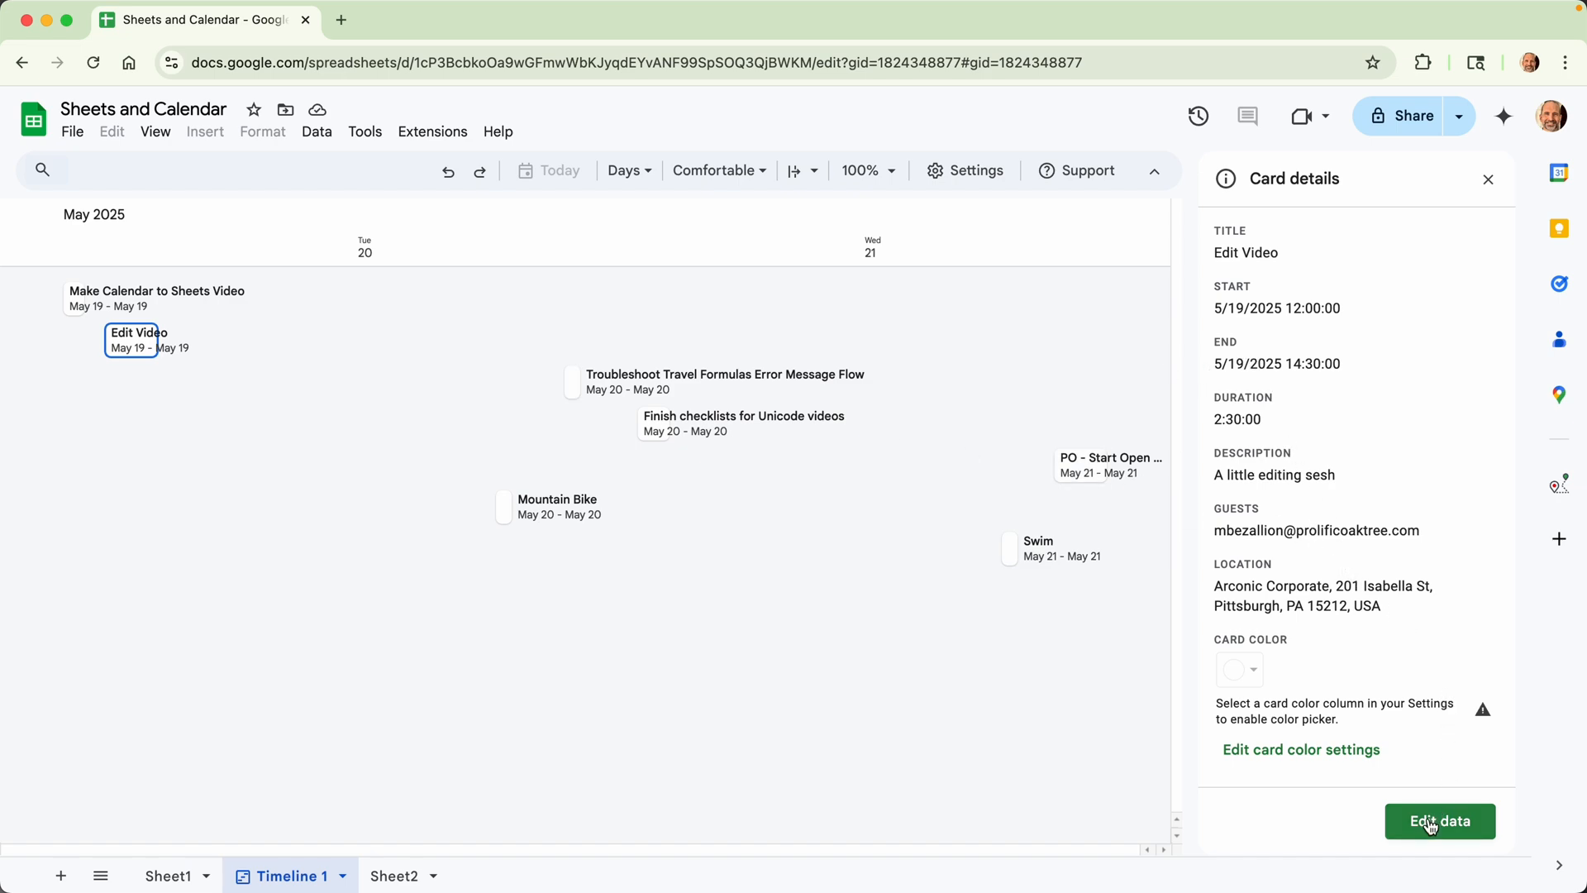
Step: Jump from the timeline card to Edit Video's Sheet1 row and inspect its duration and guest cells
click(1439, 821)
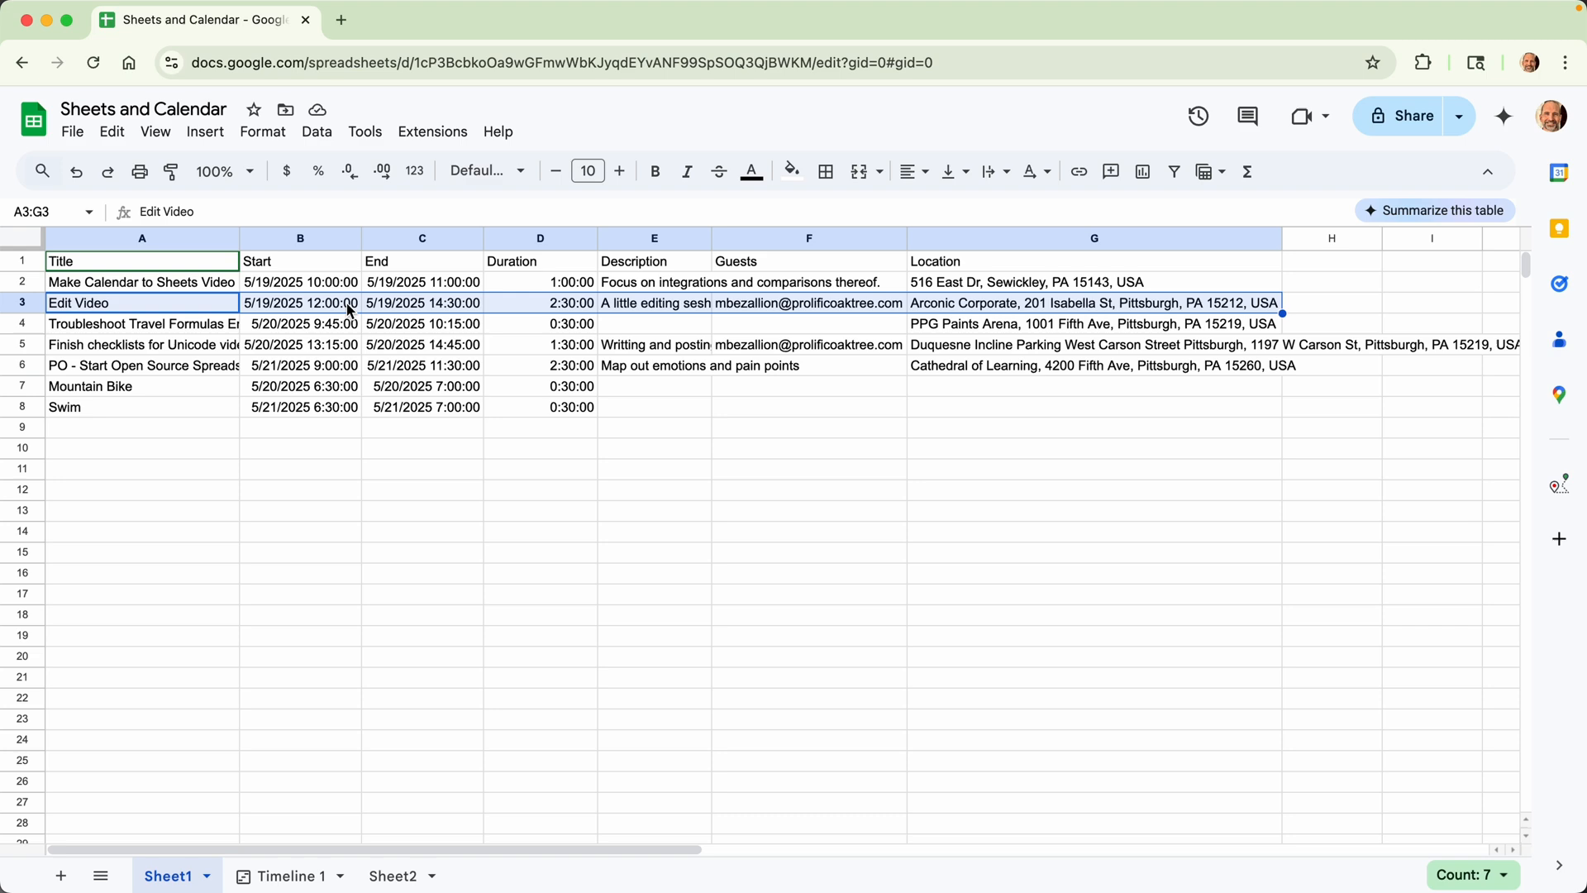
mouse_move(612, 304)
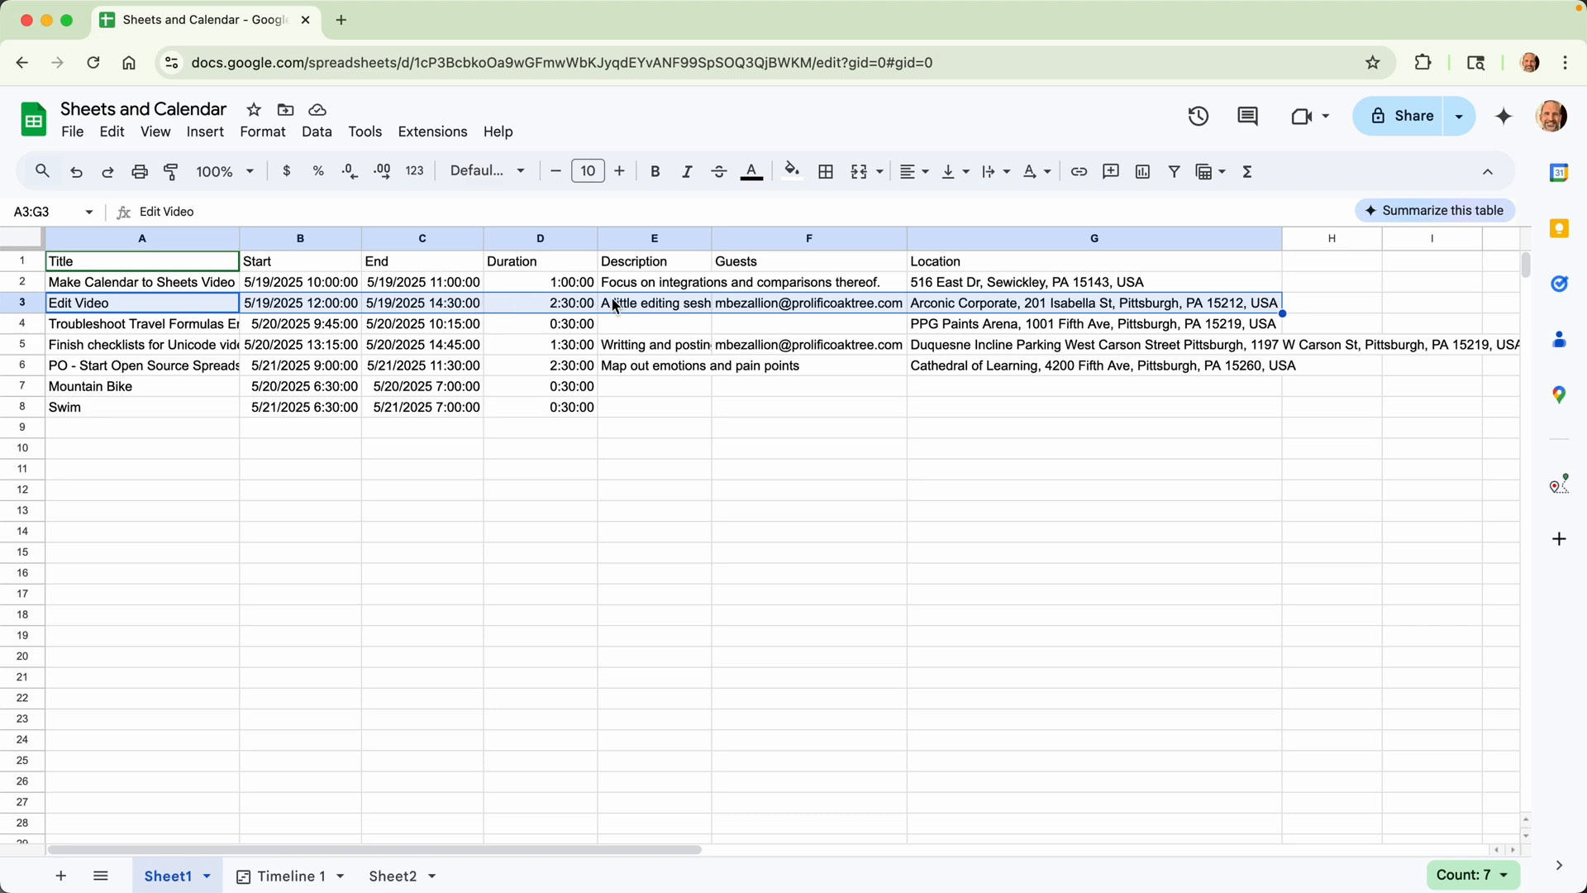
click(141, 281)
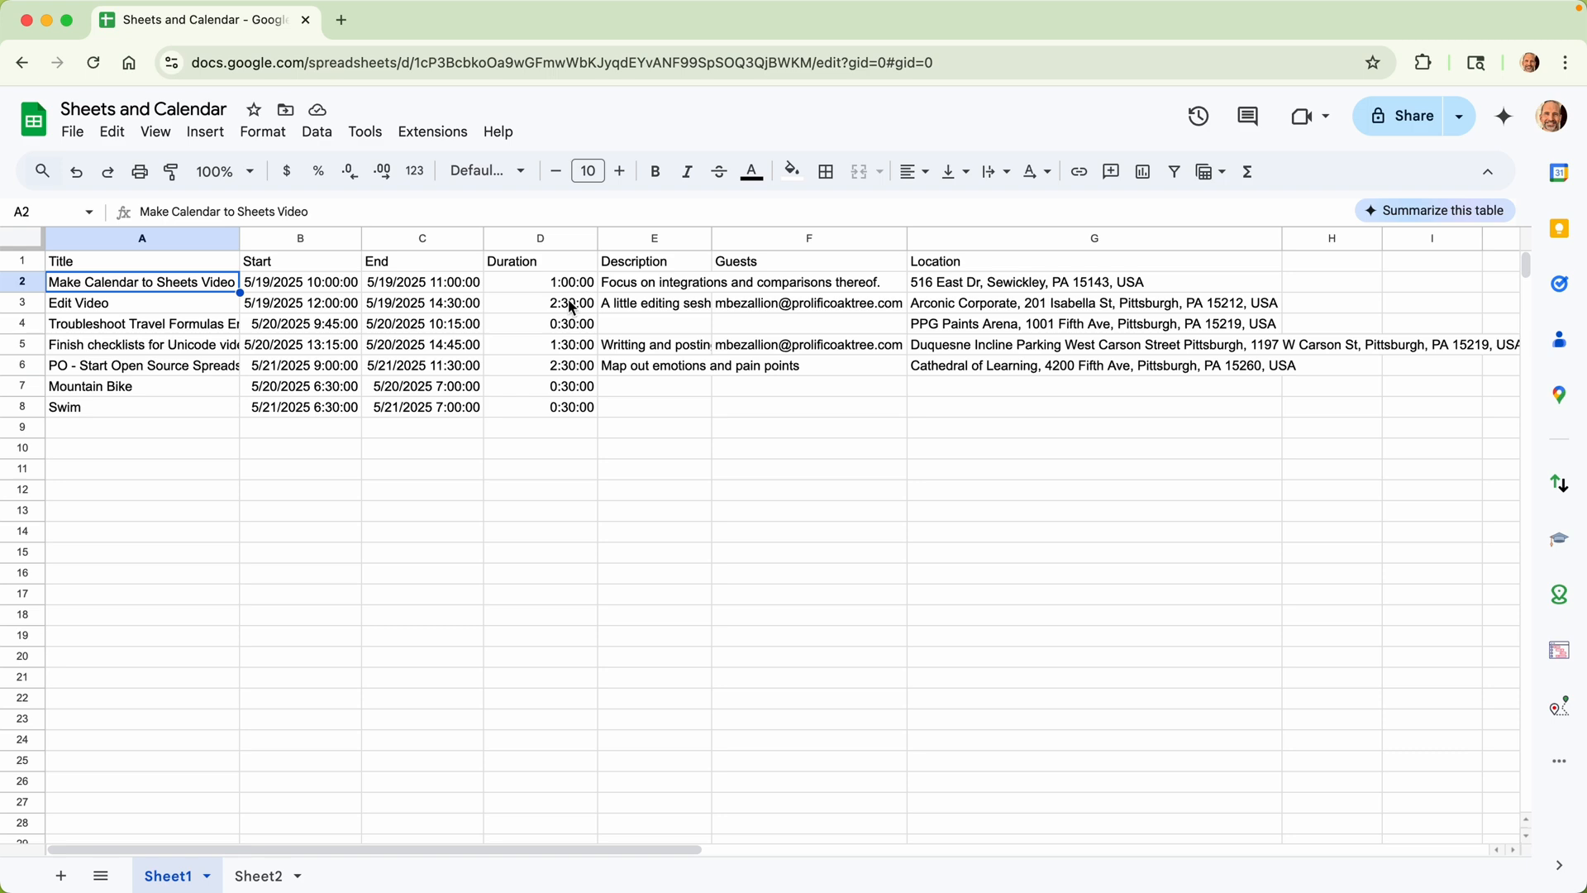
click(540, 303)
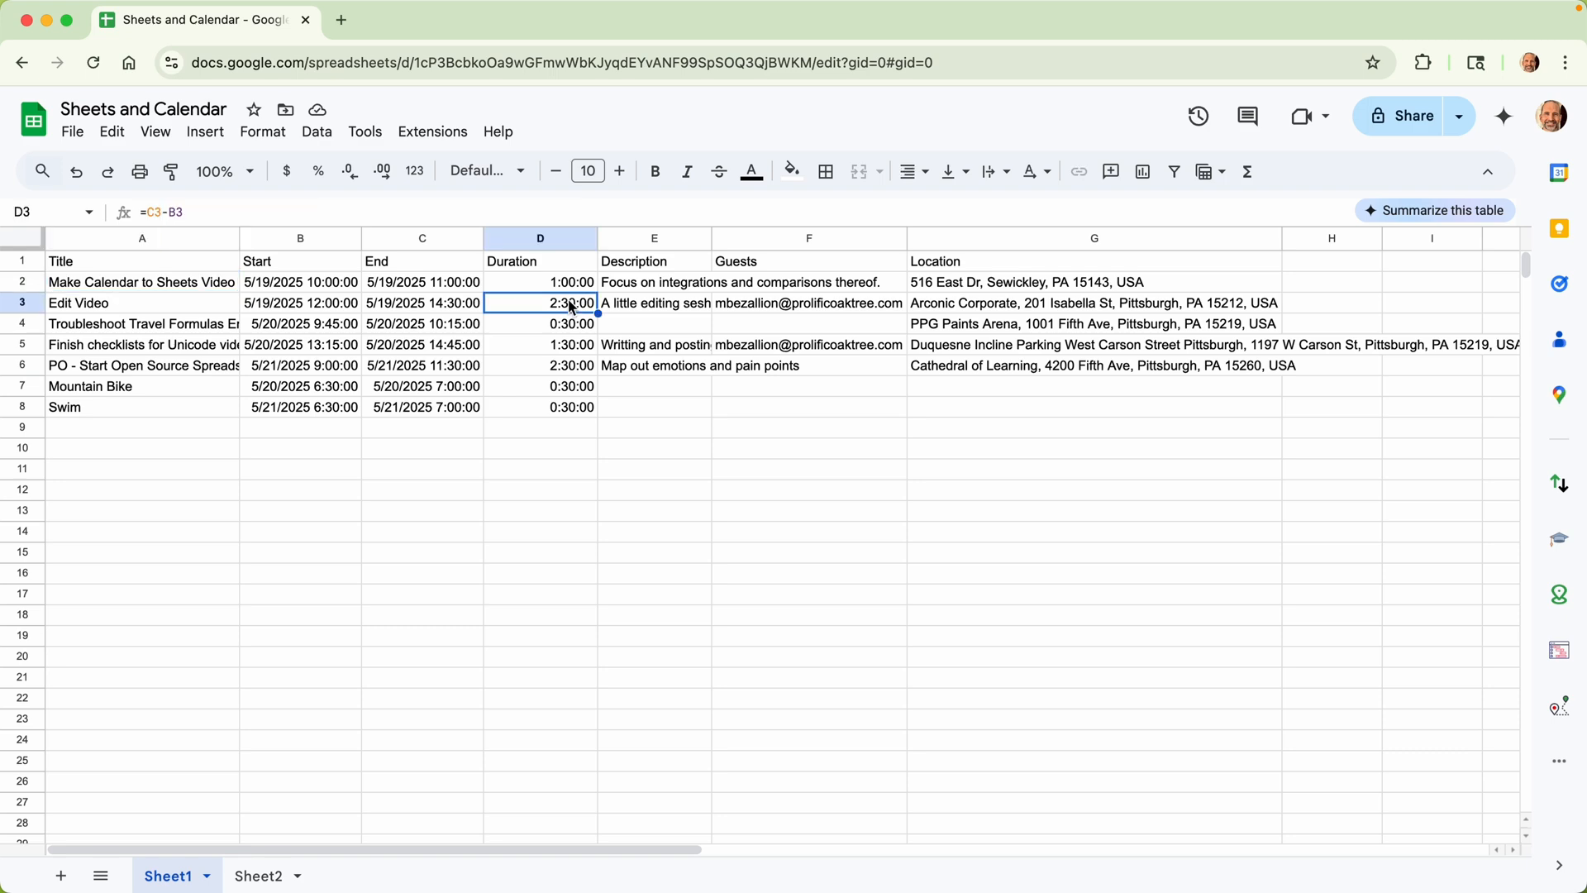
mouse_move(625, 292)
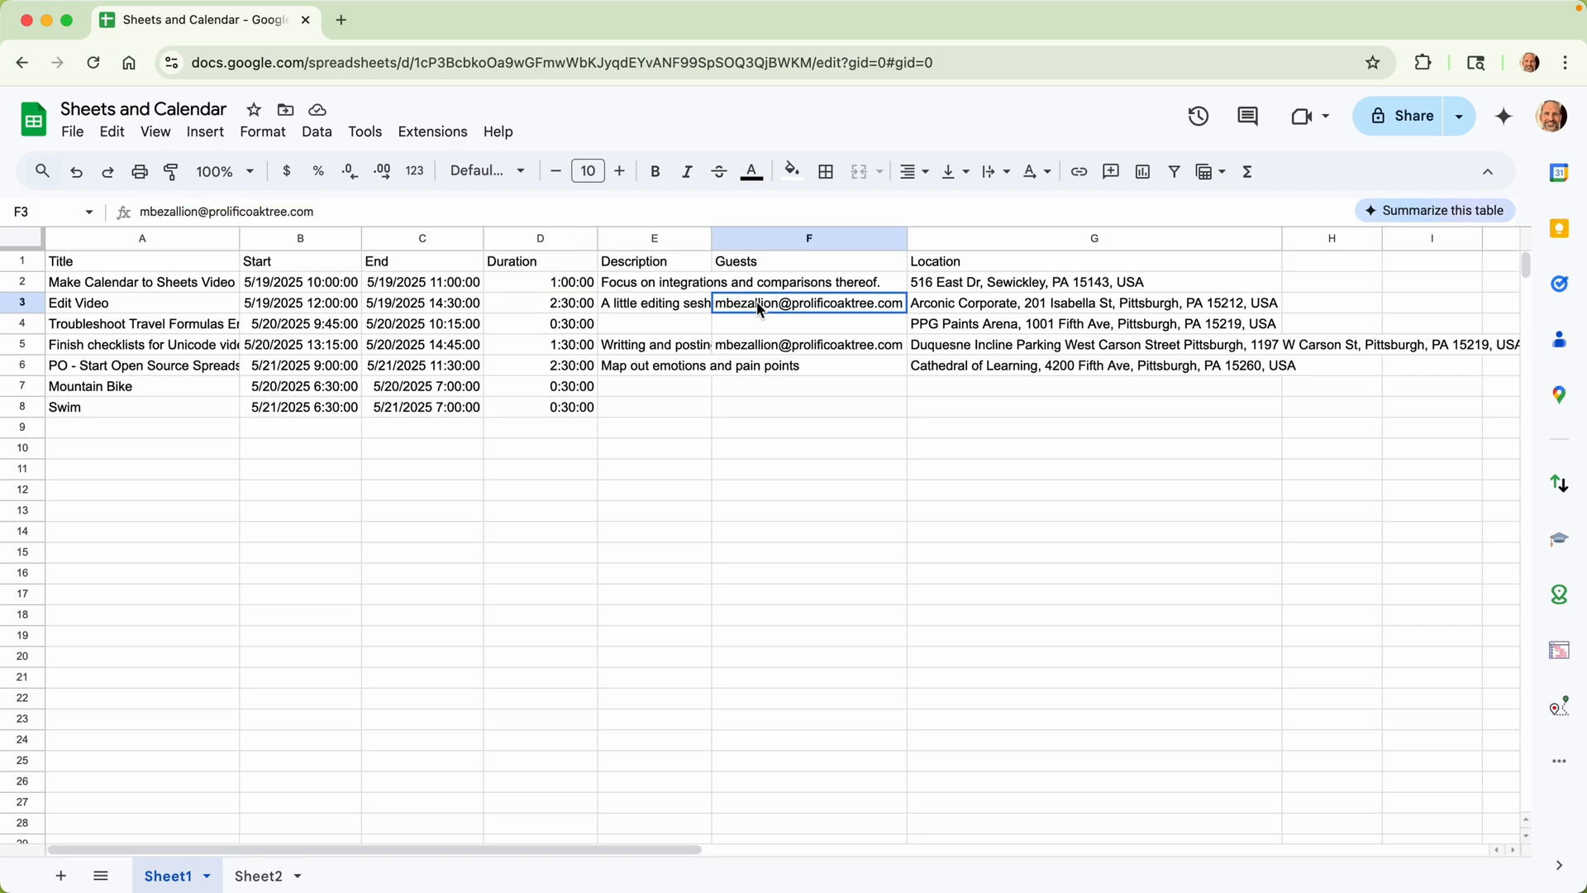
click(809, 344)
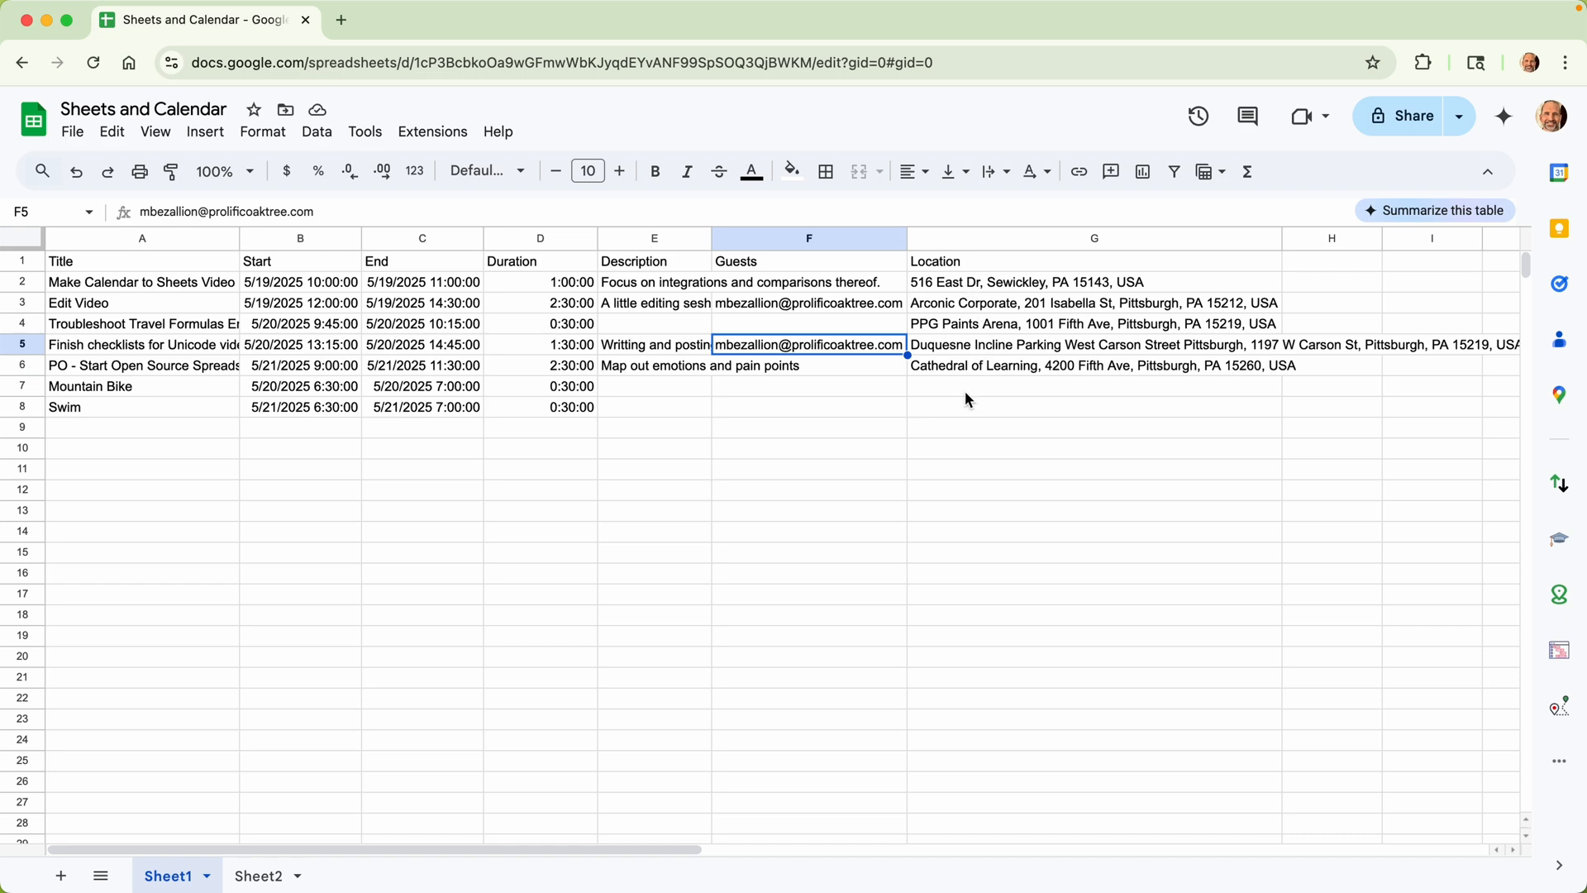
mouse_move(1026, 111)
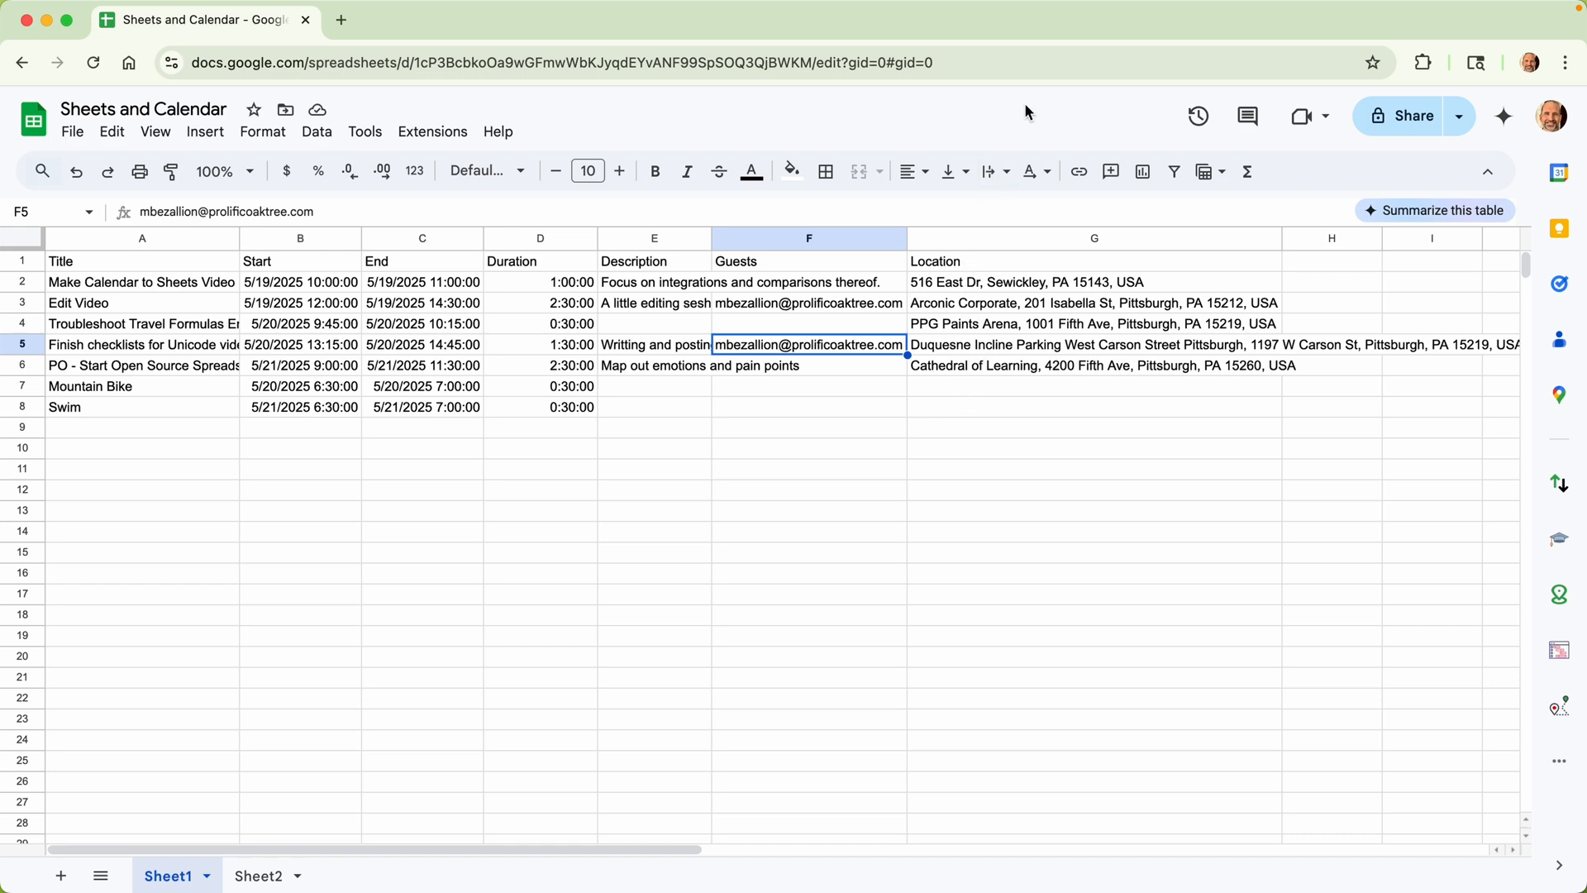
mouse_move(667, 496)
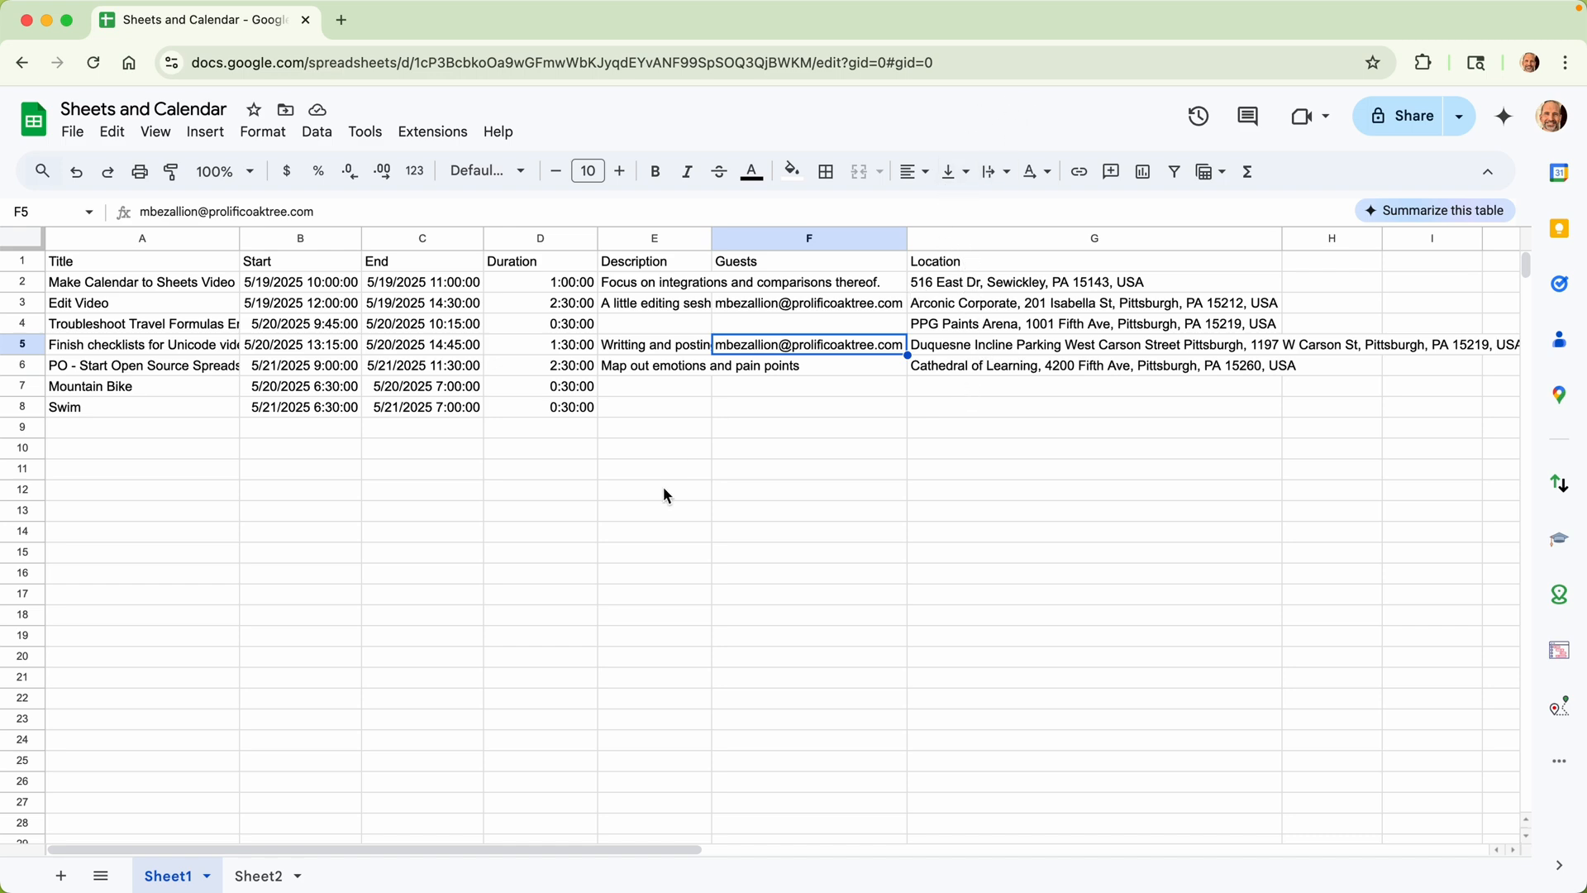